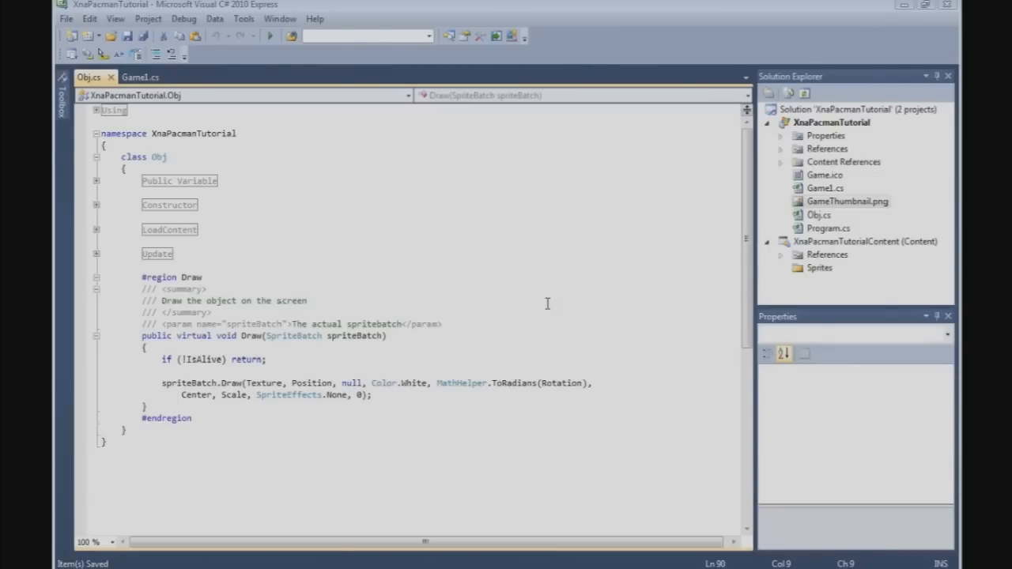
mouse_move(550, 316)
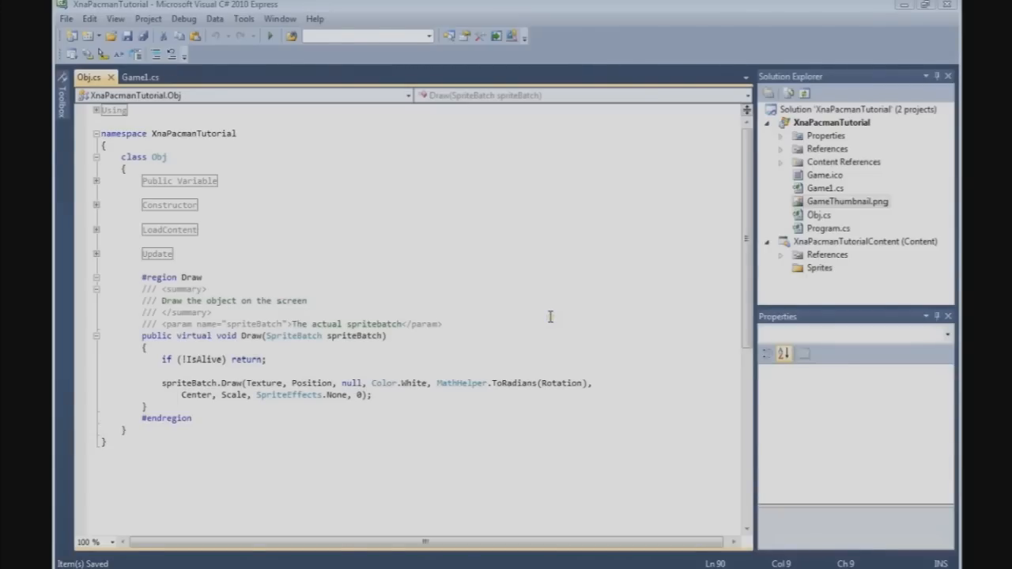
mouse_move(493, 281)
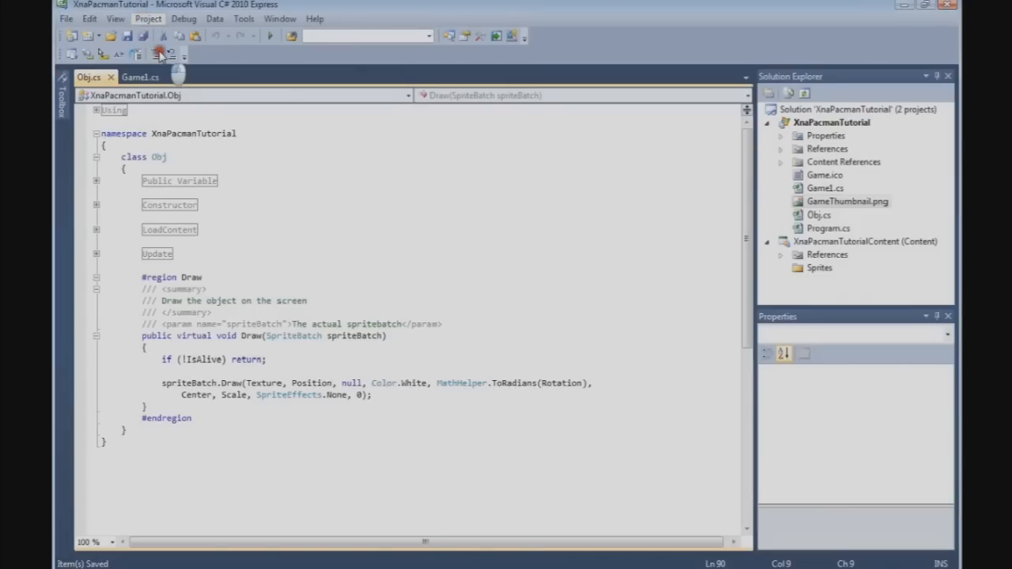
Add a new Class item named Items.cs to the XnaPacmanTutorial project.
click(159, 53)
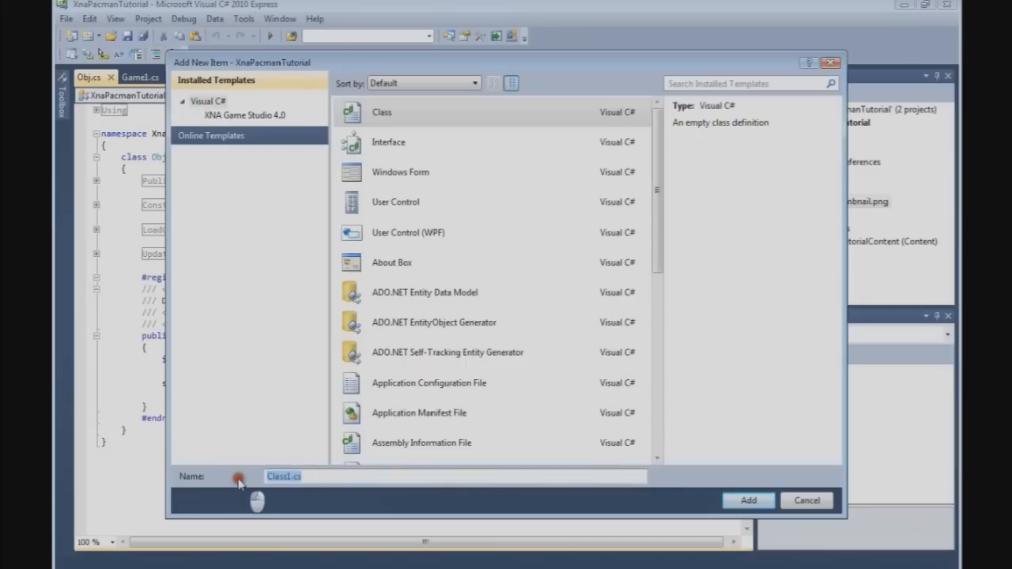
text(Ite)
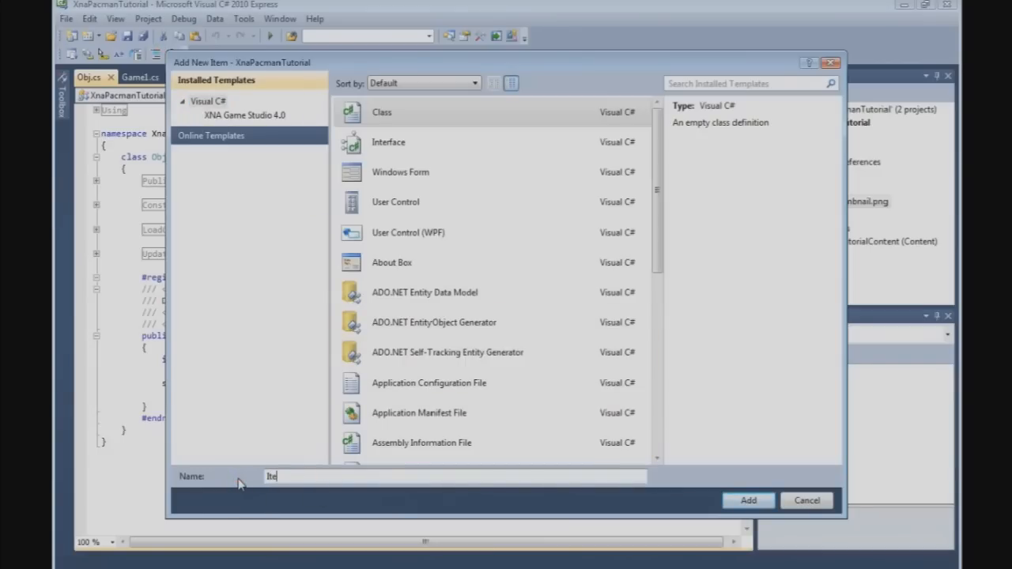
text(ms.cs)
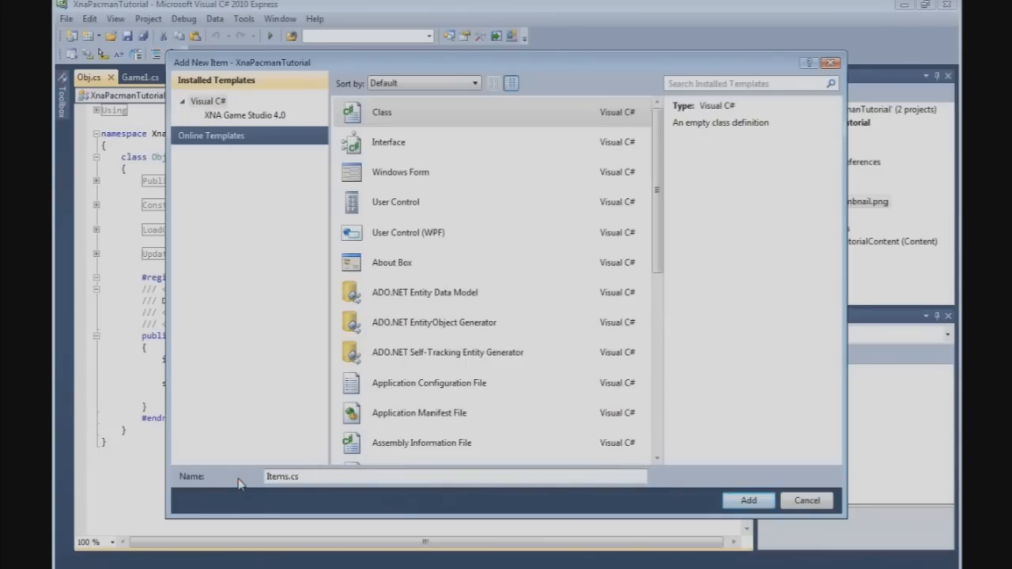
click(746, 500)
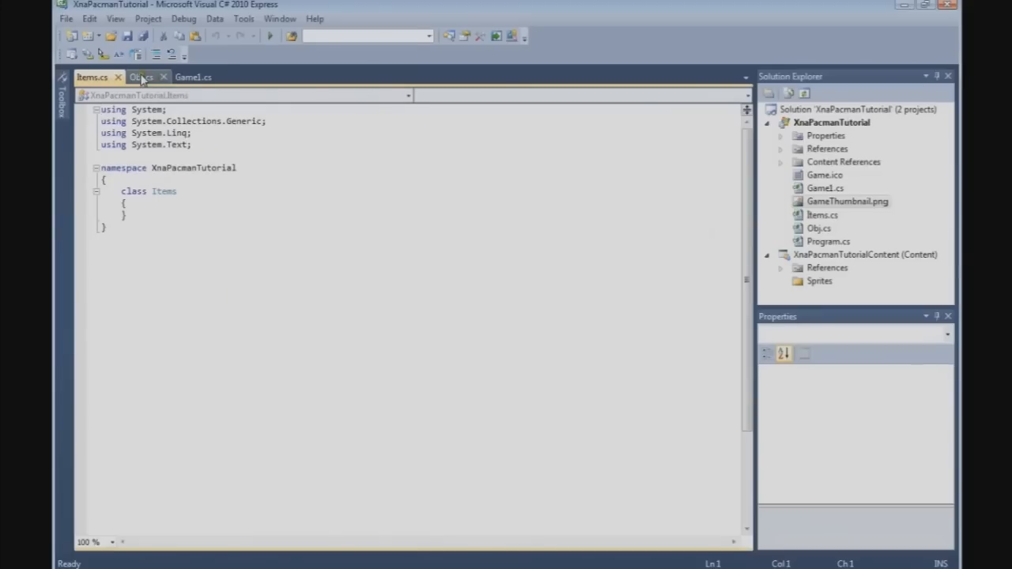
Copy the #region Using block from Obj.cs into Items.cs and collapse it.
click(141, 76)
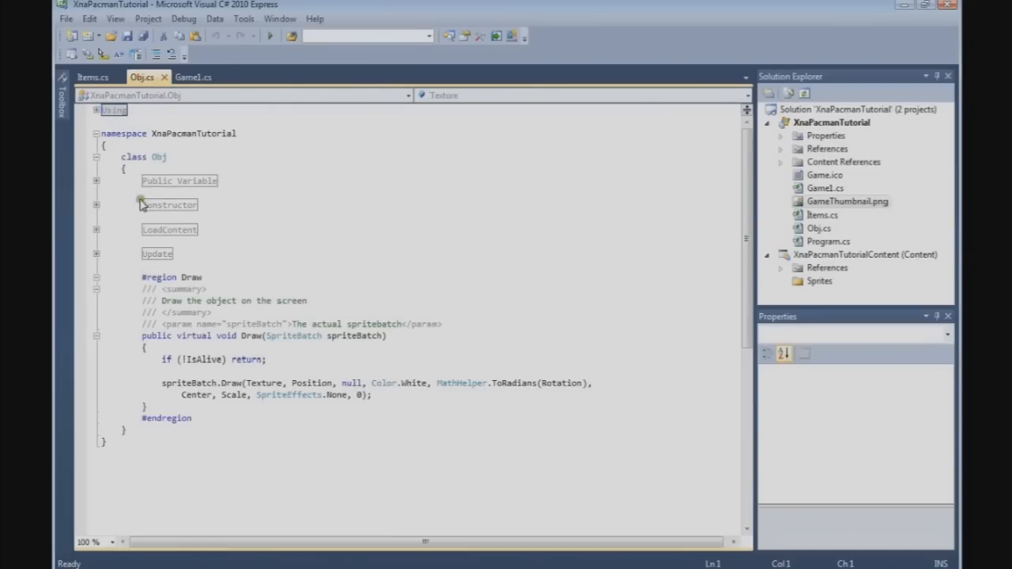
mouse_move(152, 308)
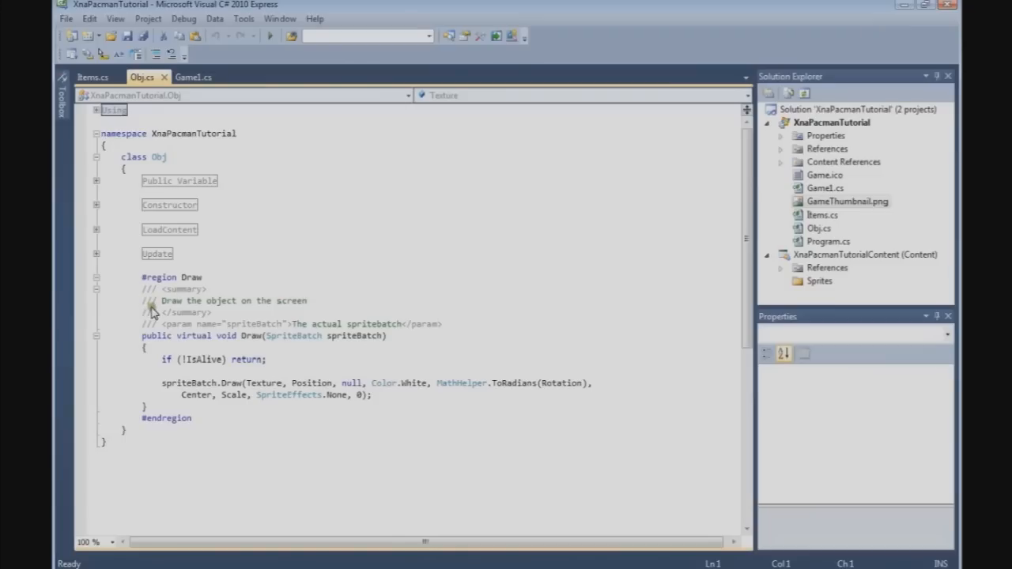
click(92, 76)
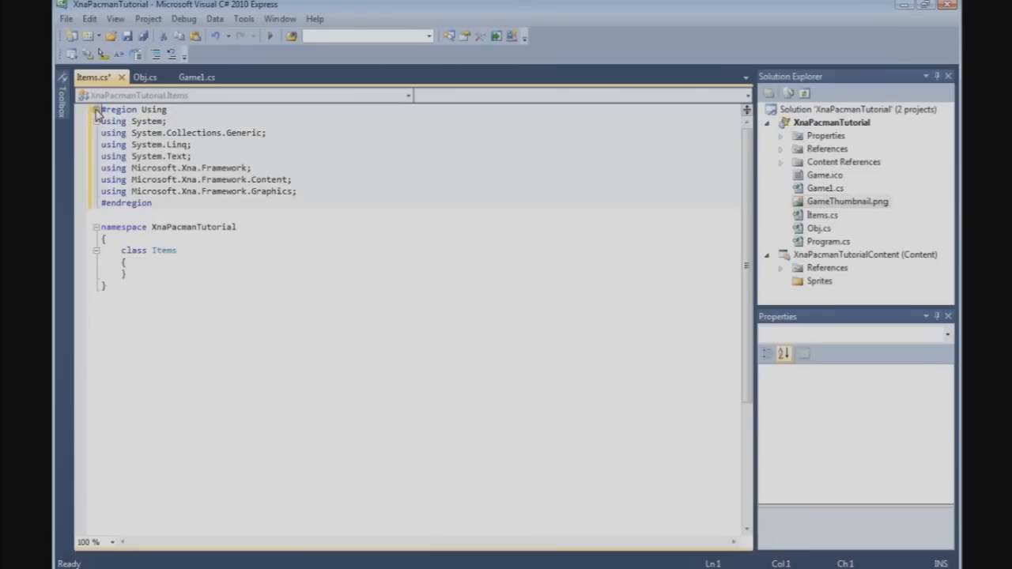
click(95, 110)
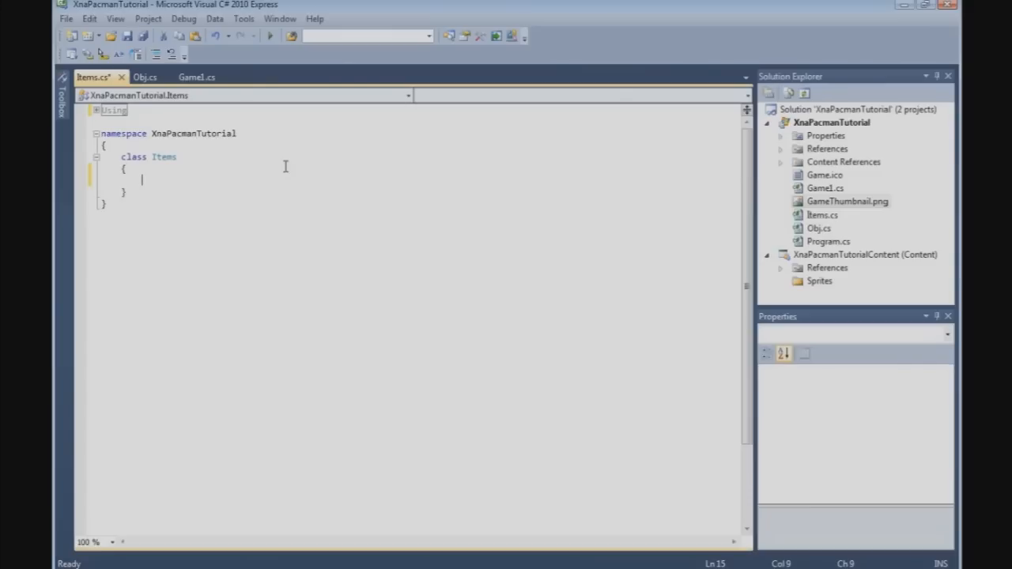
Declare public static List<Obj> ObjList with a summary comment 'A list of the objects'.
text(pu)
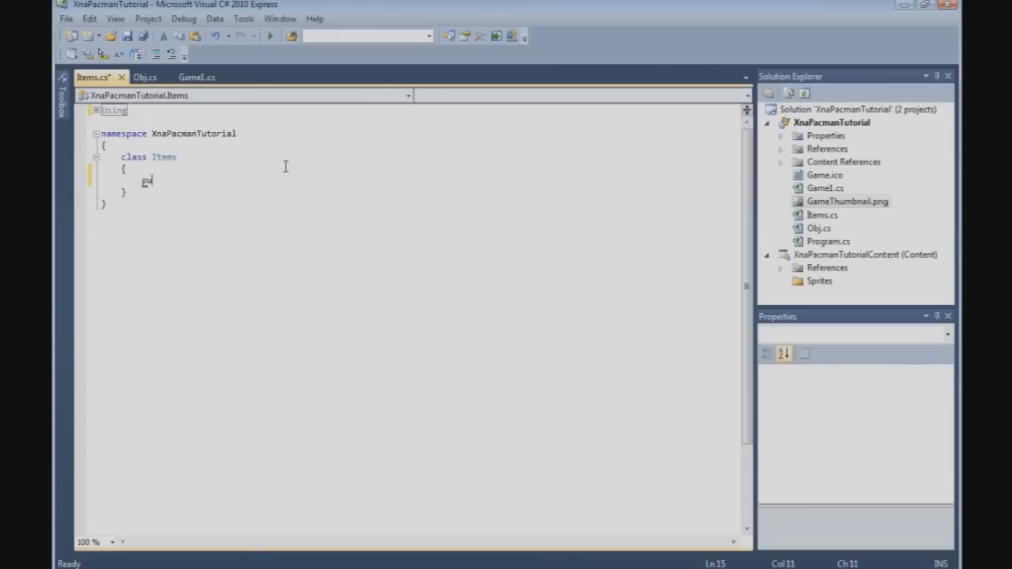
text(blic stast)
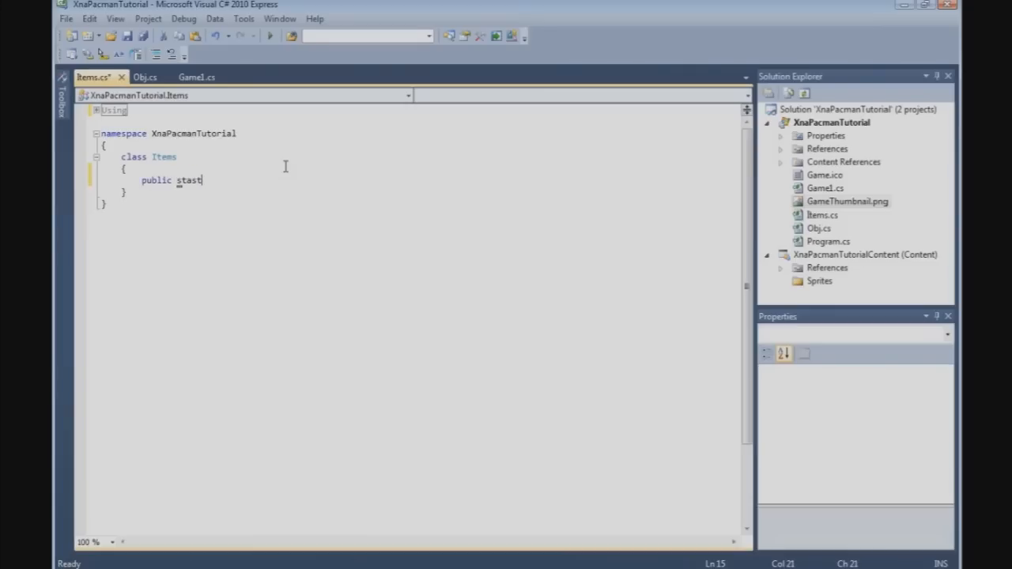
key(backspace)
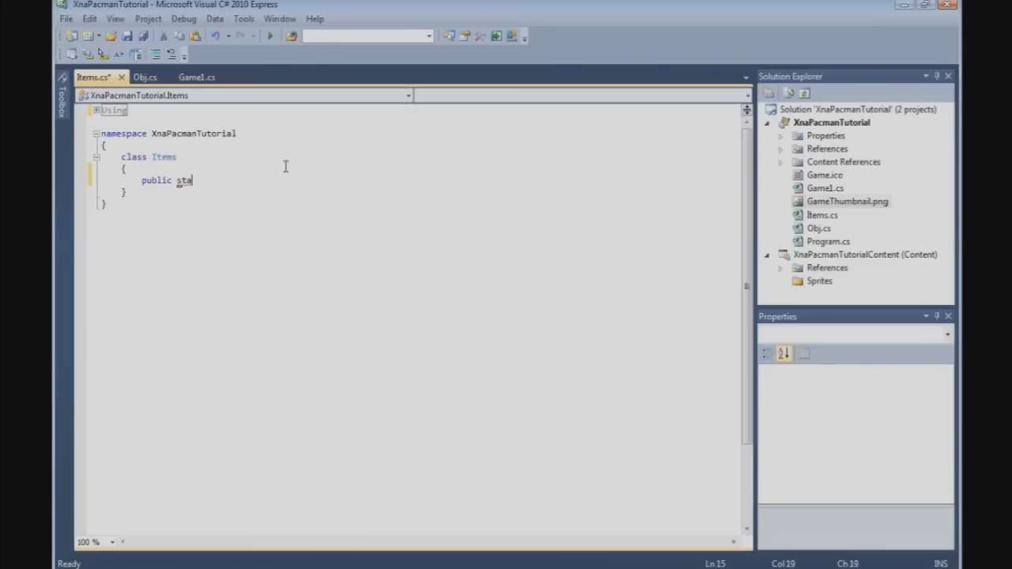
text(tic)
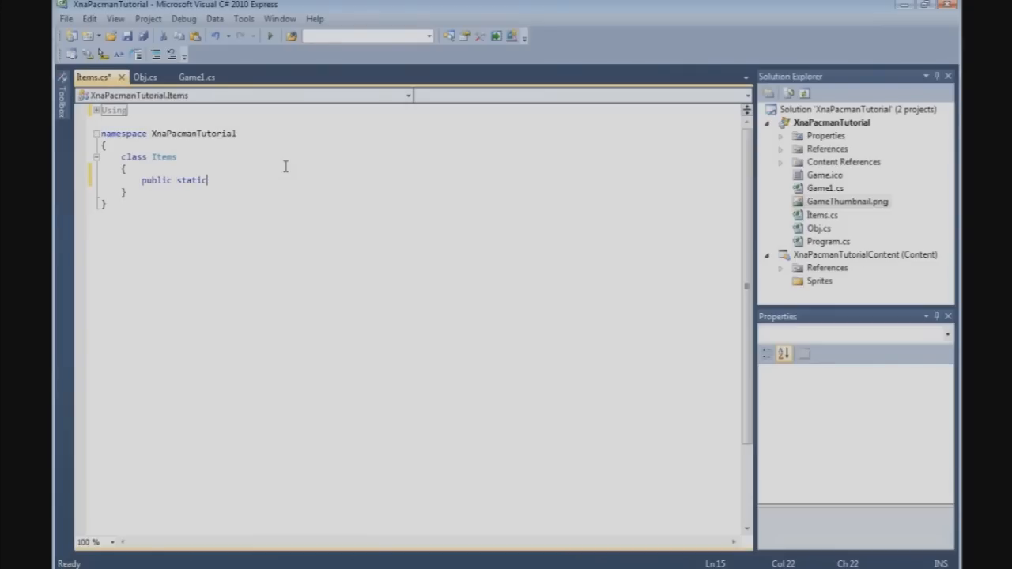
text(List)
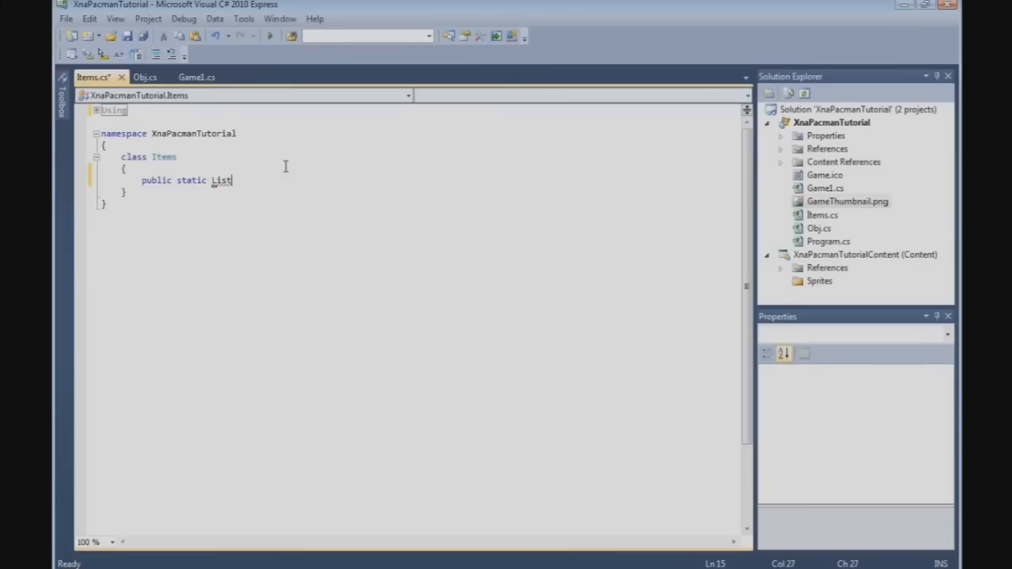
text(<Ob)
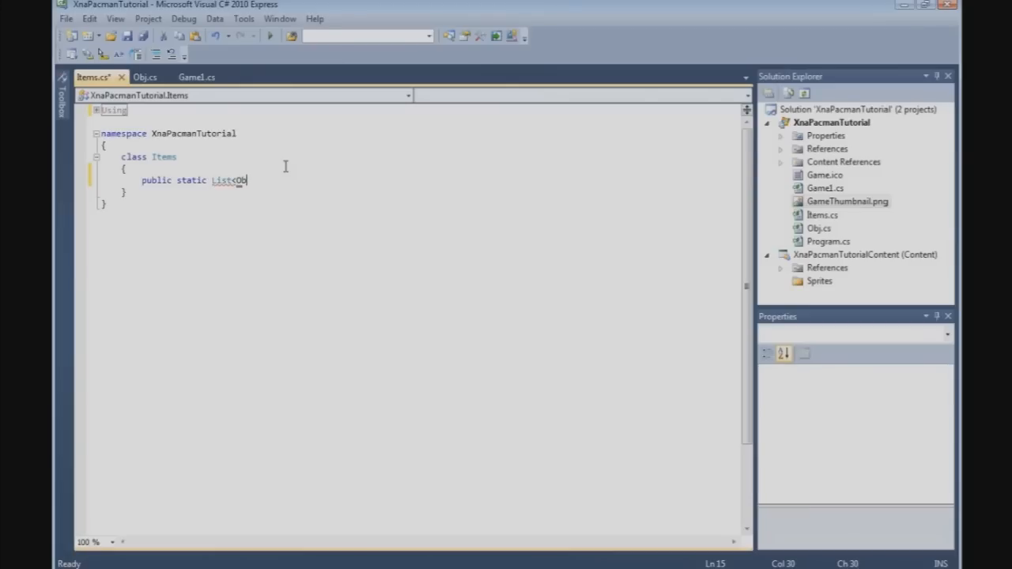
text(j>)
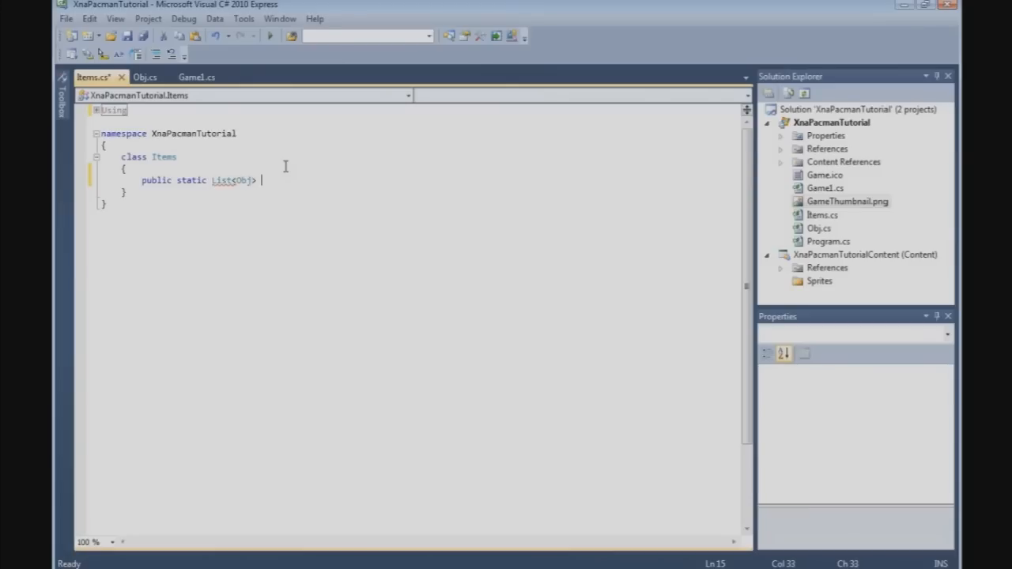
text(ObjL)
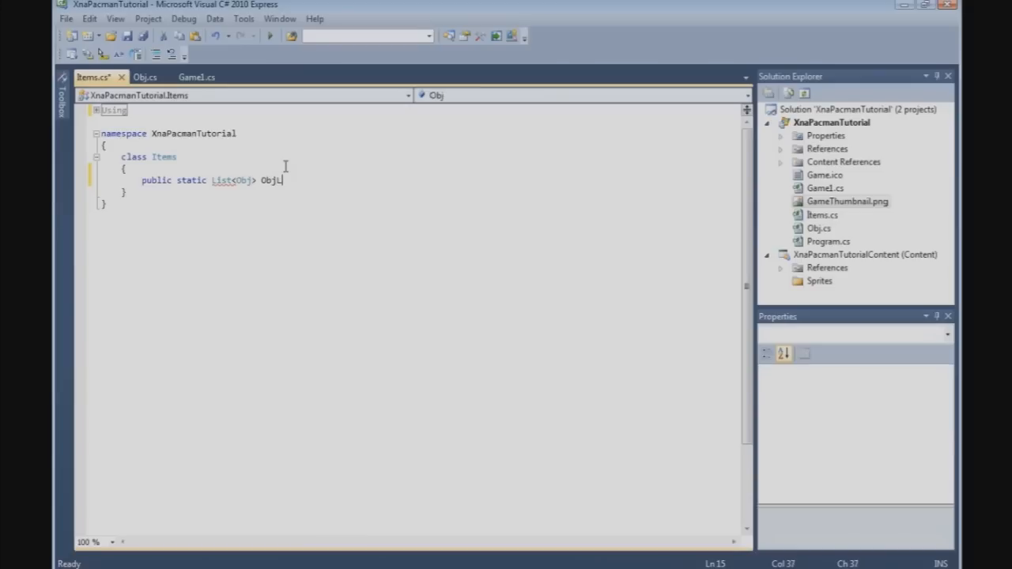
text(ist)
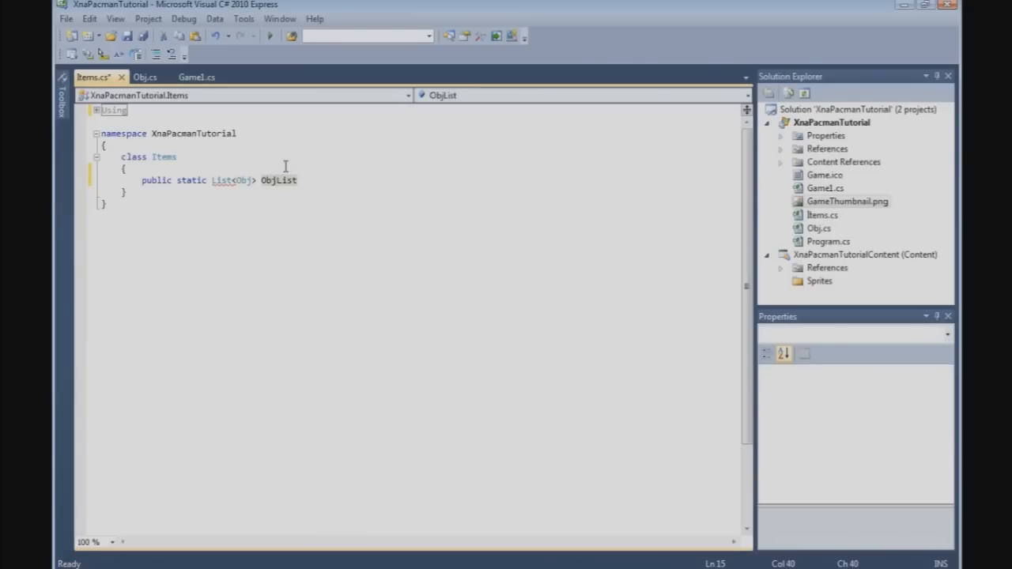
text(= new List<Obj>();)
text(///)
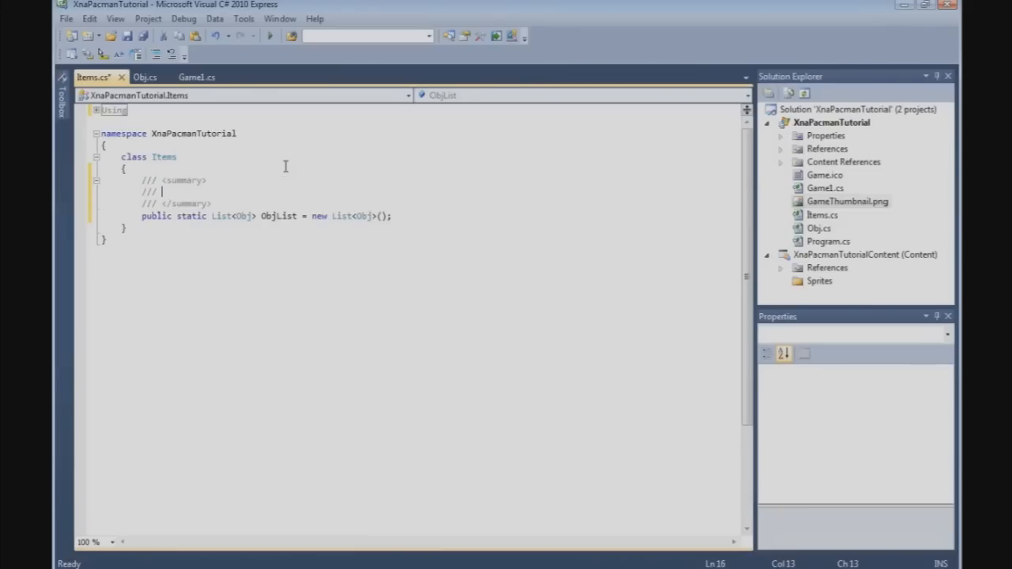
text(A list with all)
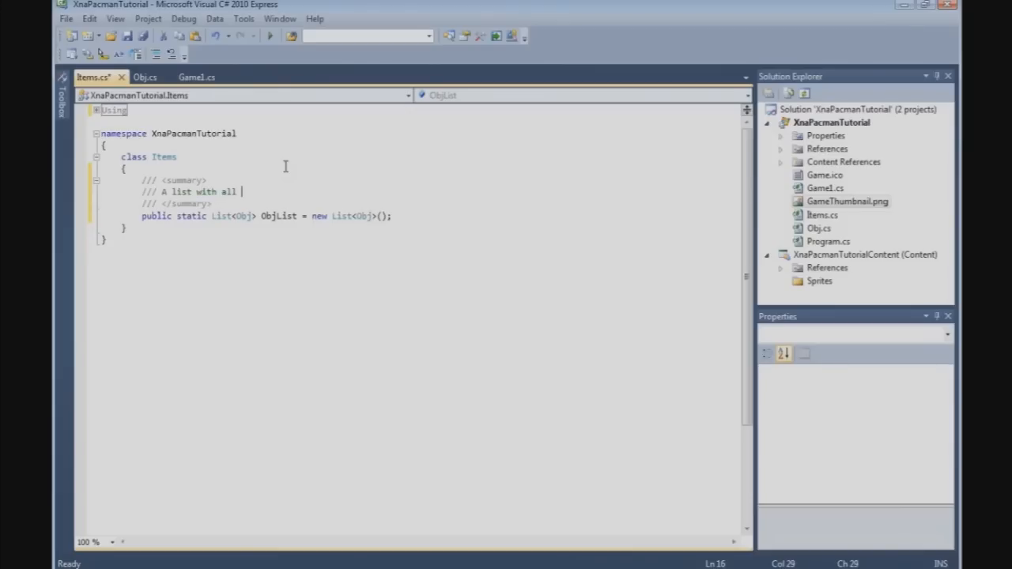
text(the ob)
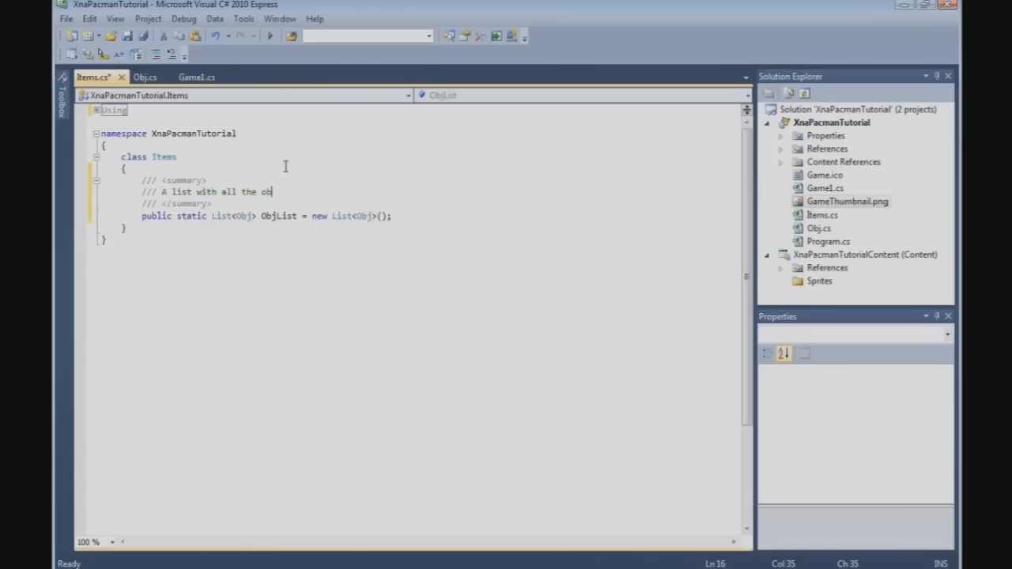
text(jects)
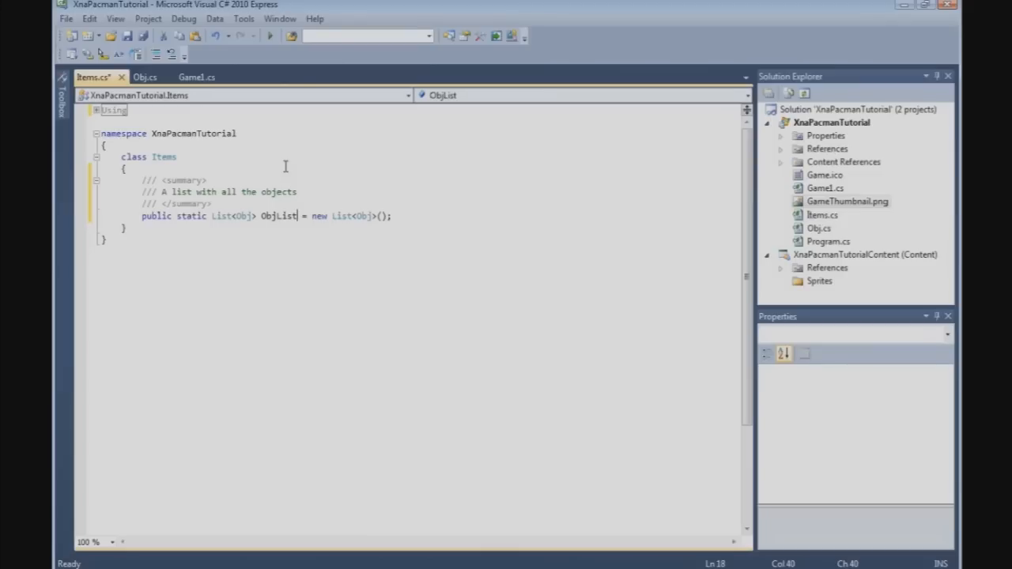
Add an empty public static void Initialize() method below the list declaration.
key(Return)
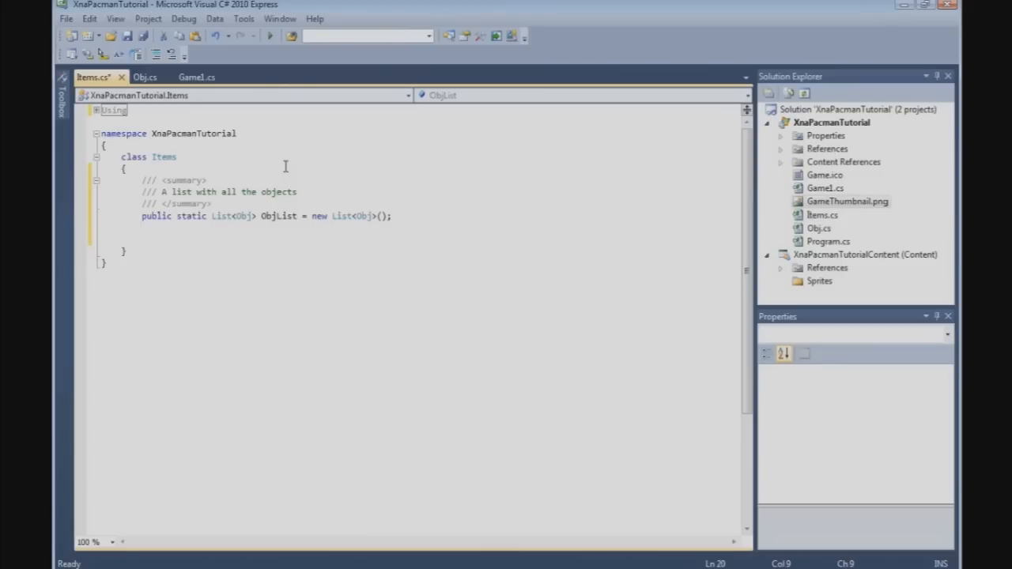
text(public s)
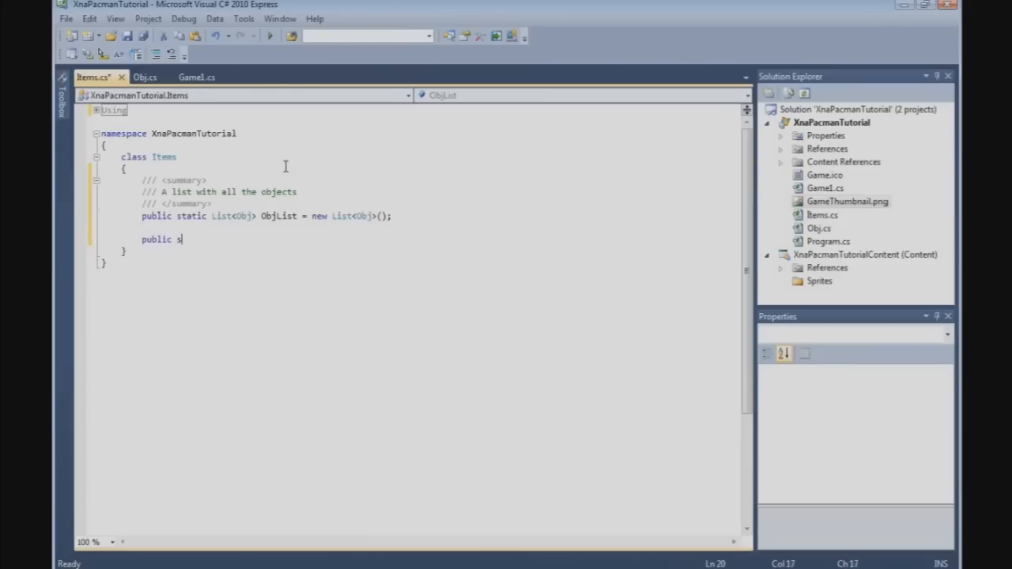
text(tatic)
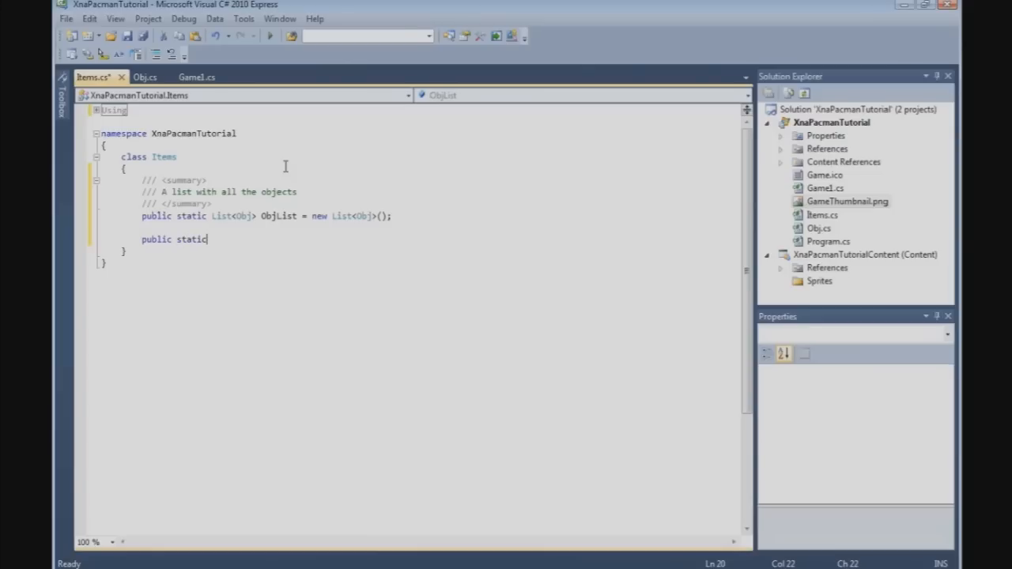
text(void Ini)
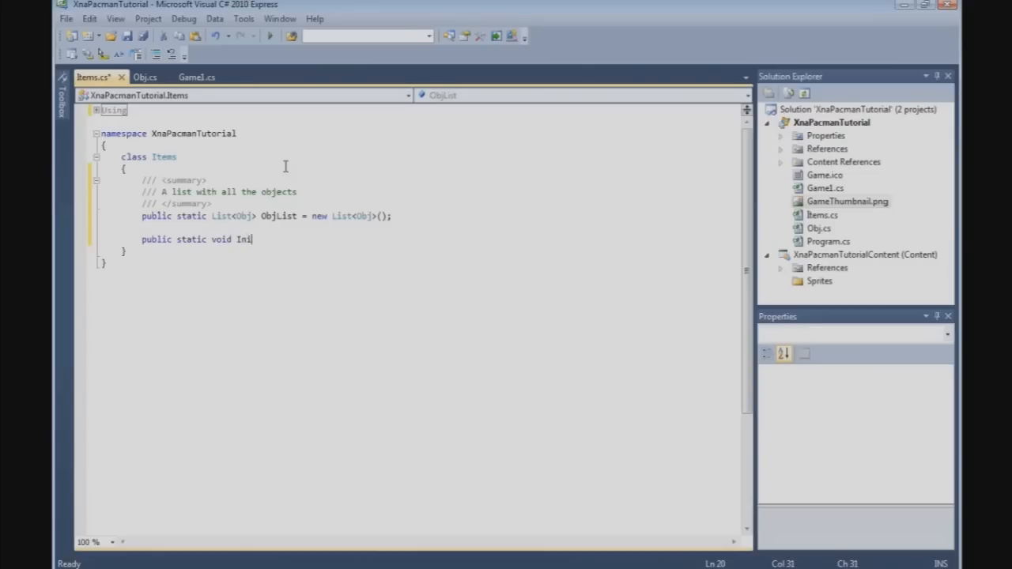
text(tialize()
text(})
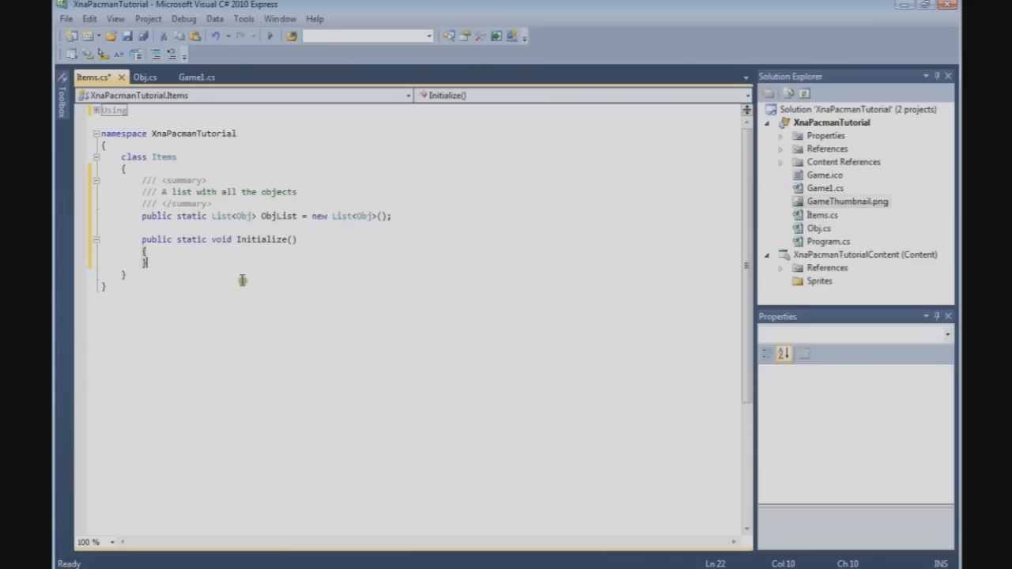
mouse_move(224, 110)
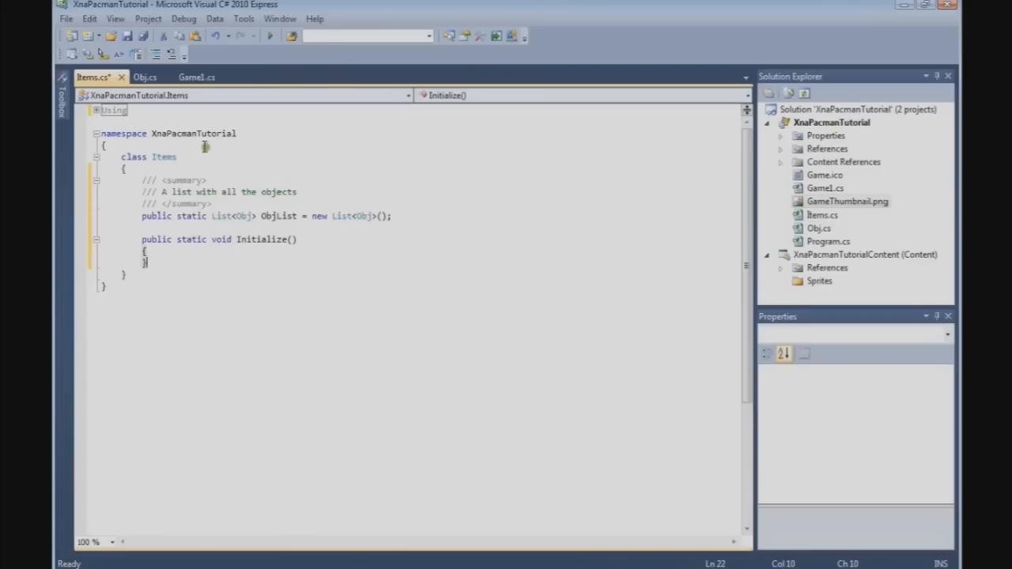
In Game1.cs Initialize, call Items.Initialize() under a '// Initialize all the objects' comment.
click(196, 76)
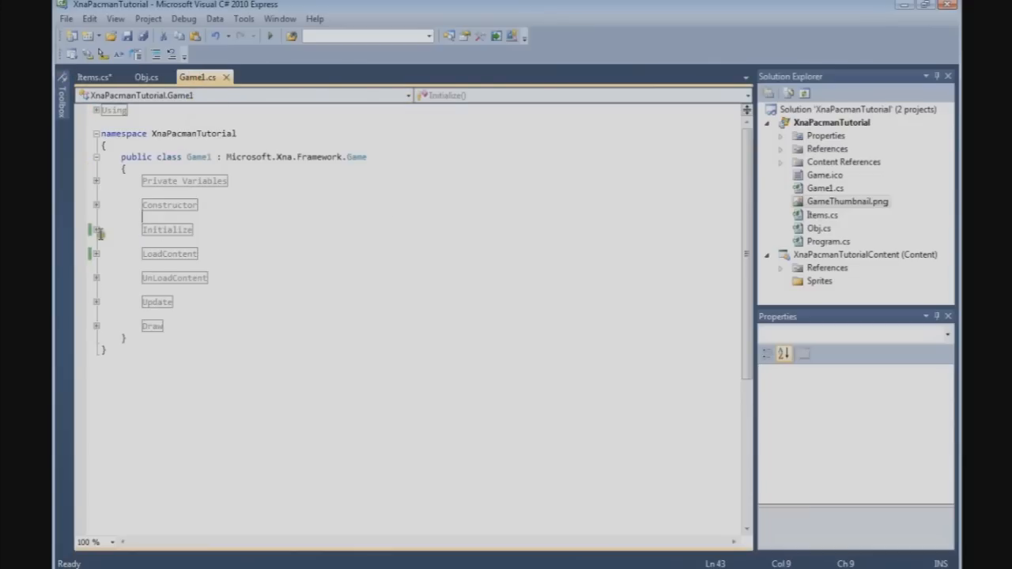
click(96, 229)
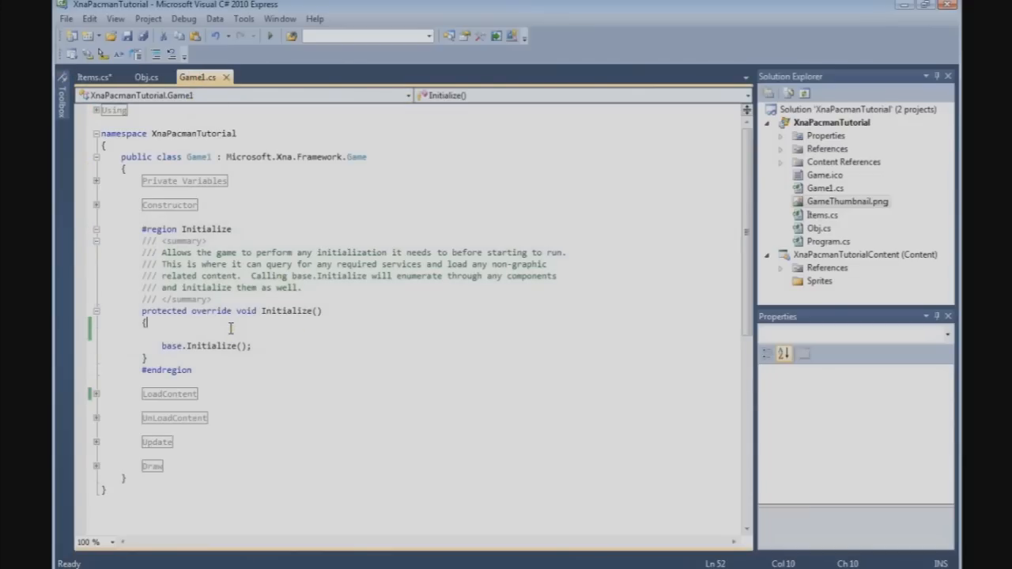
key(enter)
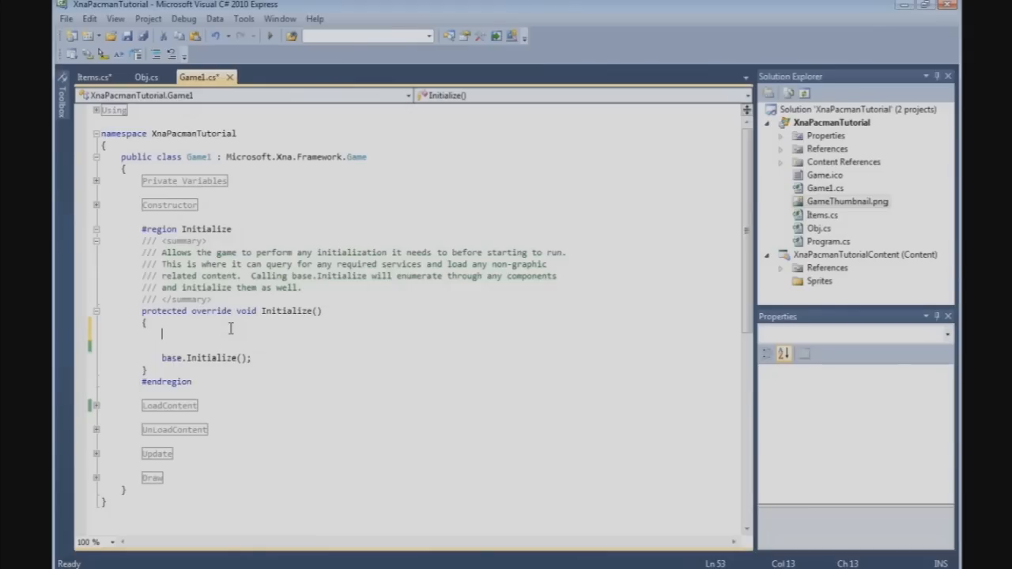
text(Items)
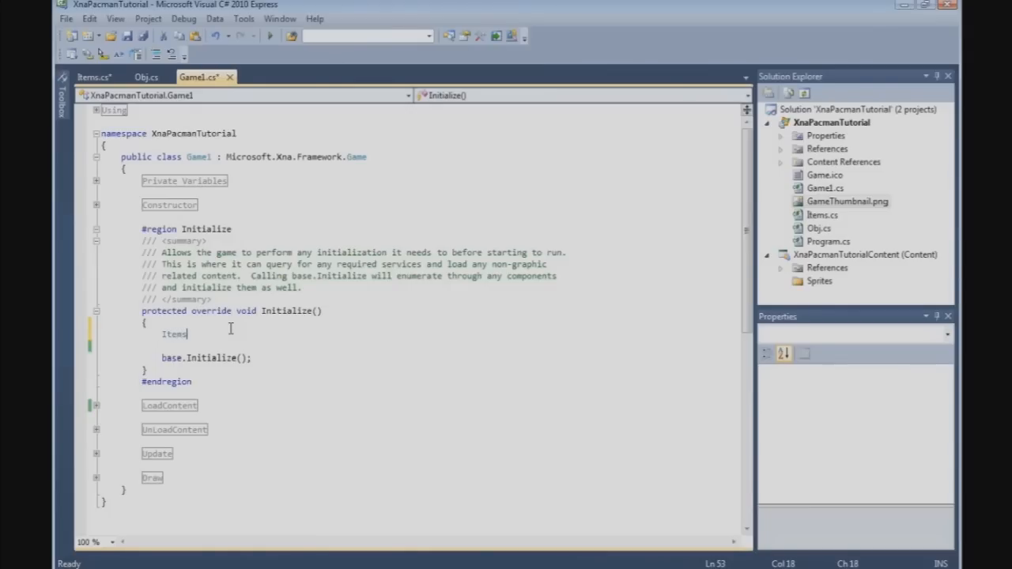
text(.Initialize()
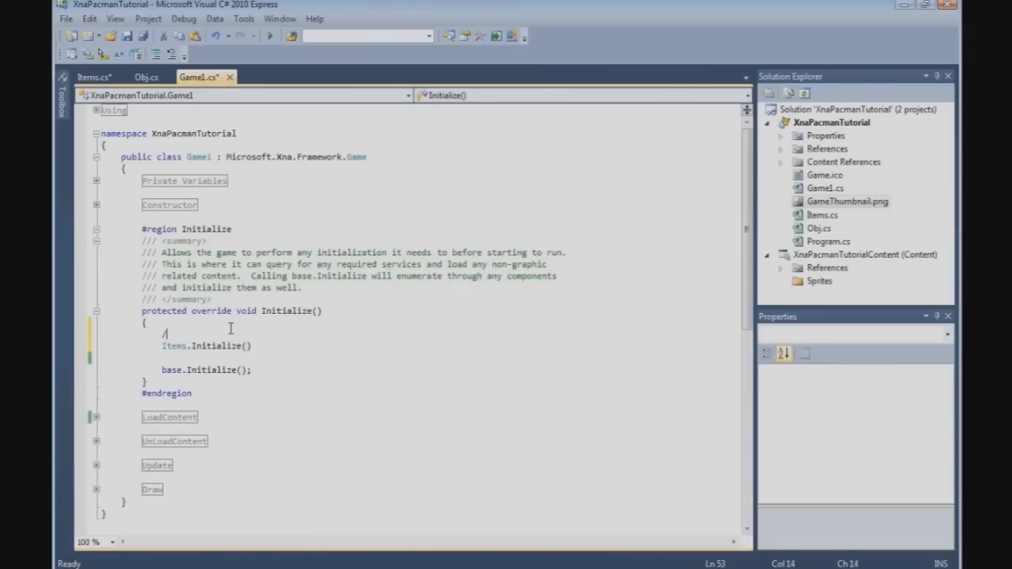
text(/)
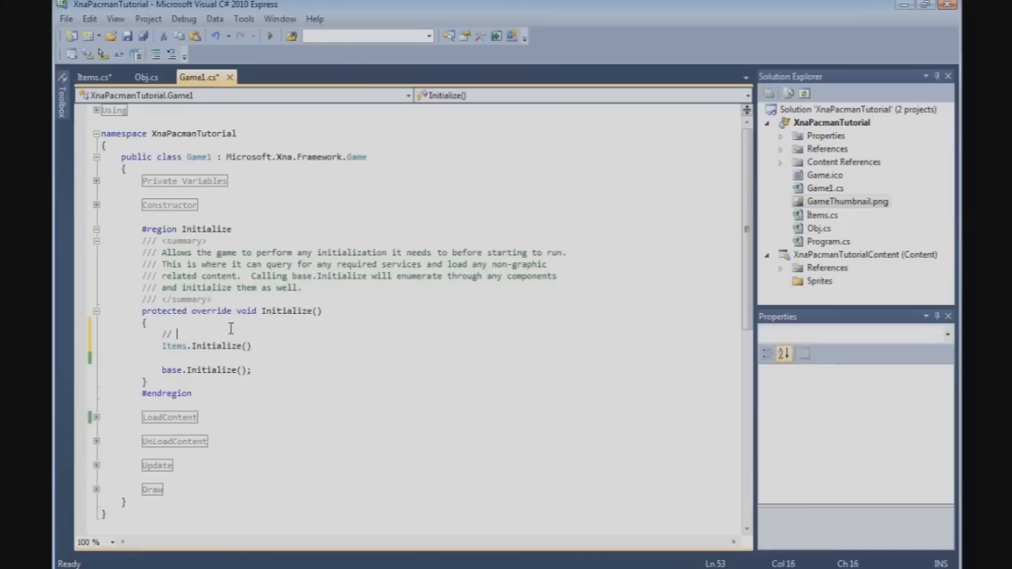
text(Initialize)
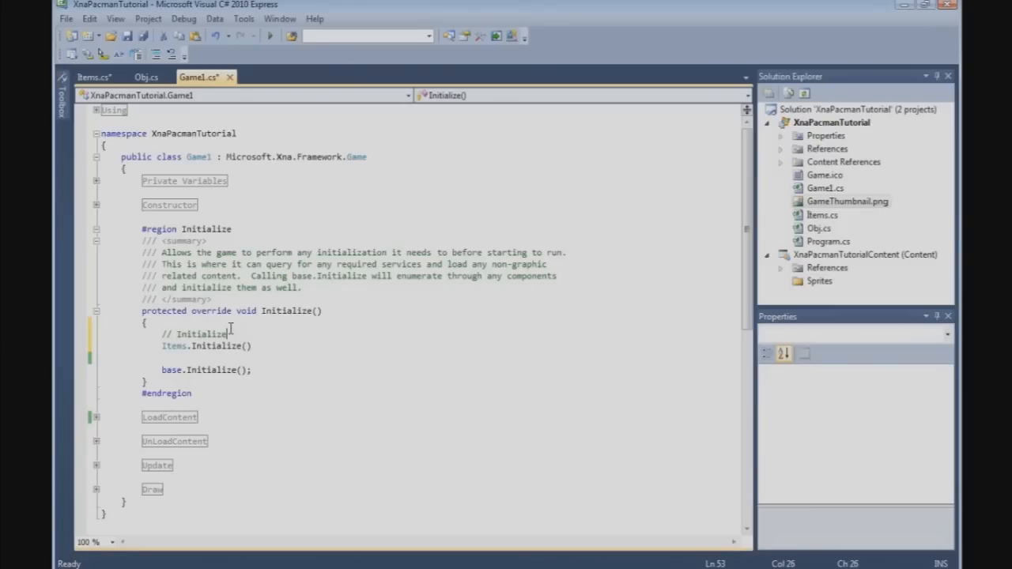
text(all the ob)
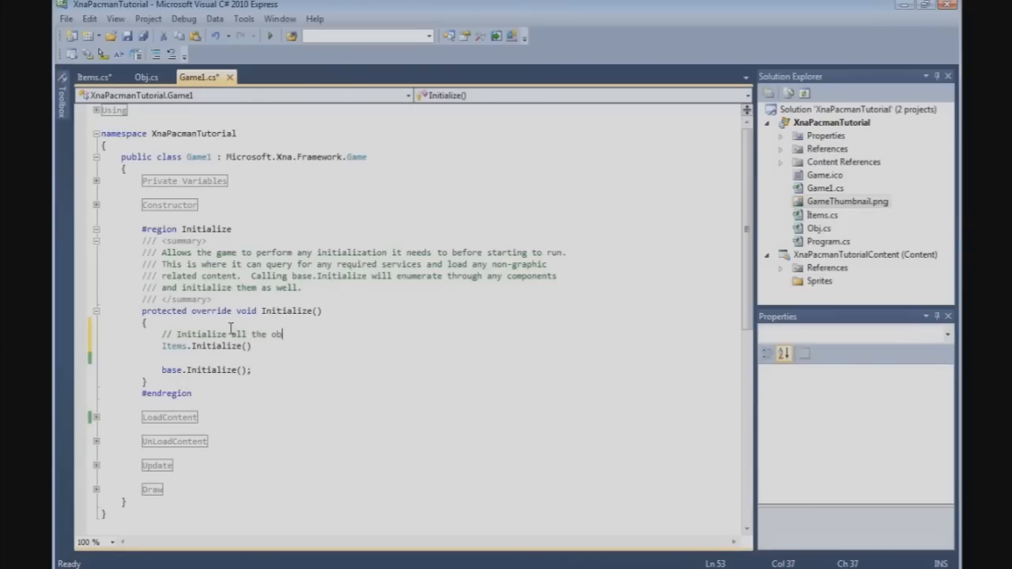
text(jects)
click(208, 344)
text(;)
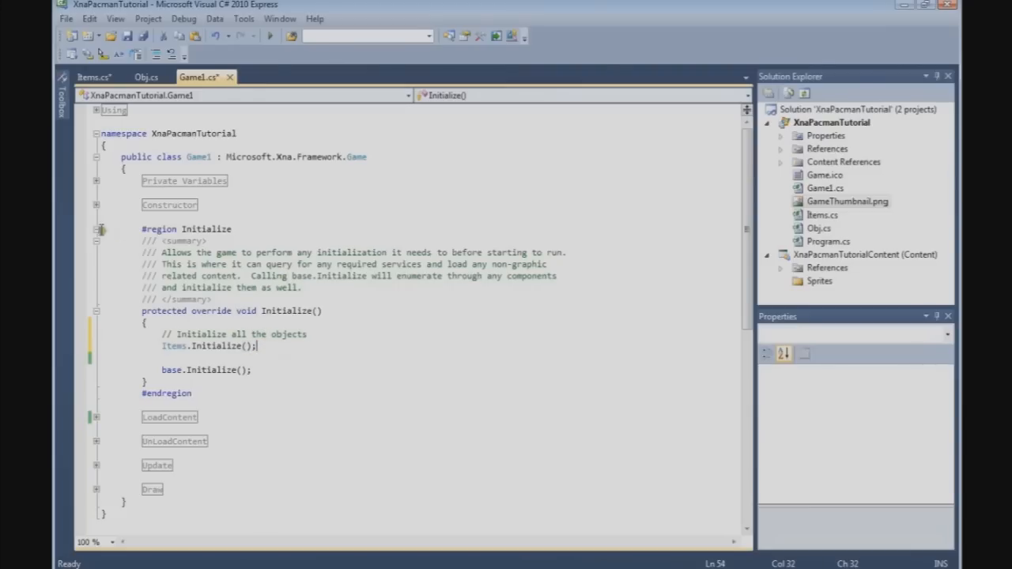
In LoadContent, write foreach (Obj o in Items.ObjList) calling o.LoadContent(Content);.
click(95, 229)
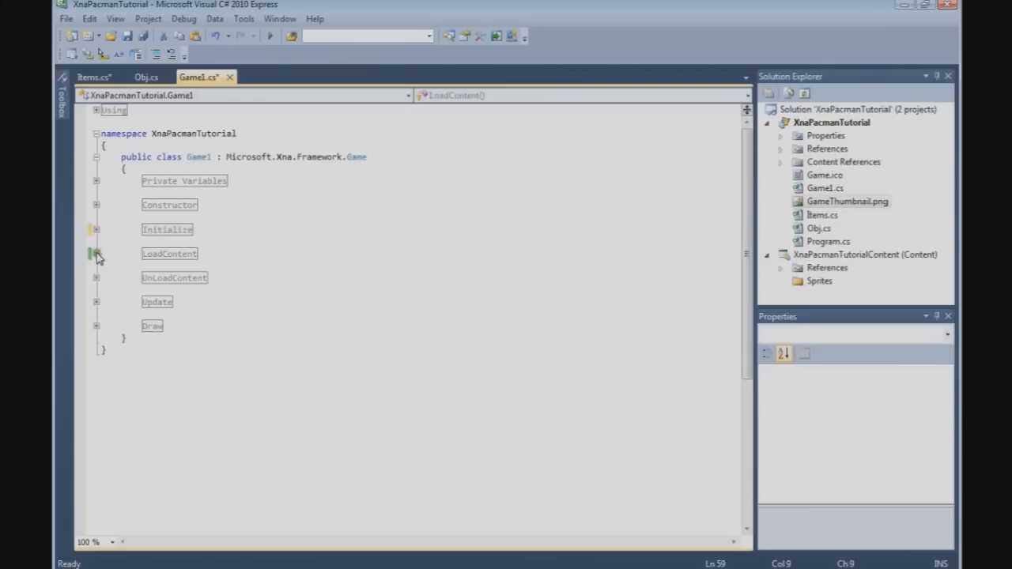
click(95, 253)
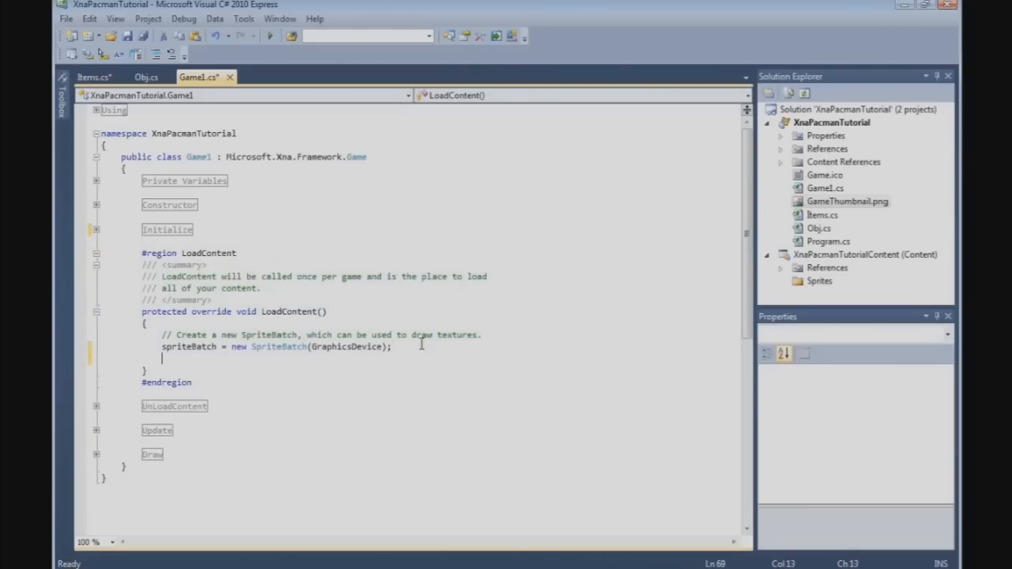
text(for)
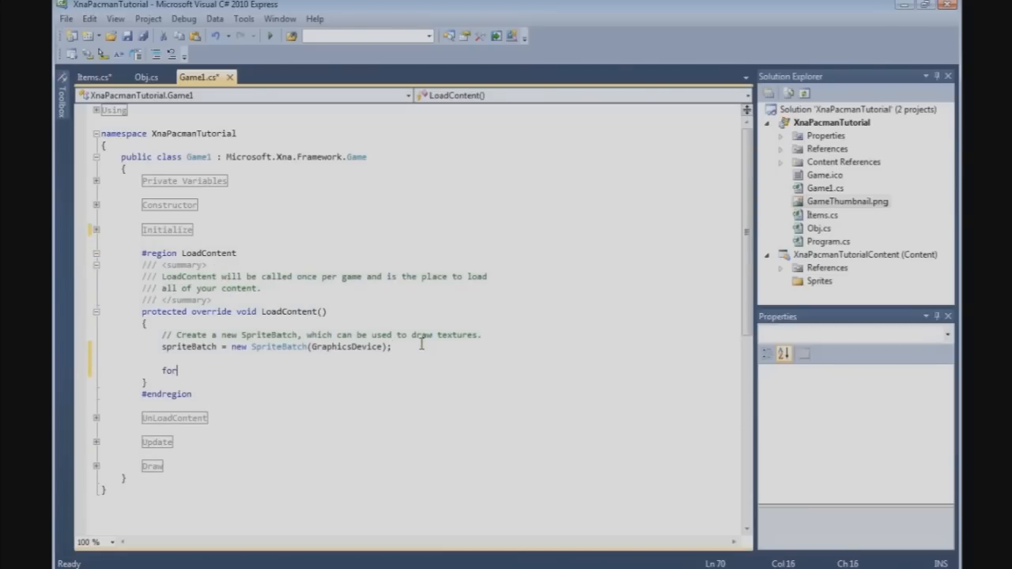
text(each)
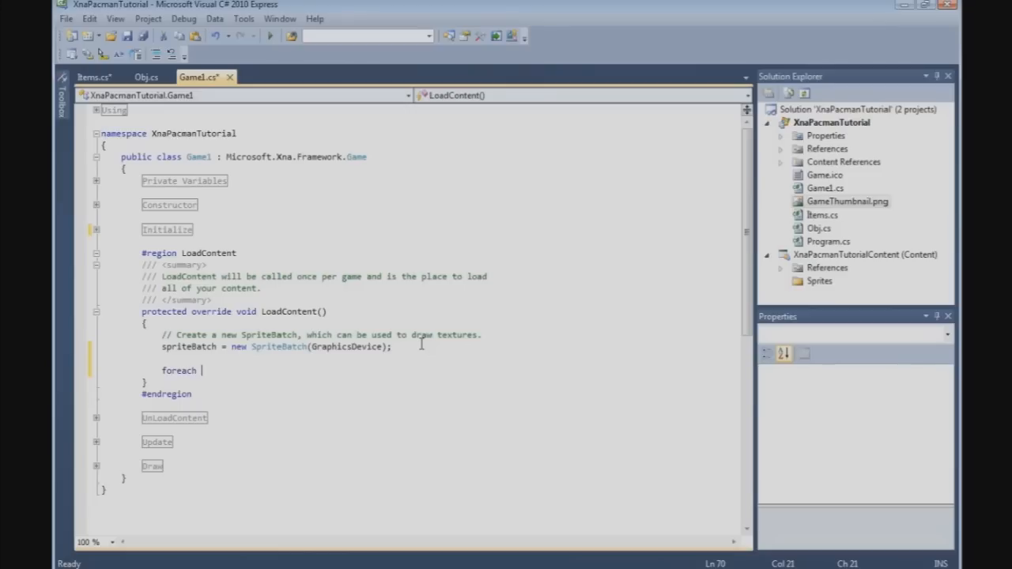
text((Obj)
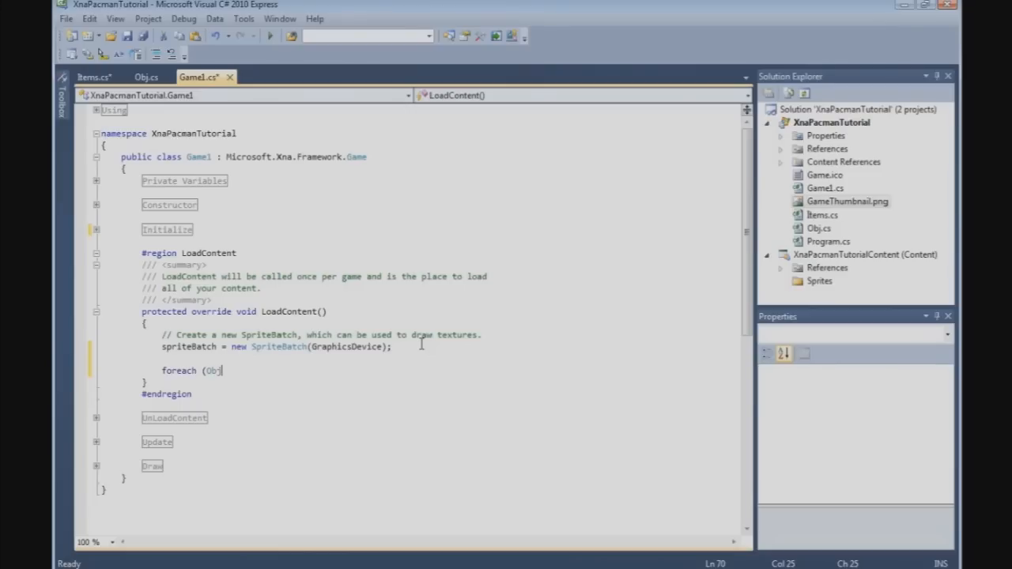
text(o in)
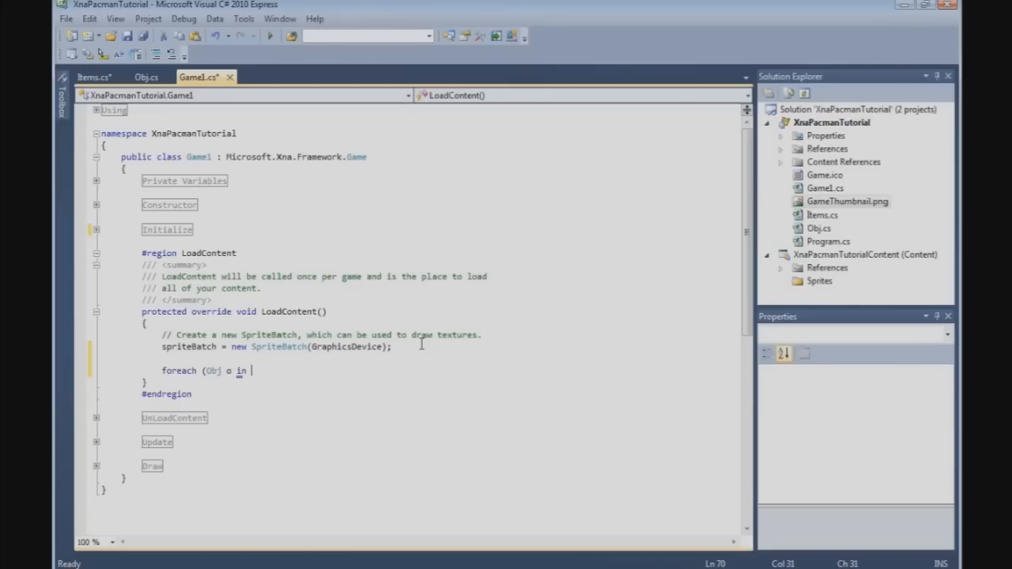
text(It)
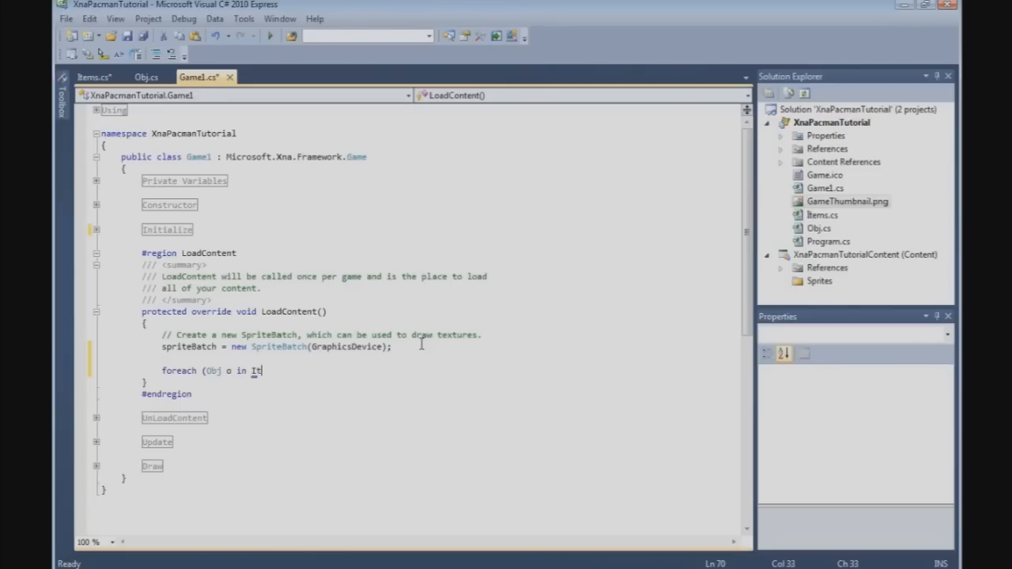
text(ems.)
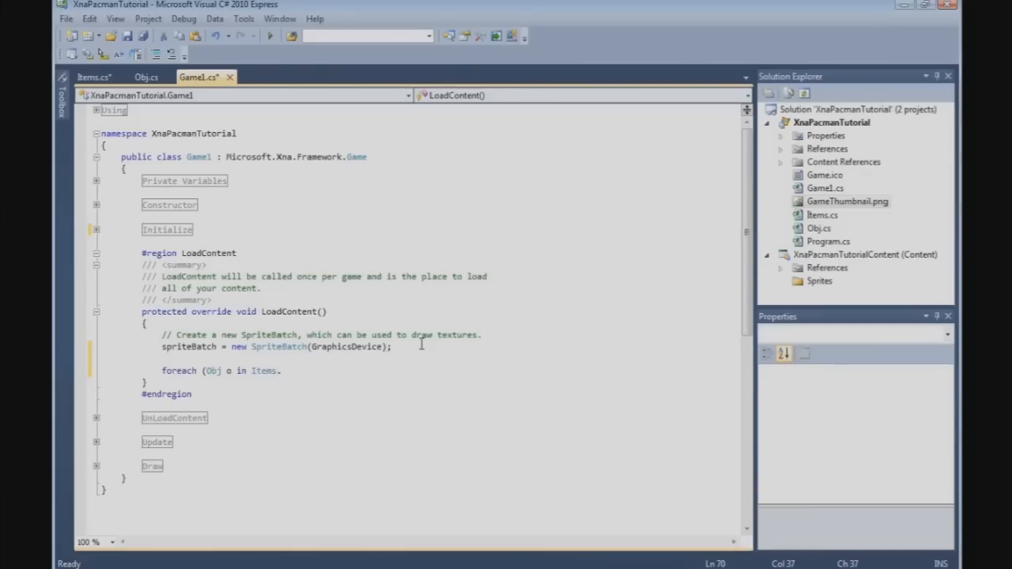
text(ObjList))
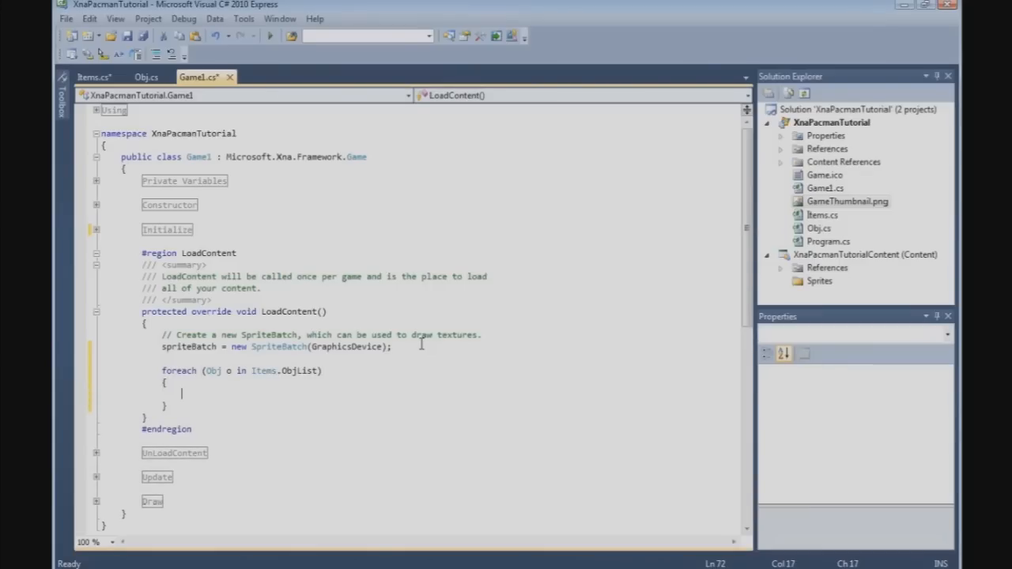
text(o.)
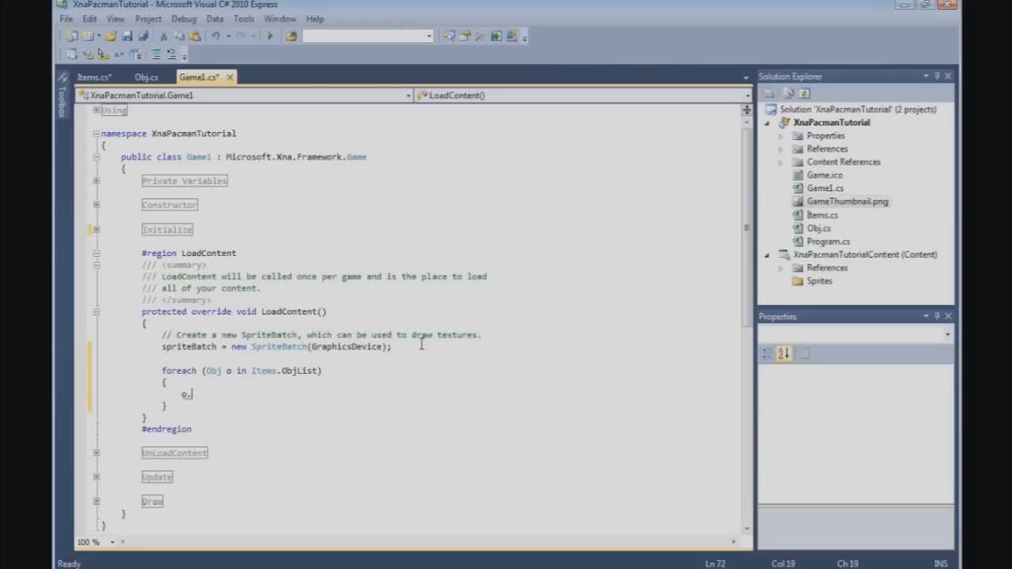
text(LoadContent)
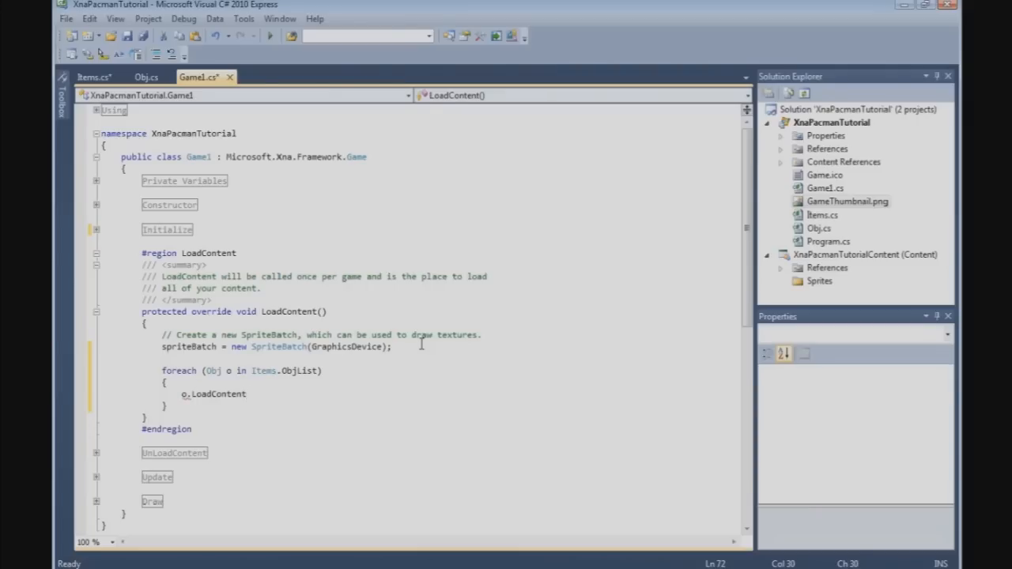
text((Content)
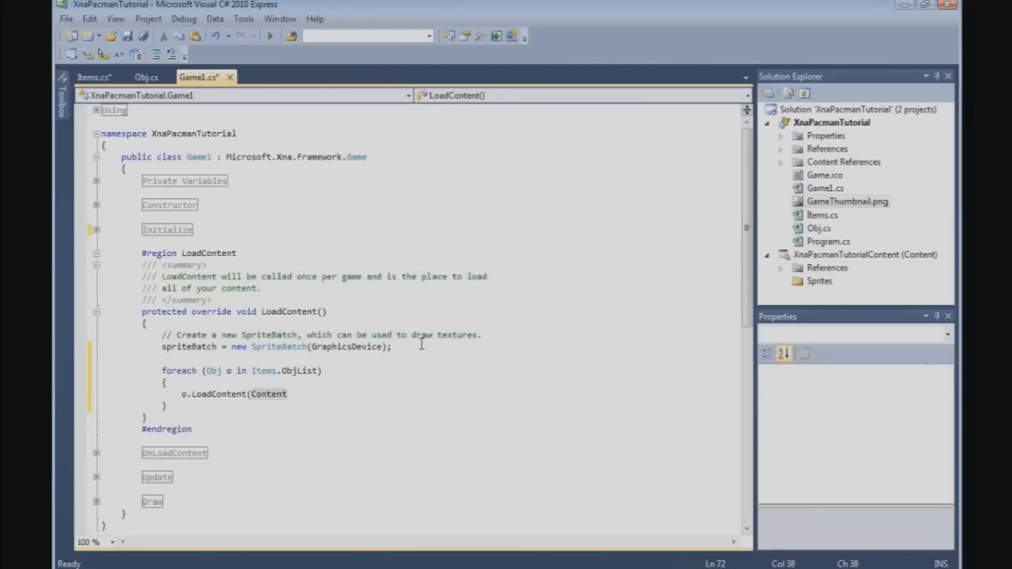
text();)
text(//)
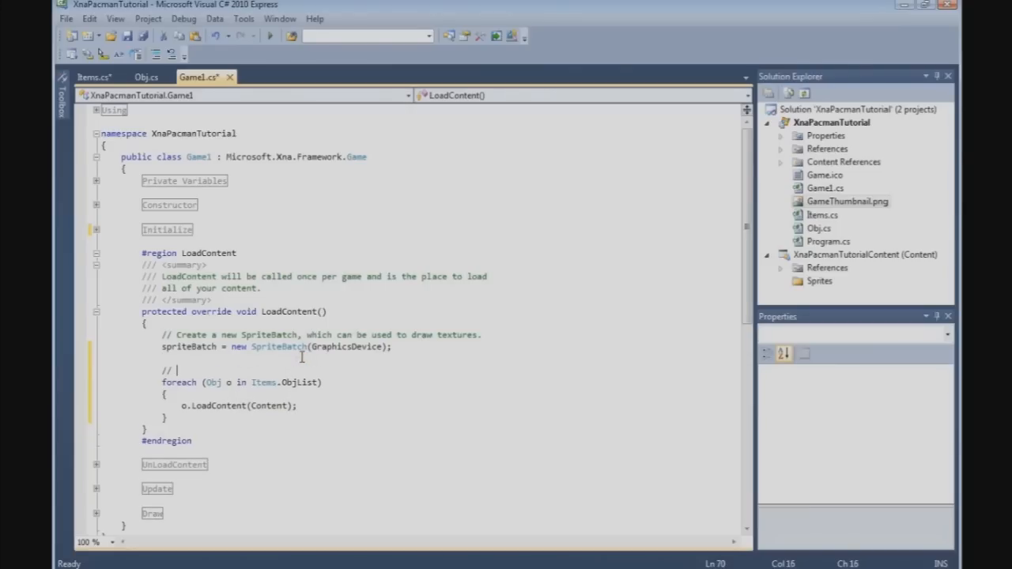
Add the comment 'Load all content for the objects' above the loop.
text(Load all content for the o)
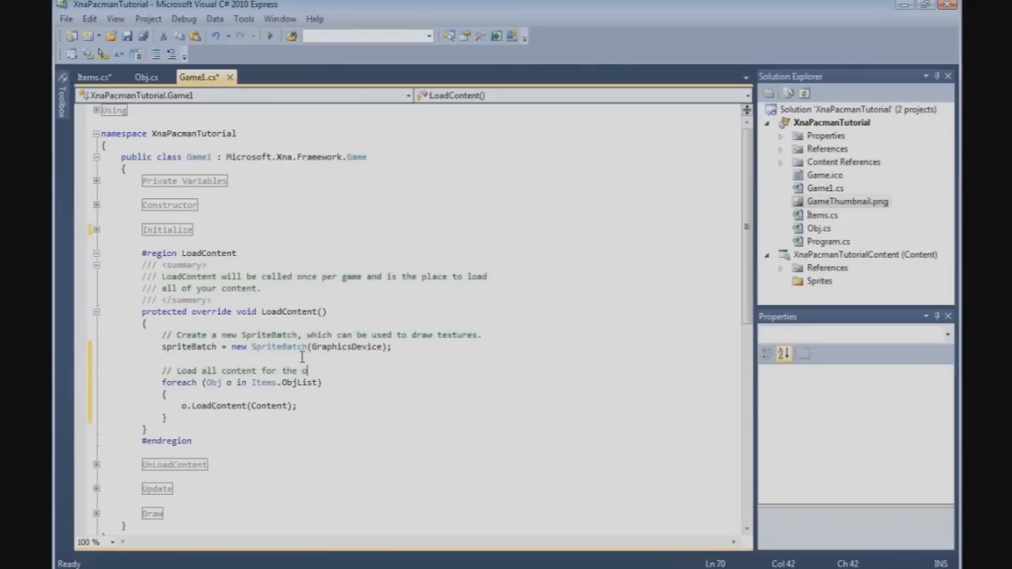
text(bjects)
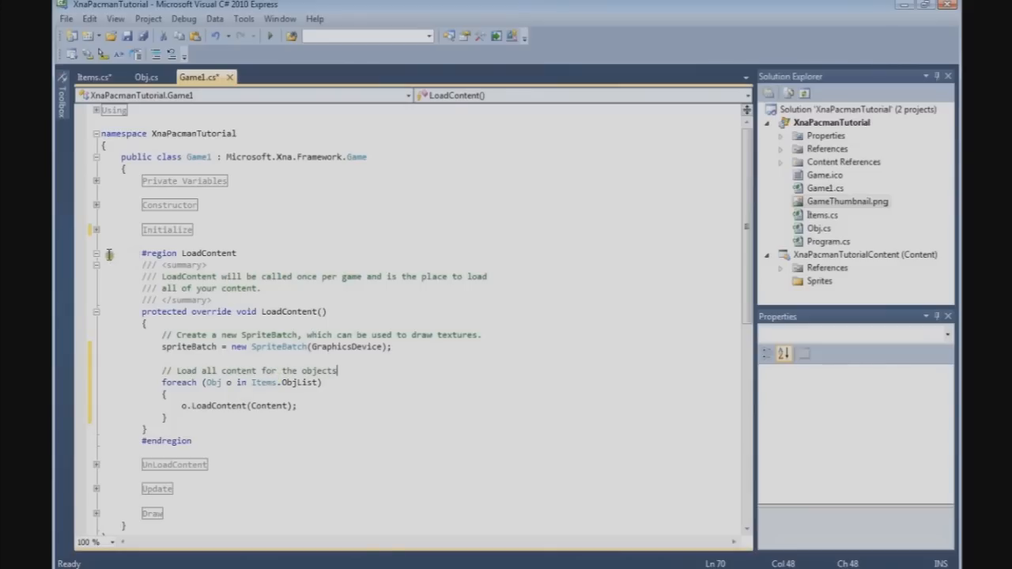
In Update, replace the default gamepad exit code with foreach (Obj o in Items.ObjList).
click(96, 253)
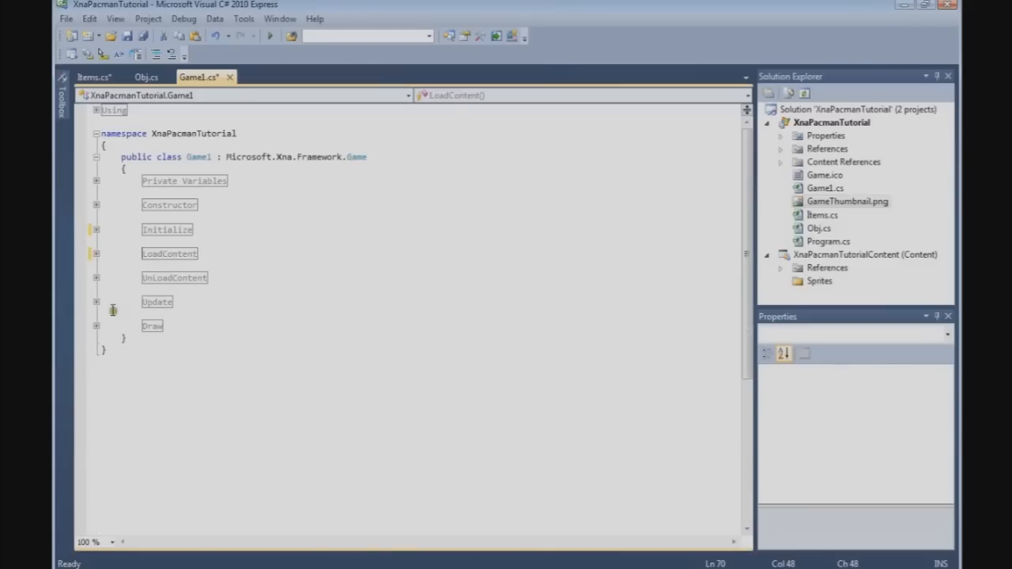
click(95, 301)
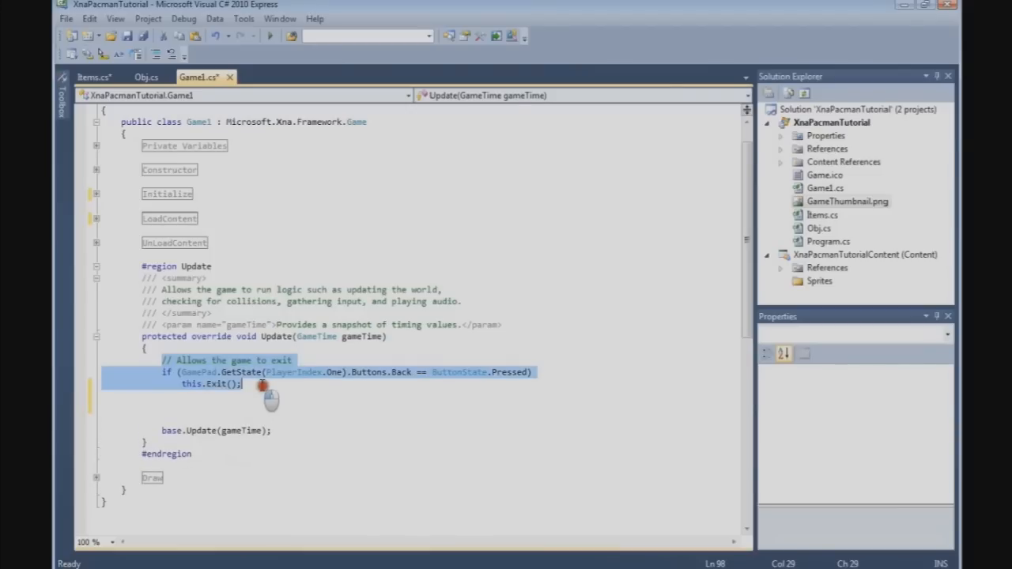
key(Delete)
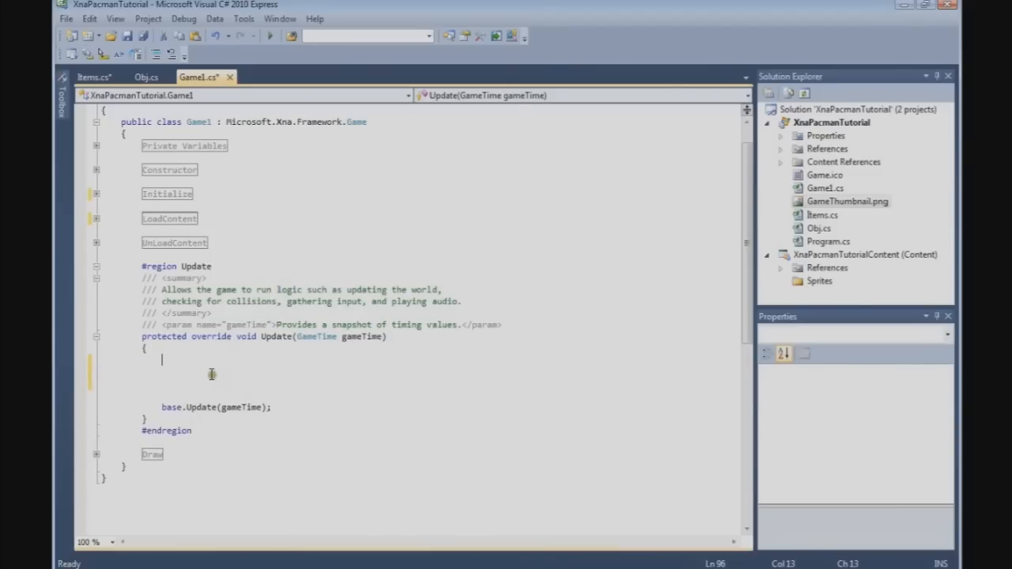
mouse_move(208, 361)
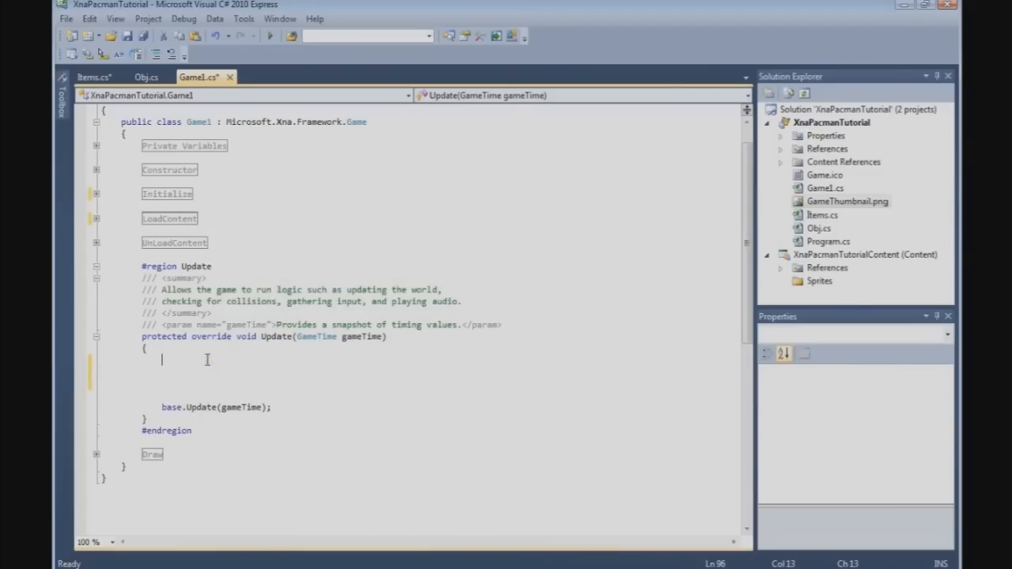
text(for)
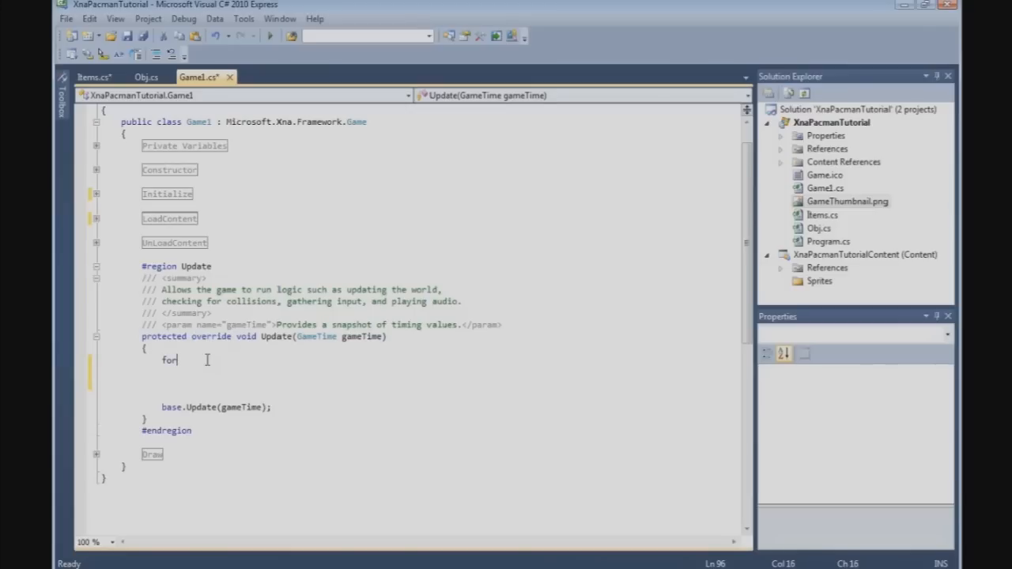
text(each ()
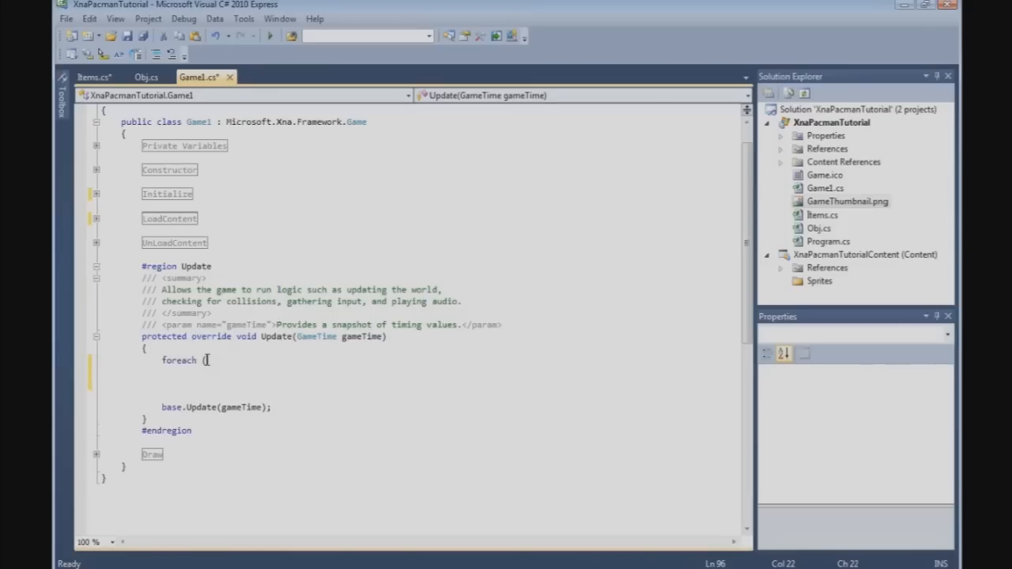
text(Obj)
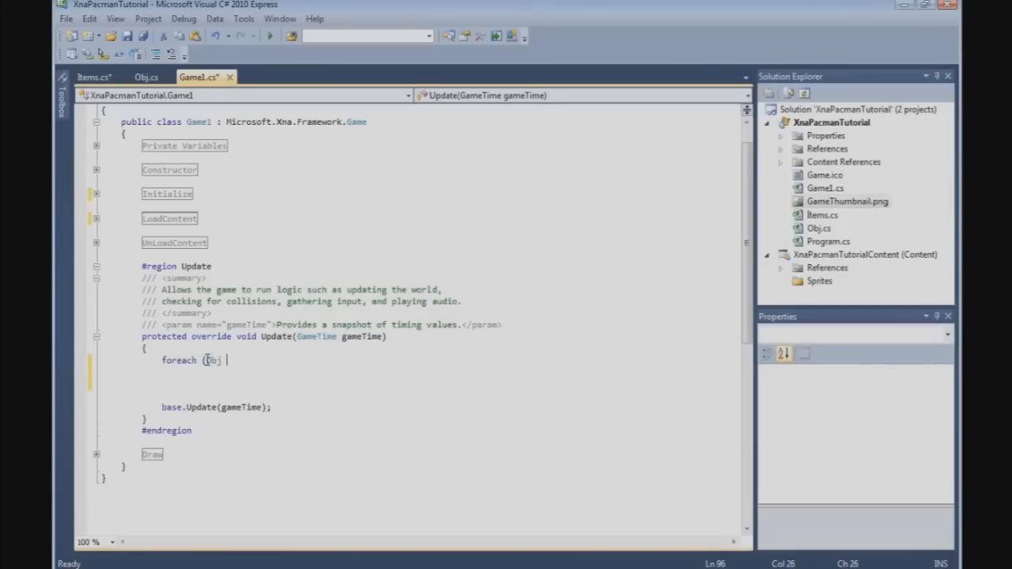
text(o in)
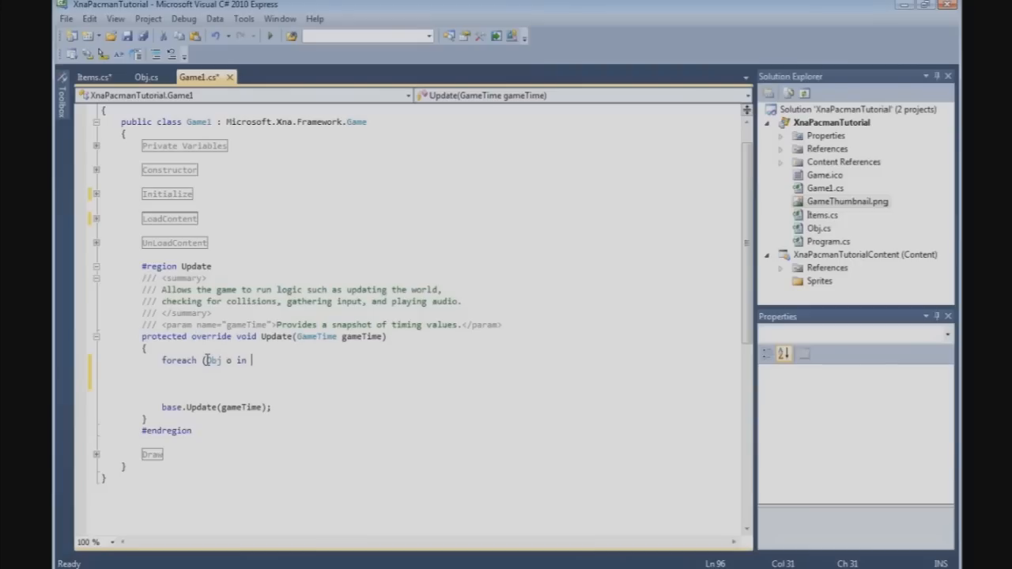
text(Items.)
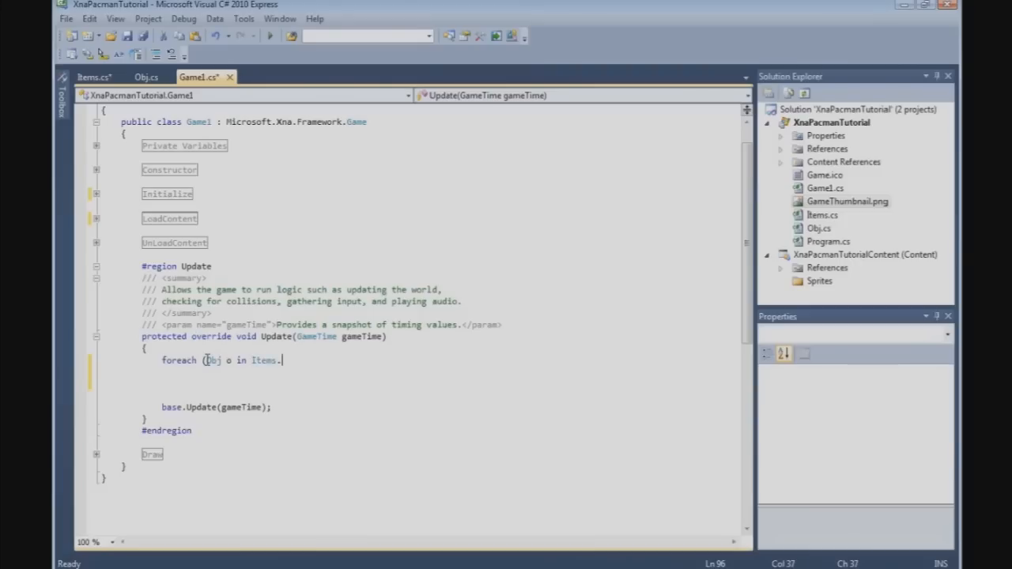
text(ObjList))
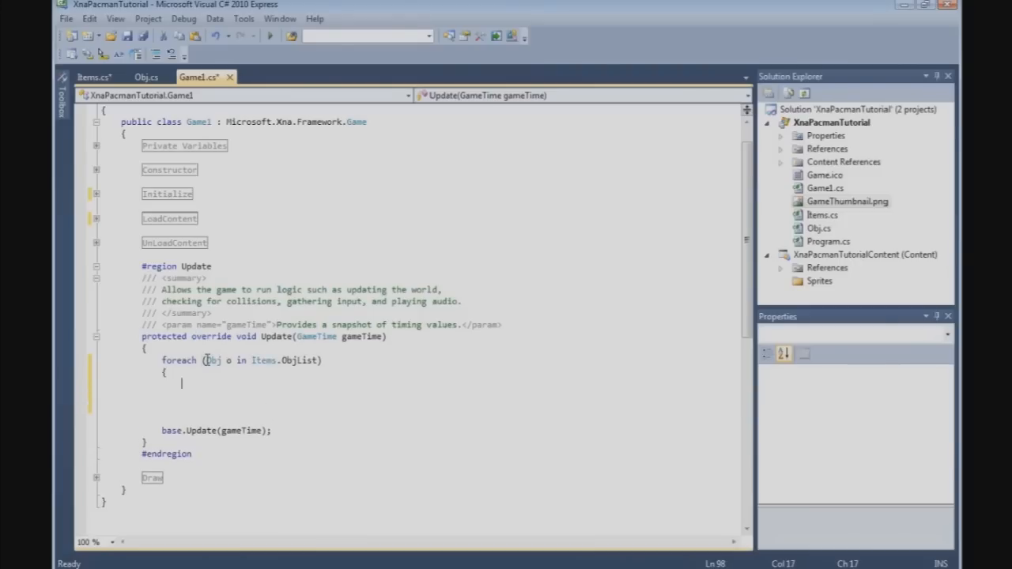
key(Return)
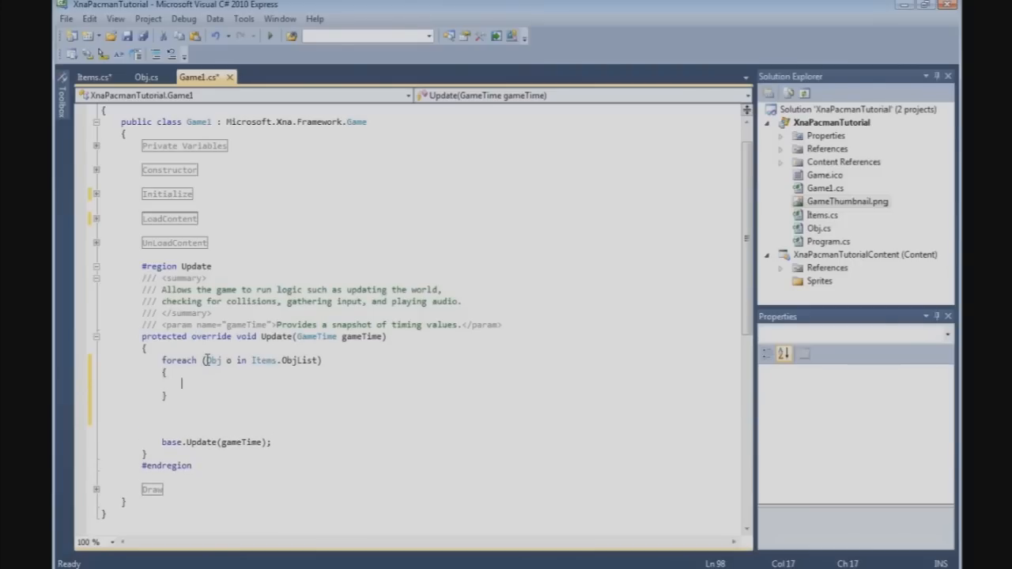
Call o.Update(gameTime); in the loop body and add '// Update all objects' above it.
text(o.ud)
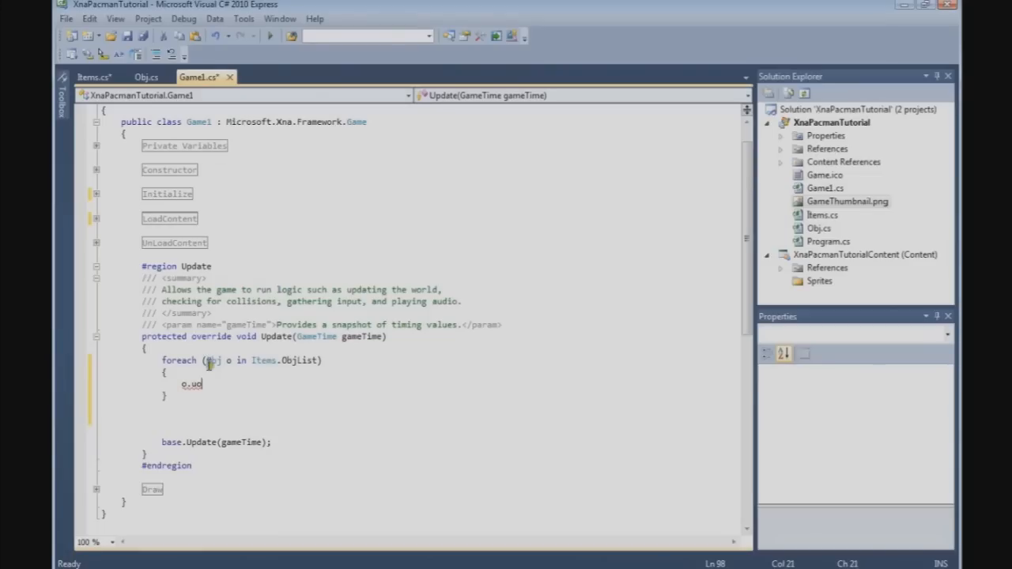
text(p)
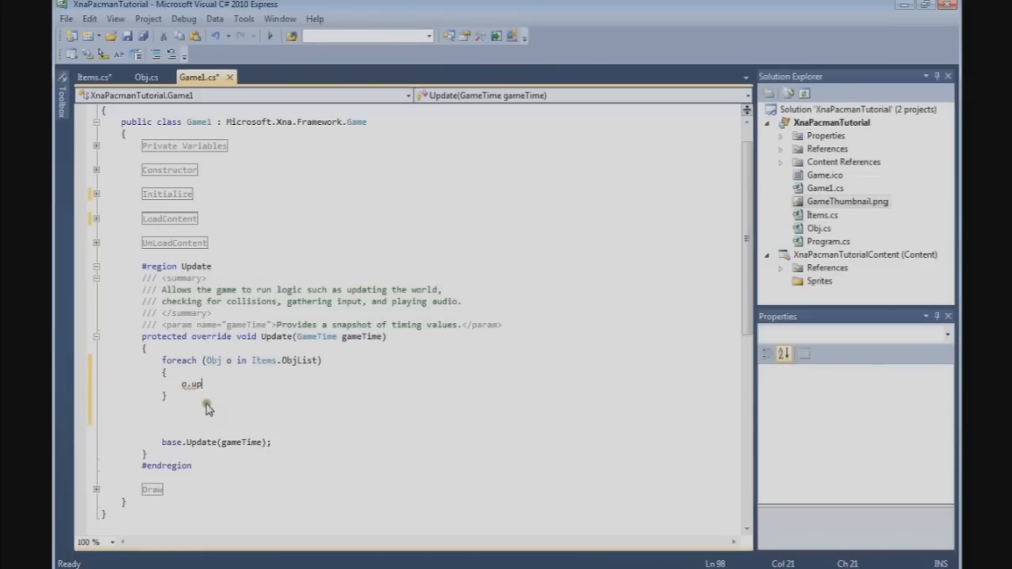
text(date()
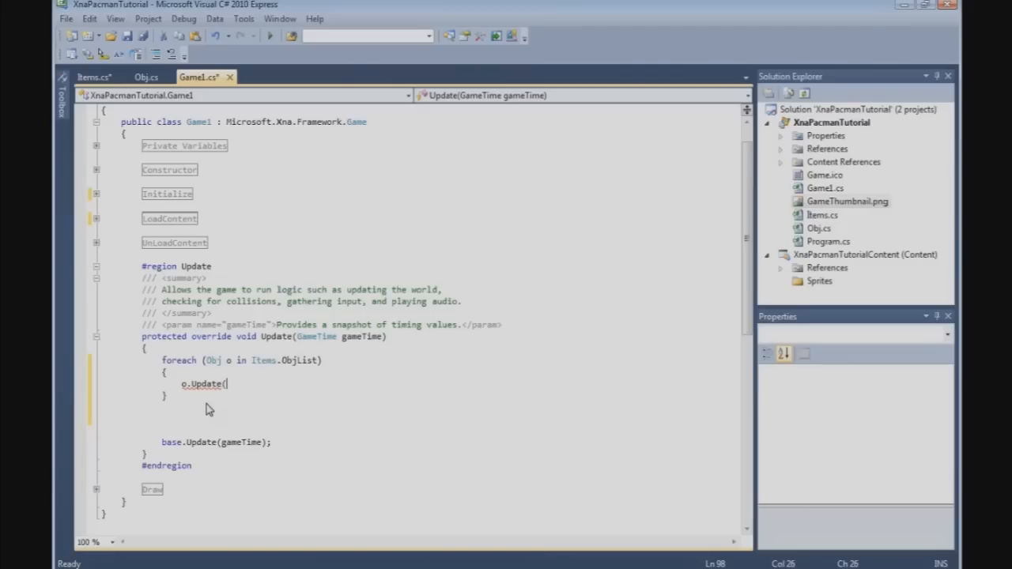
text(gamet)
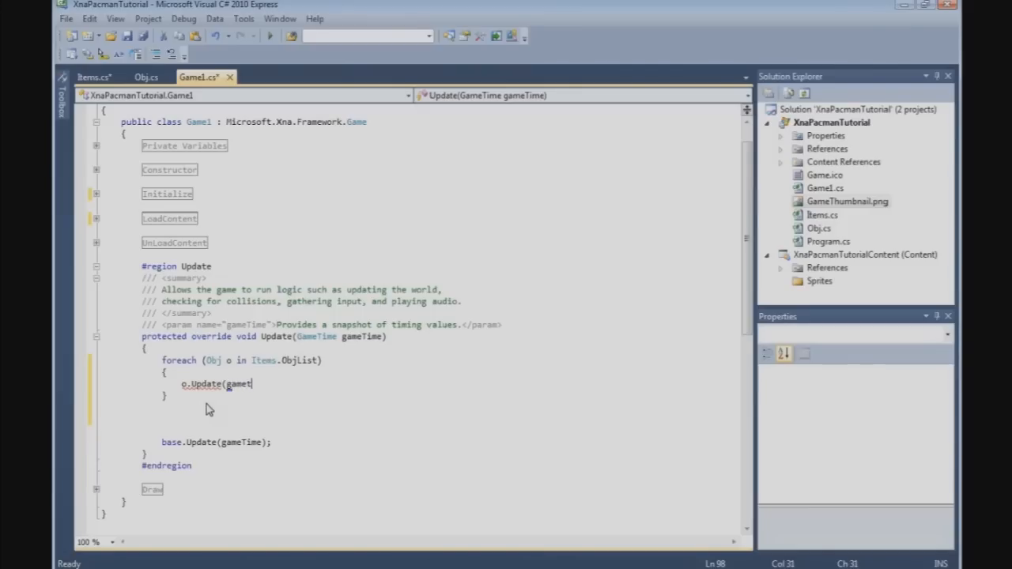
text(ime)
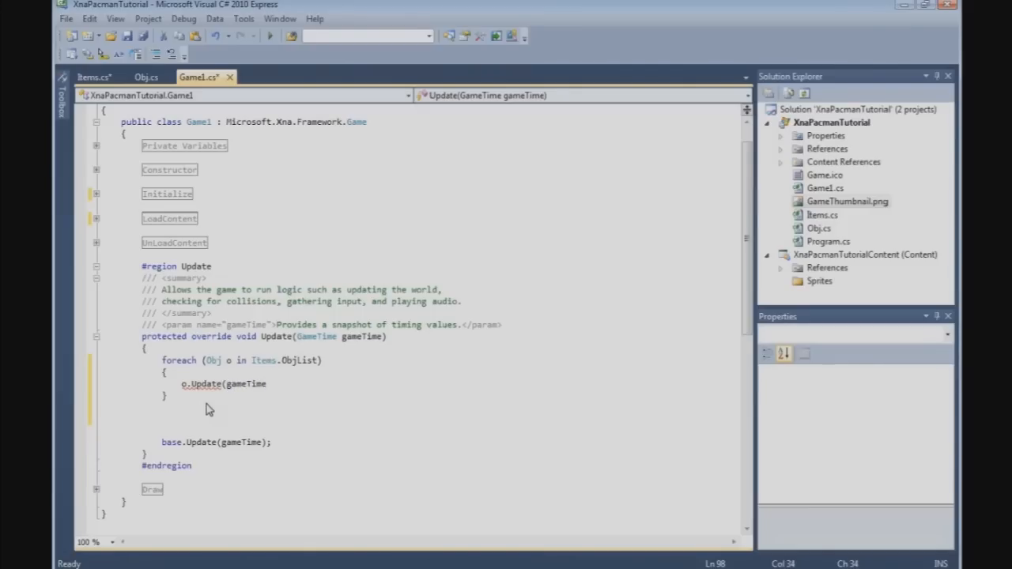
text();)
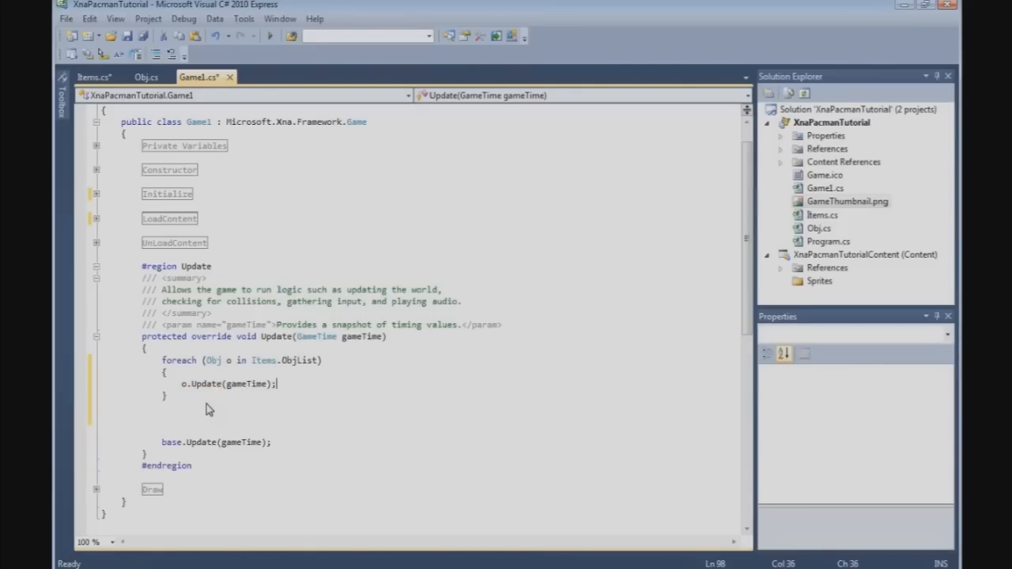
click(202, 421)
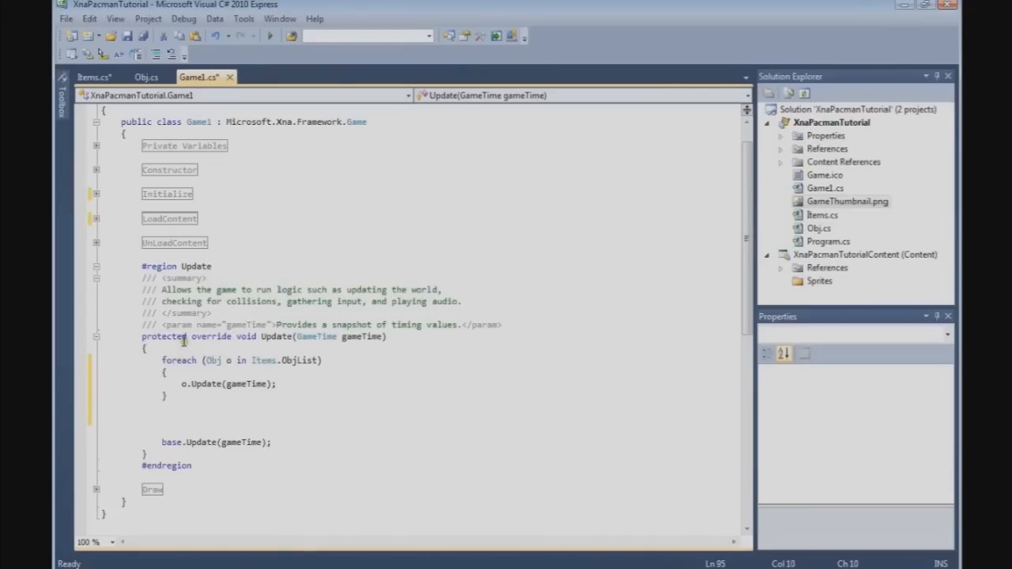
text(//)
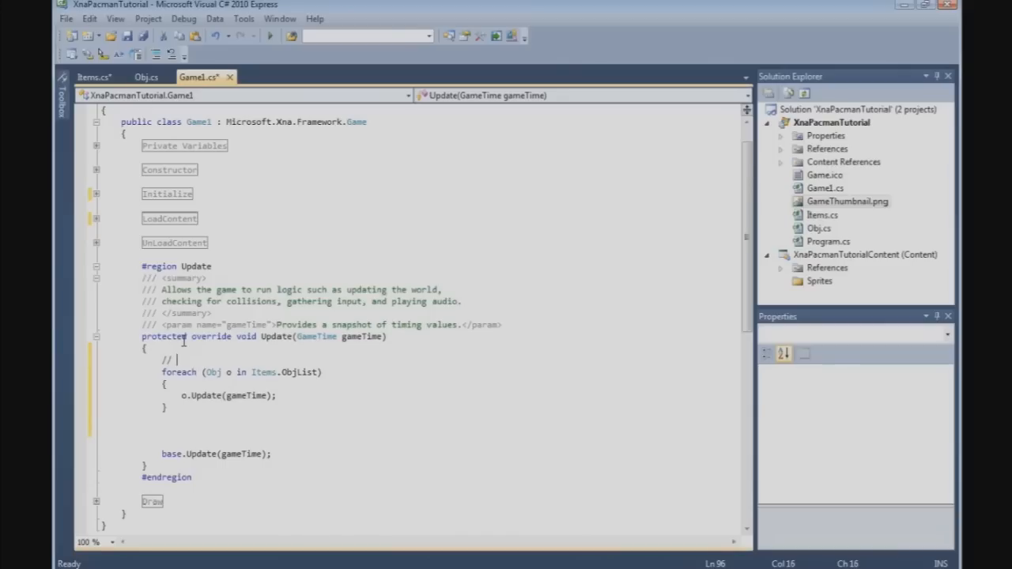
text(Update all)
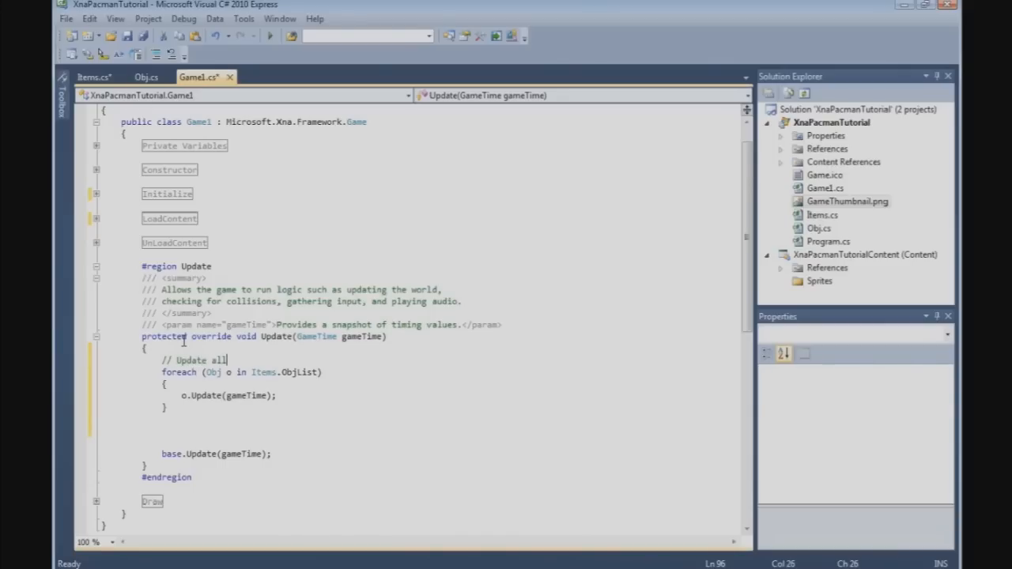
text(objects)
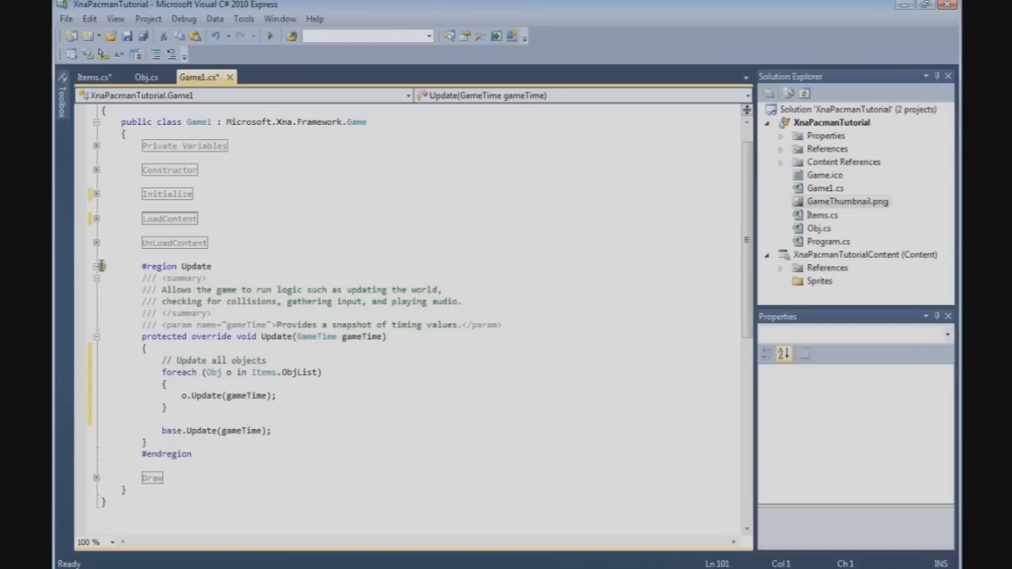
In Draw, after the CornflowerBlue clear, loop over Items.ObjList calling o.Draw(spriteBatch);.
click(95, 265)
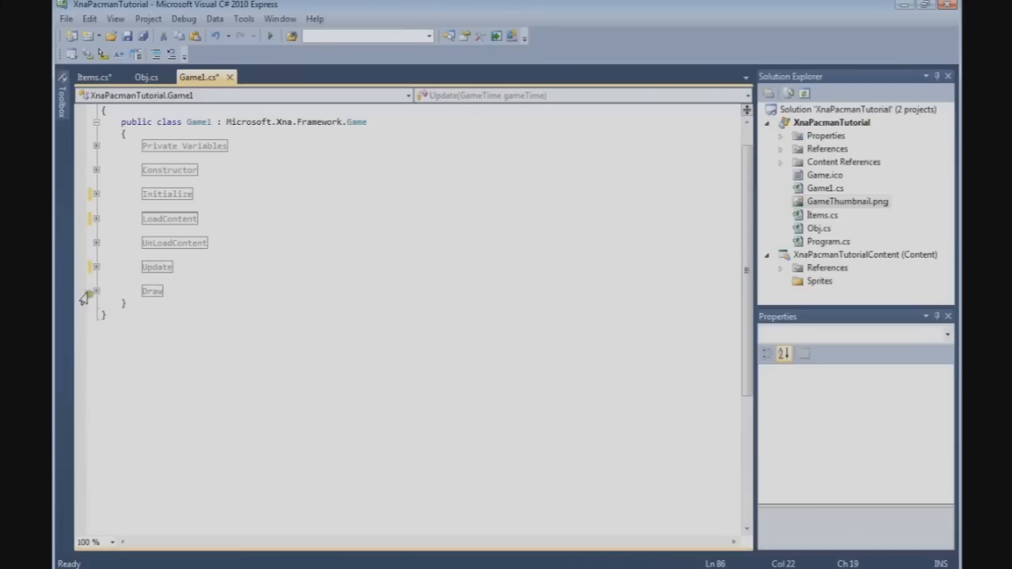
click(95, 291)
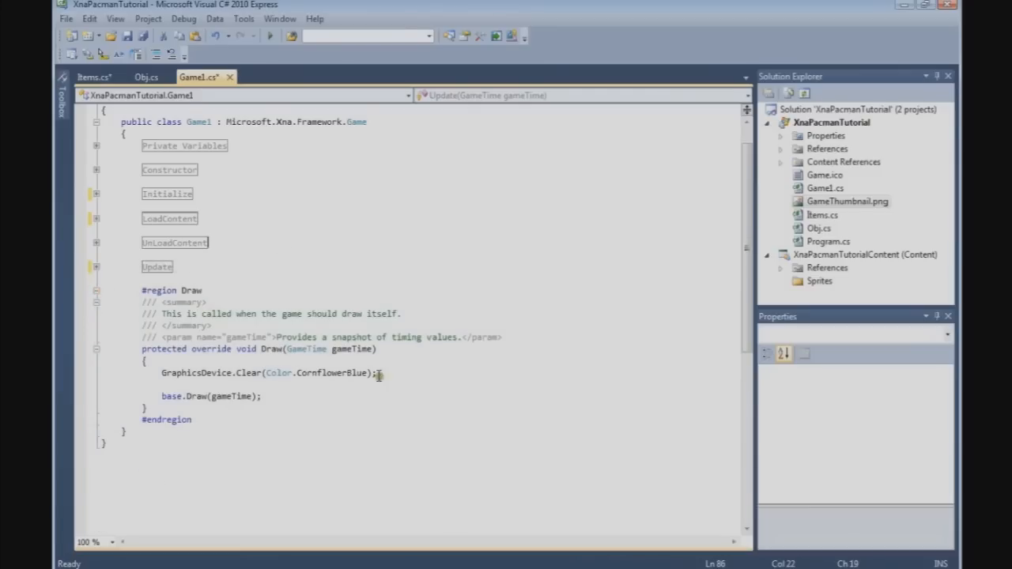
key(enter)
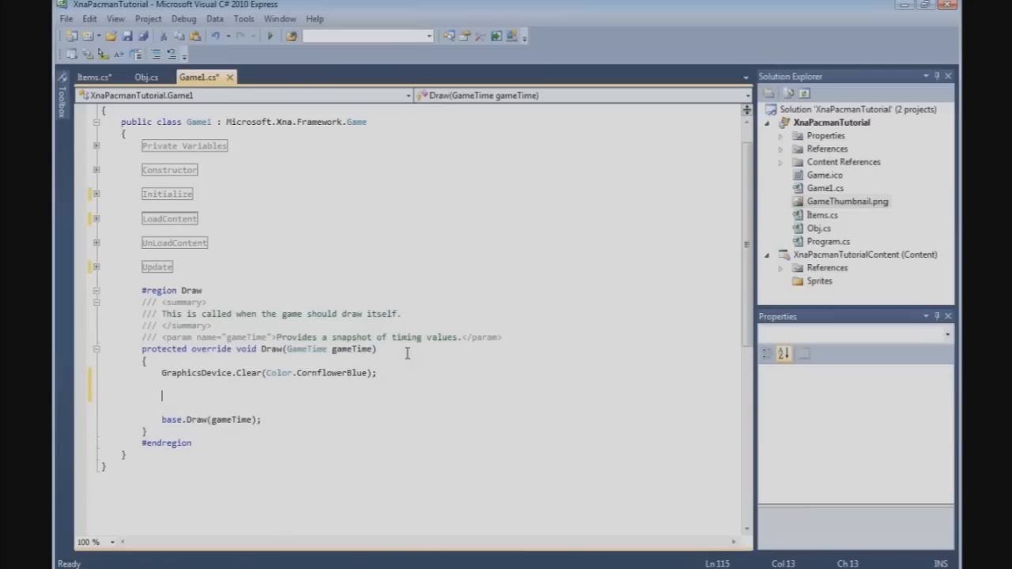
text(foreach)
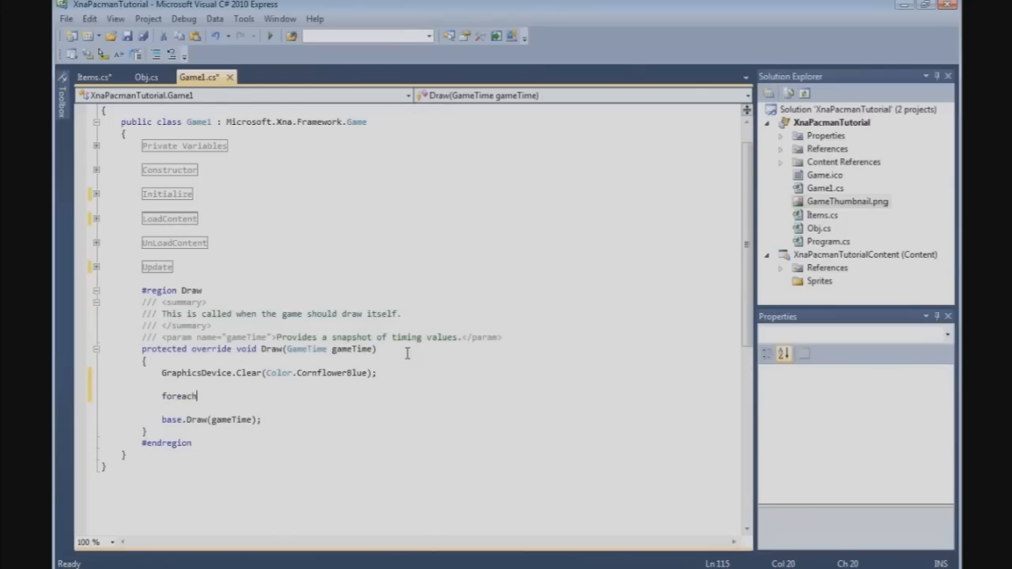
text((Obj o in it)
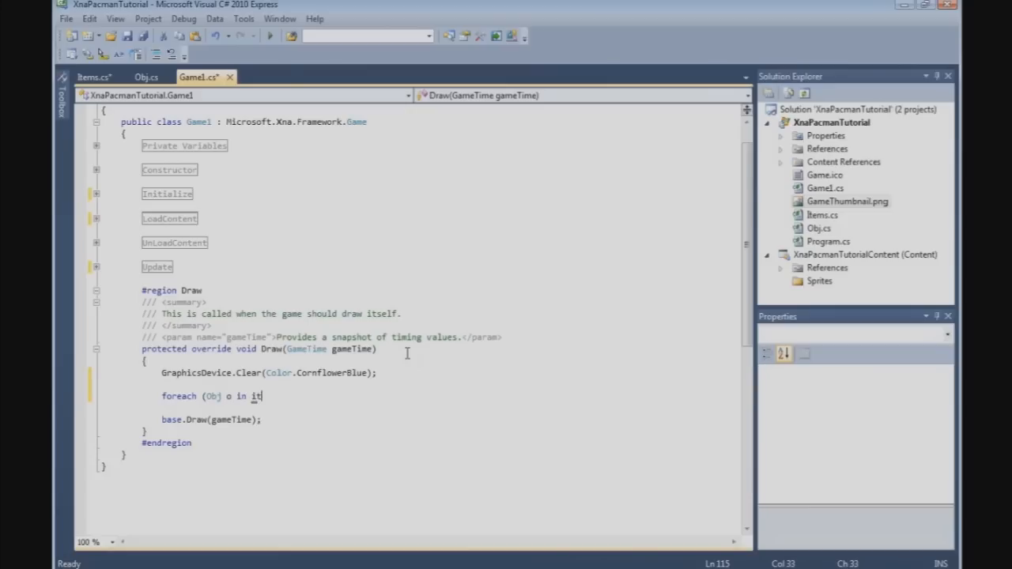
text(Items.ObjList)
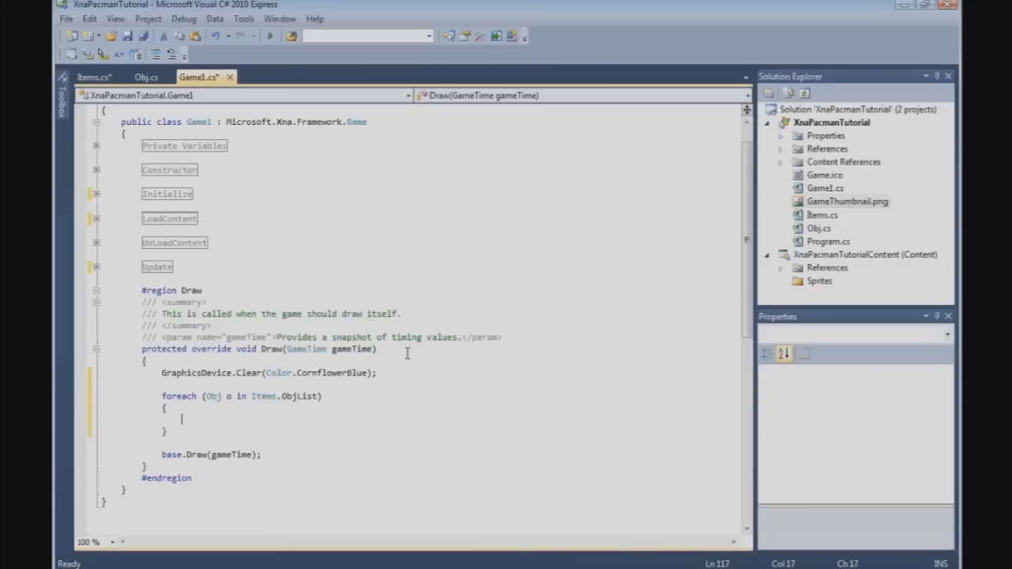
text(o.dr)
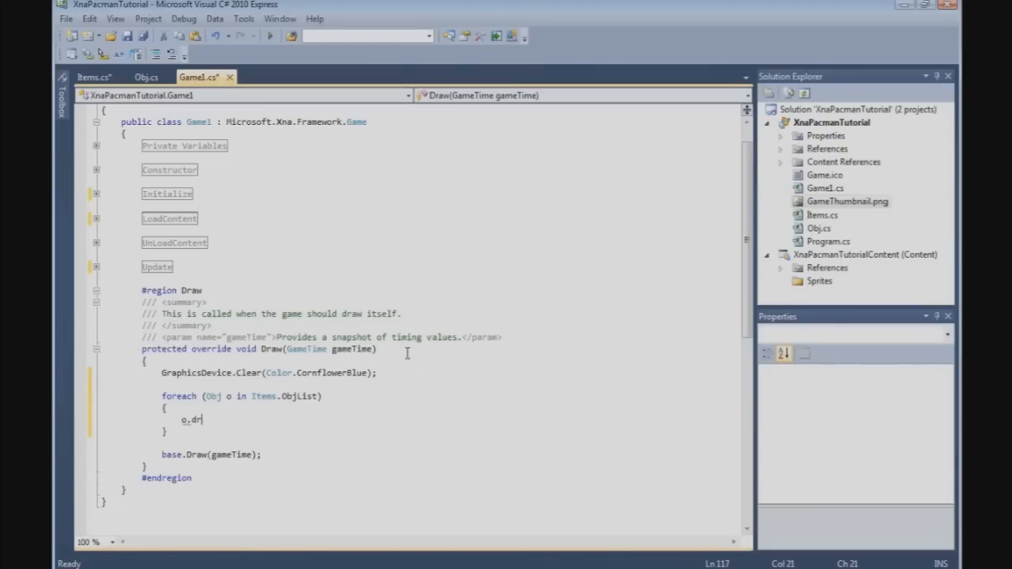
text(aw()
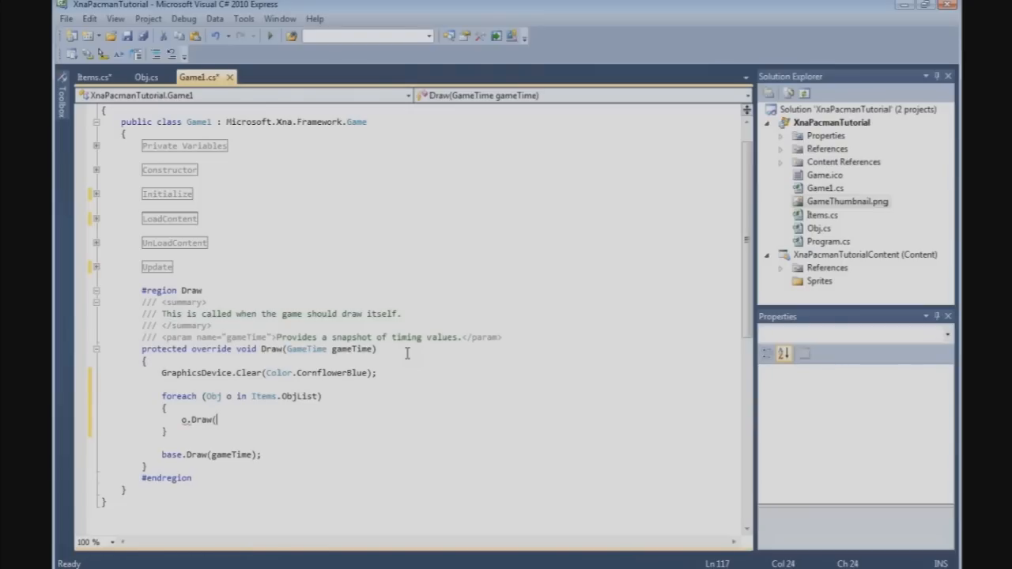
text(spriteBatch)
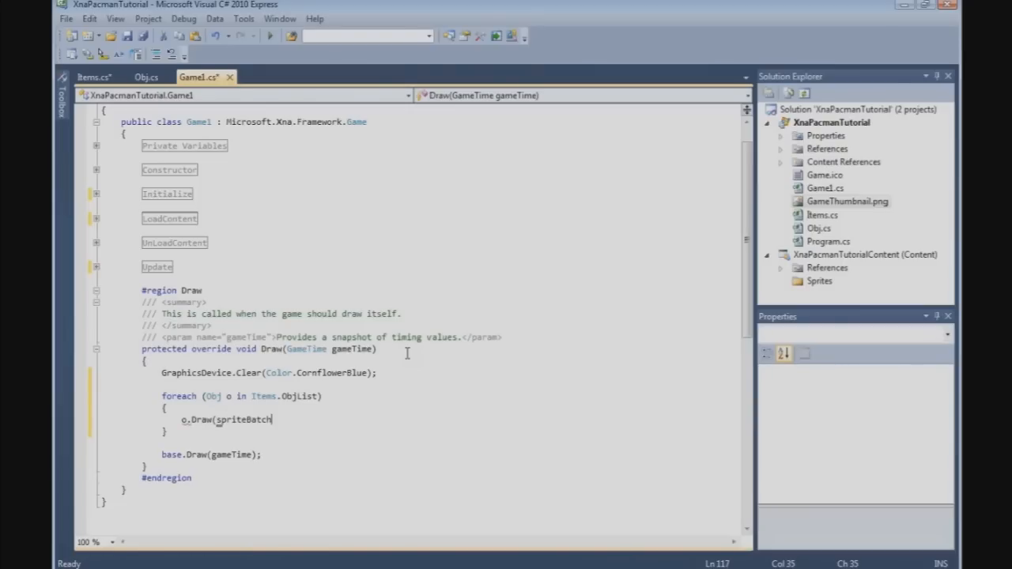
text();)
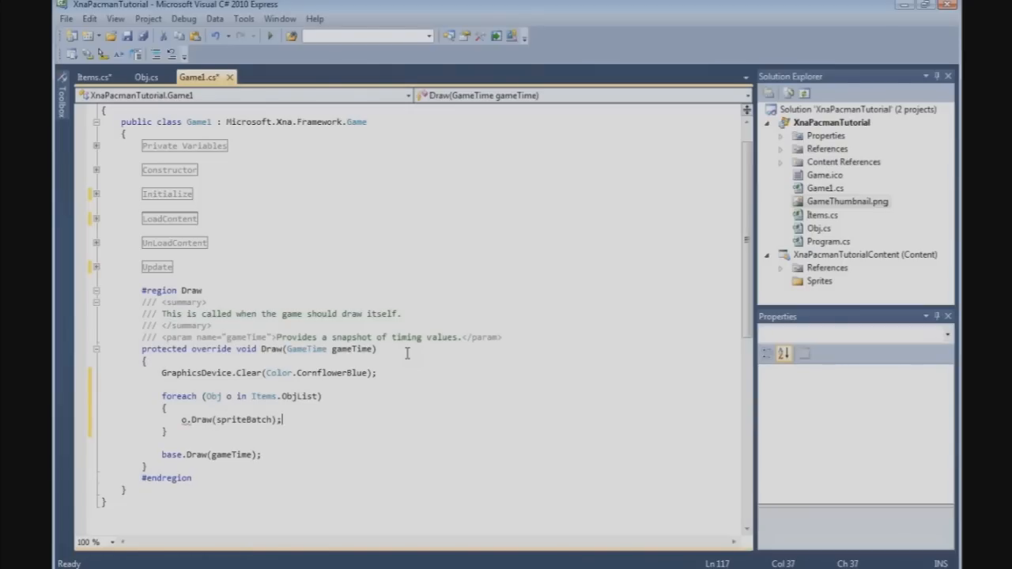
Add the '// Draw all the objects' comment line above the drawing loop.
click(263, 395)
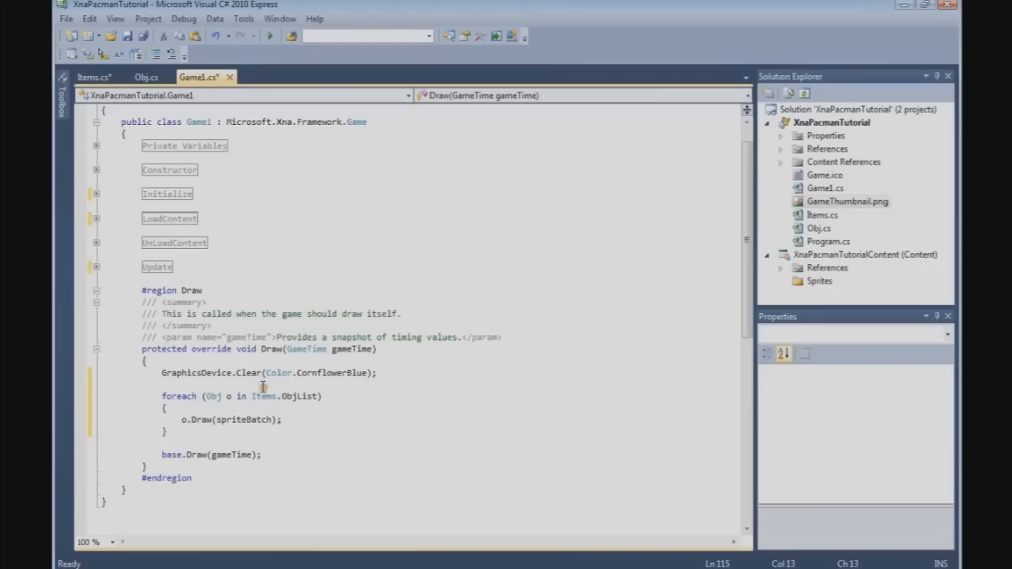
text(//)
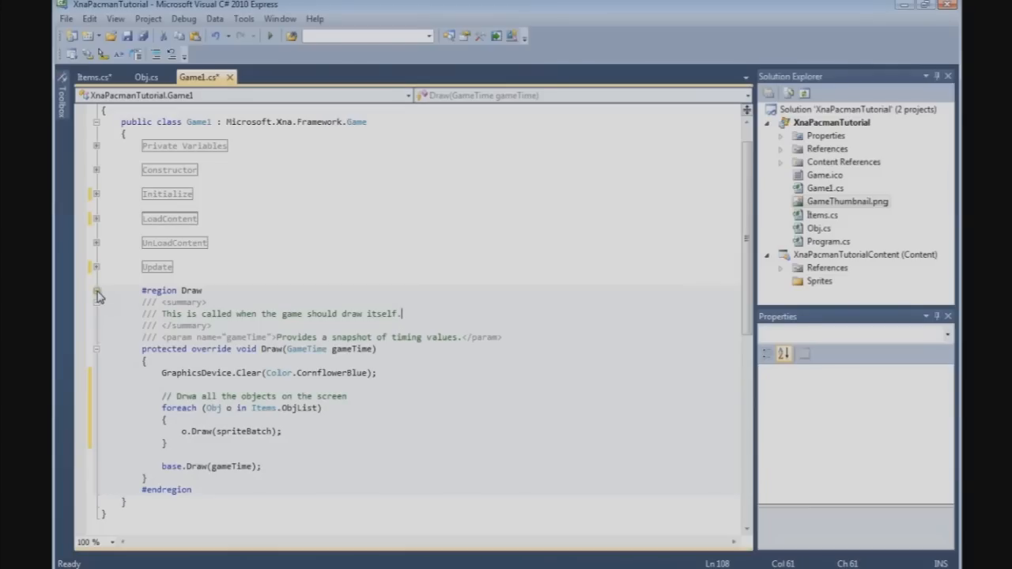
mouse_move(98, 296)
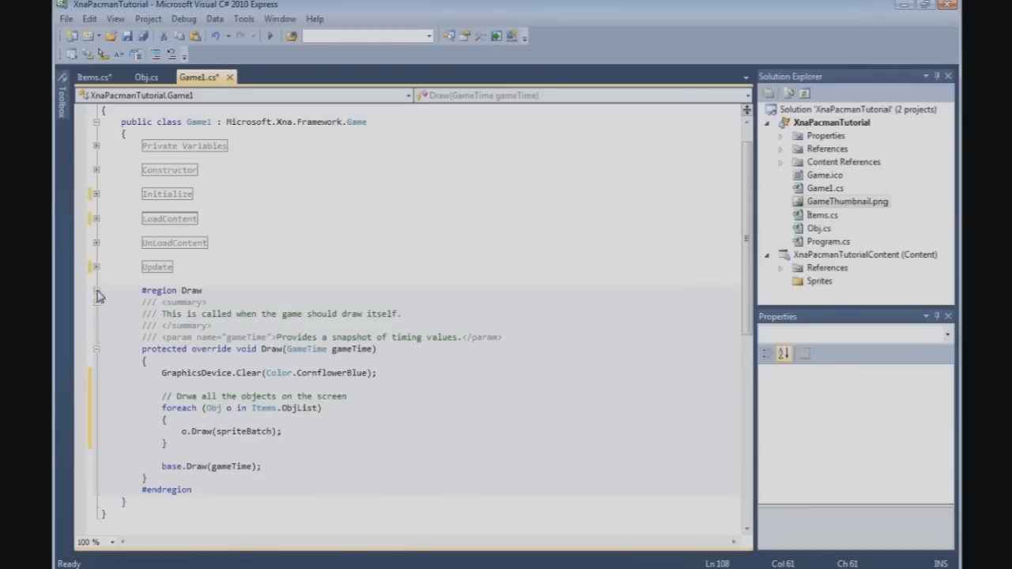
Add a new class file named Pacman to the project.
click(95, 290)
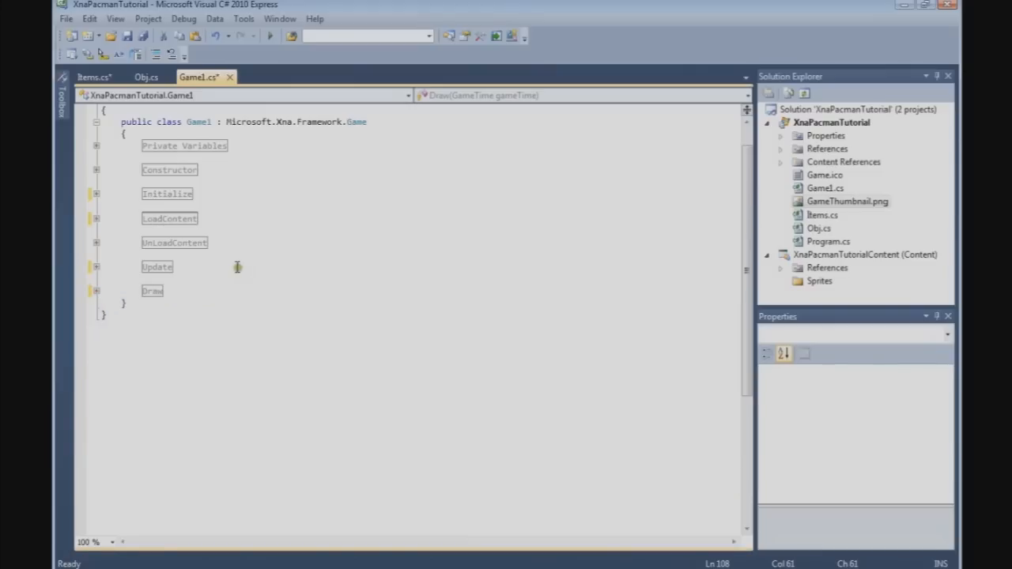
mouse_move(253, 247)
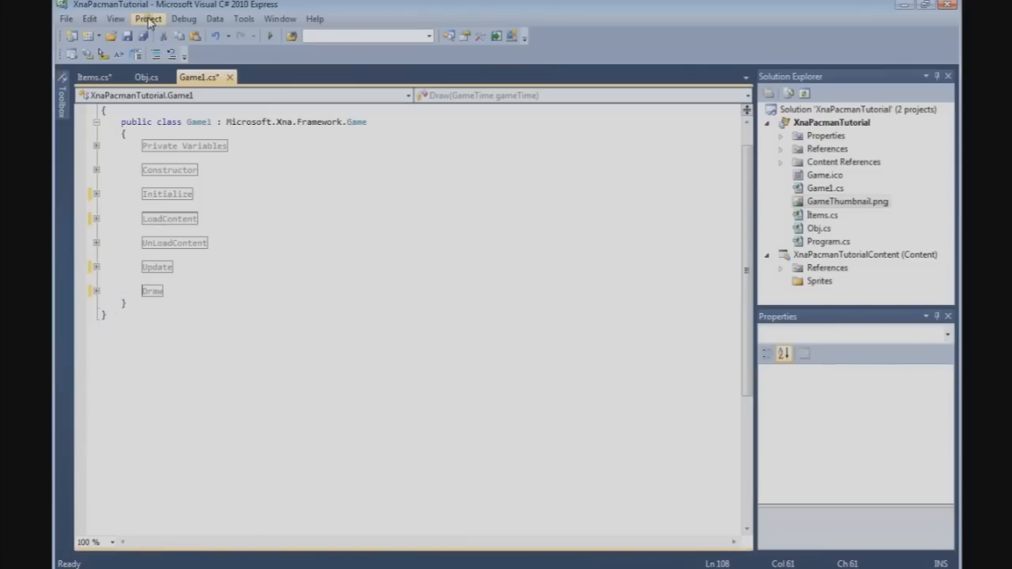
click(148, 19)
text(Pacman)
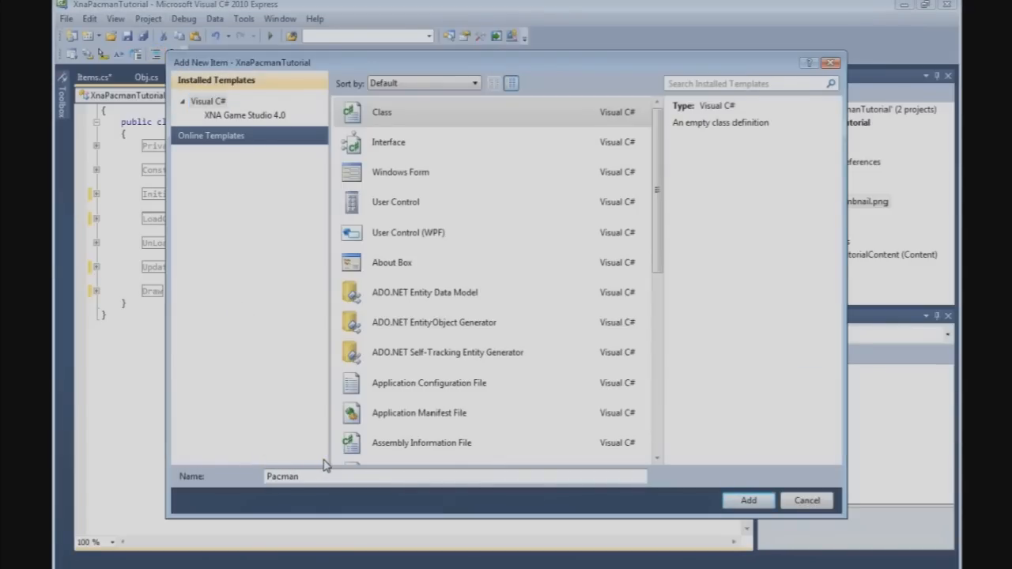
click(747, 500)
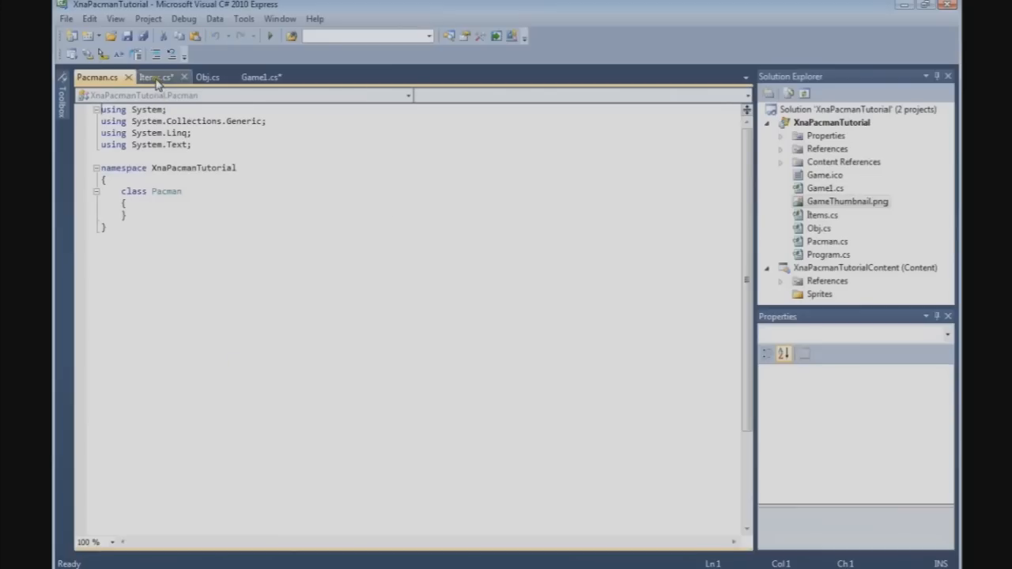
Copy the Using region from Items.cs into Pacman.cs and collapse it.
click(155, 76)
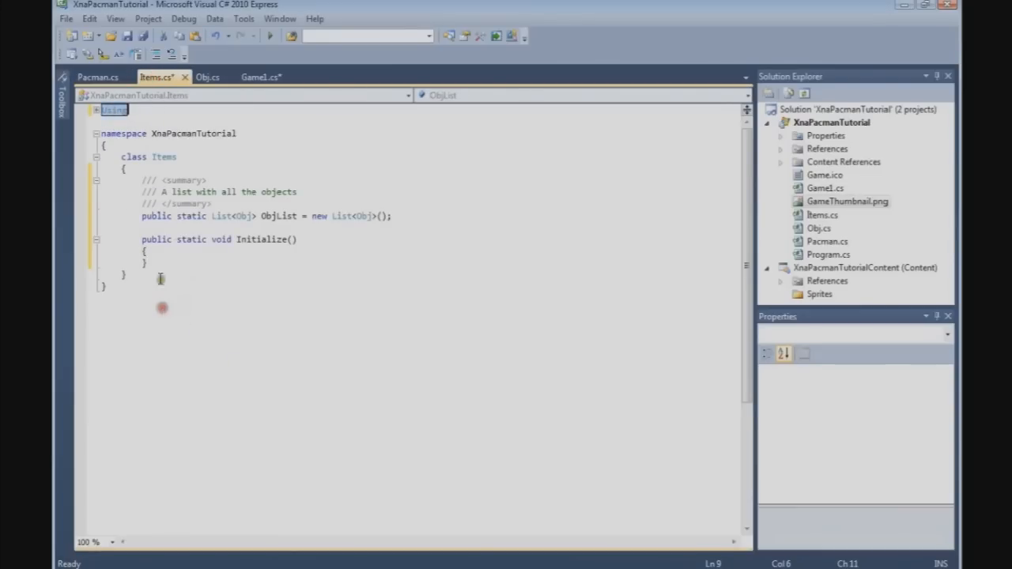
click(98, 76)
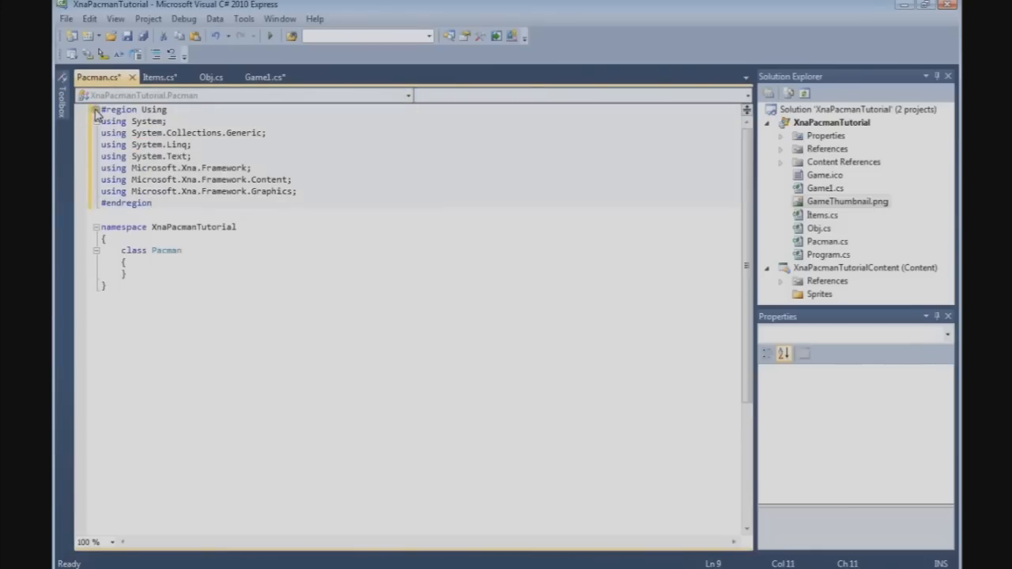
click(95, 109)
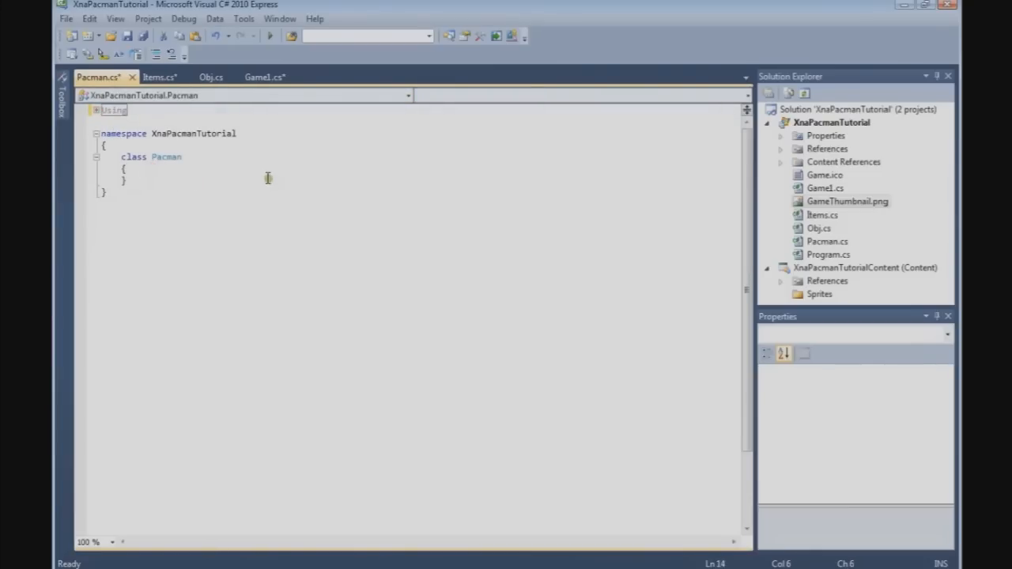
Write the constructor public Pacman(Vector2 pos, string textureName) inside the class.
key(enter)
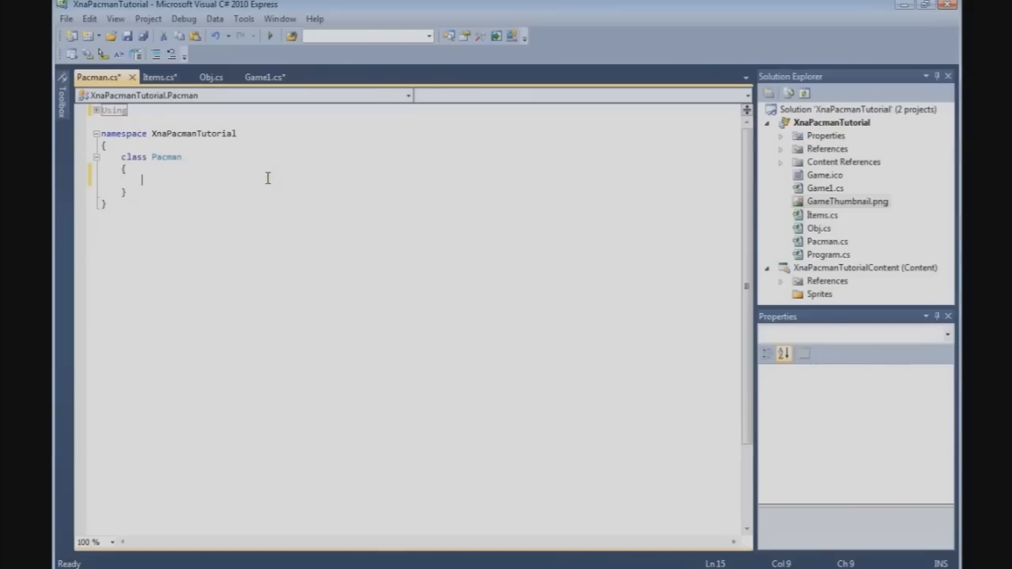
text(pub)
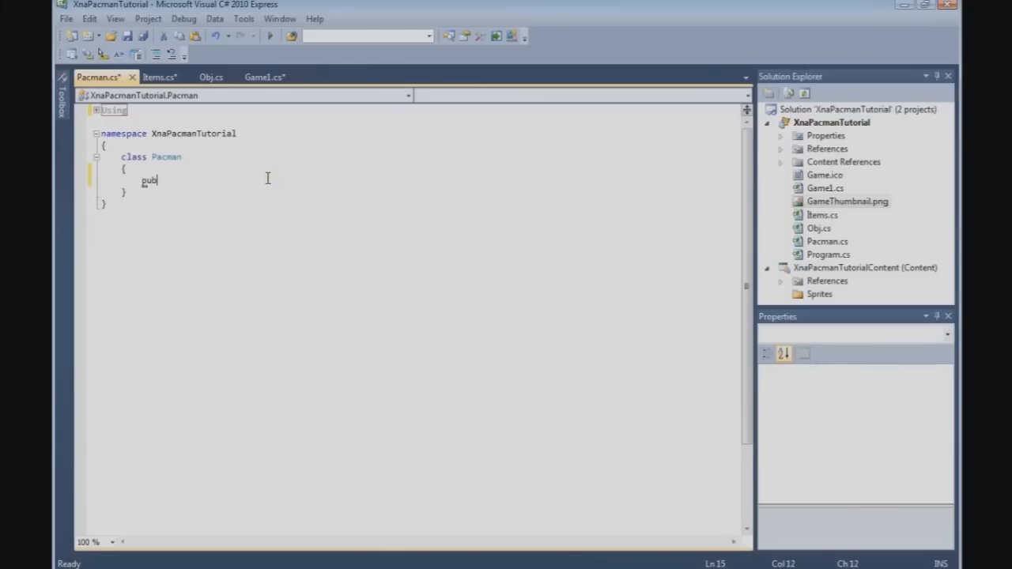
text(lic P)
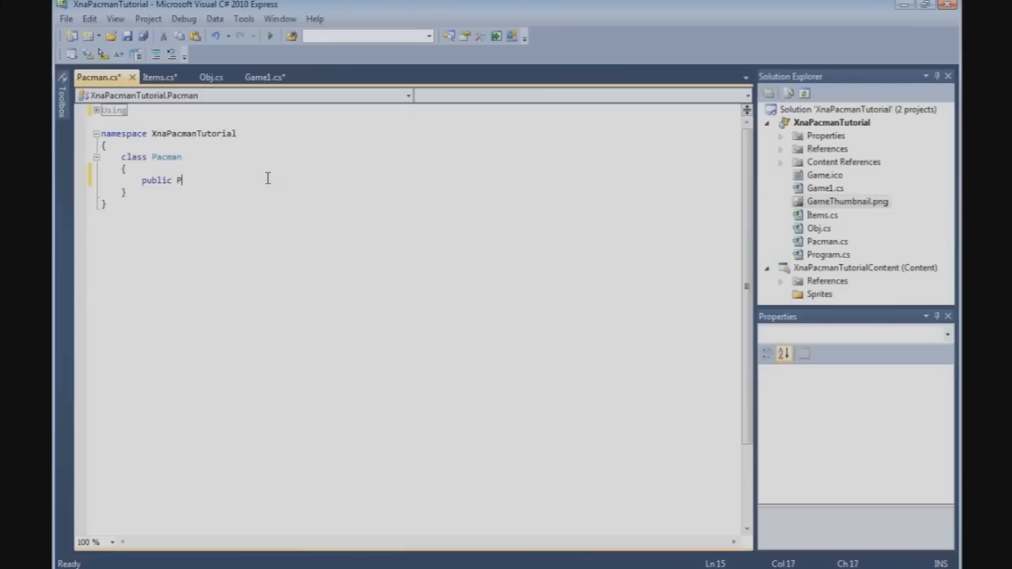
text(acman)
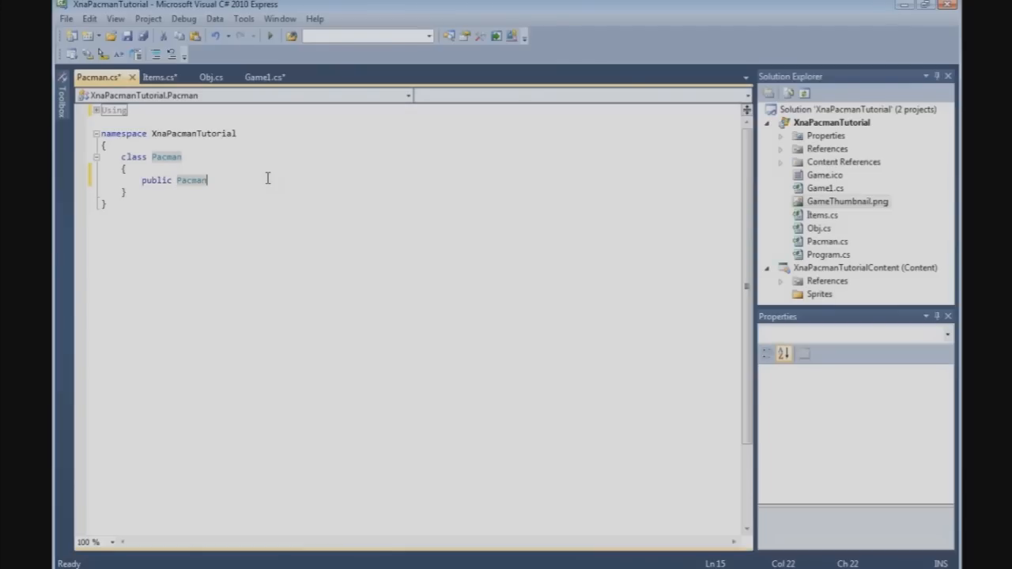
text(()
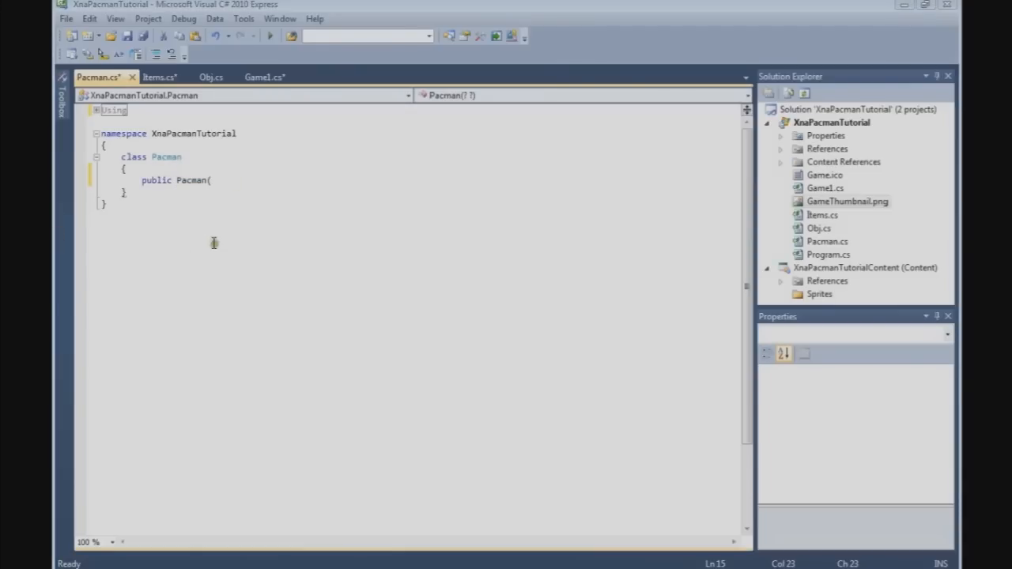
click(211, 181)
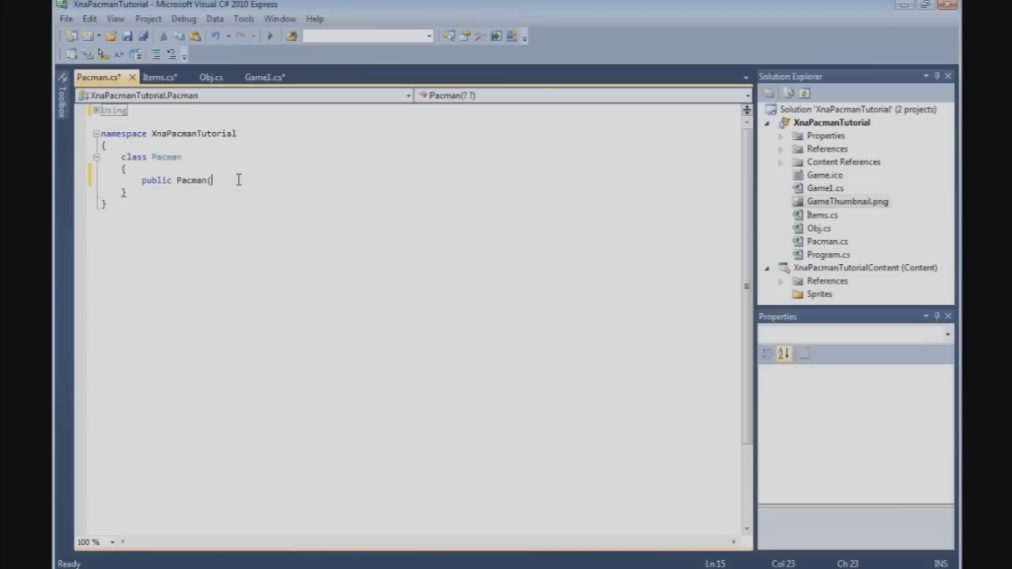
text(Vector2)
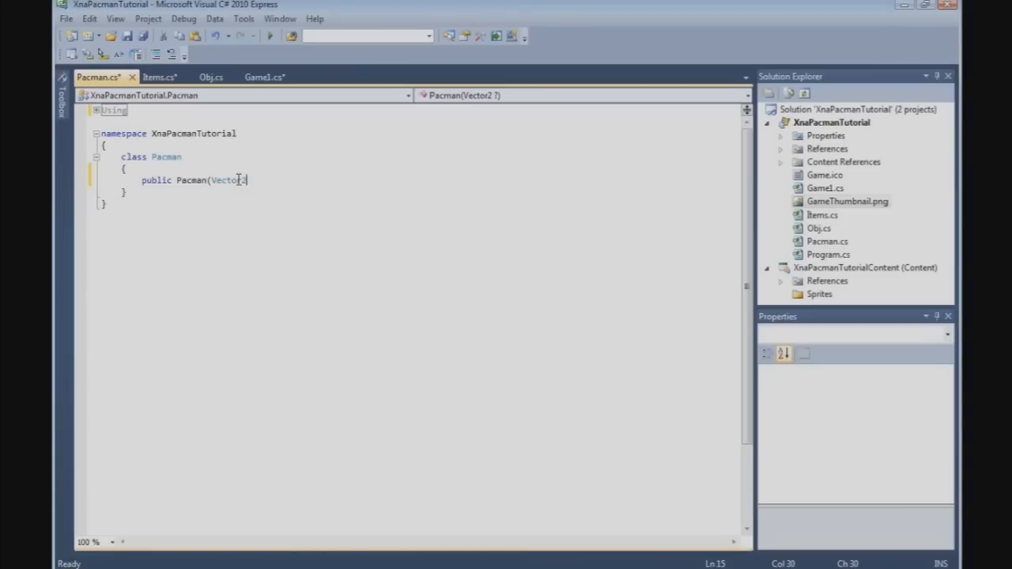
text(pos,)
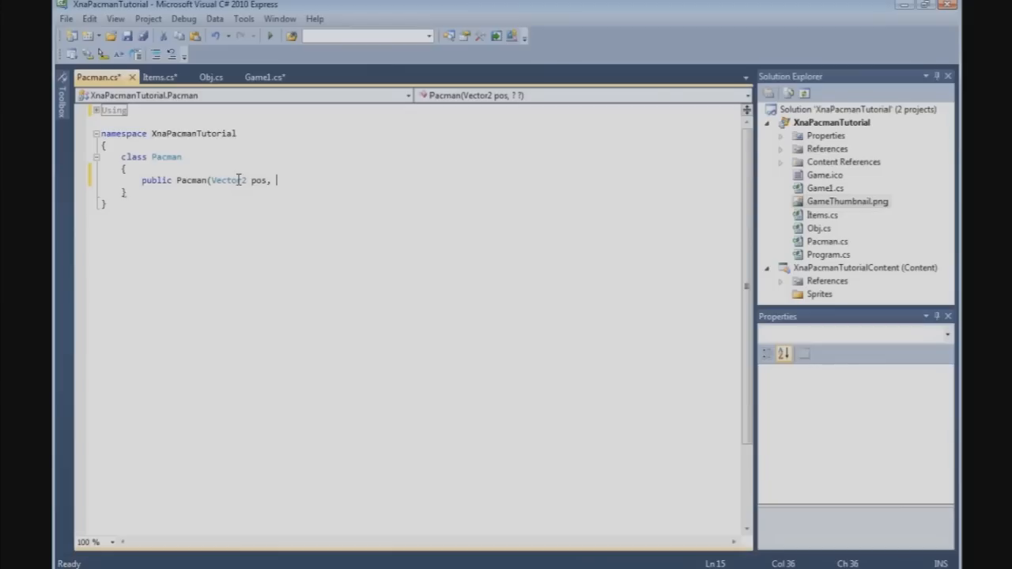
text(string)
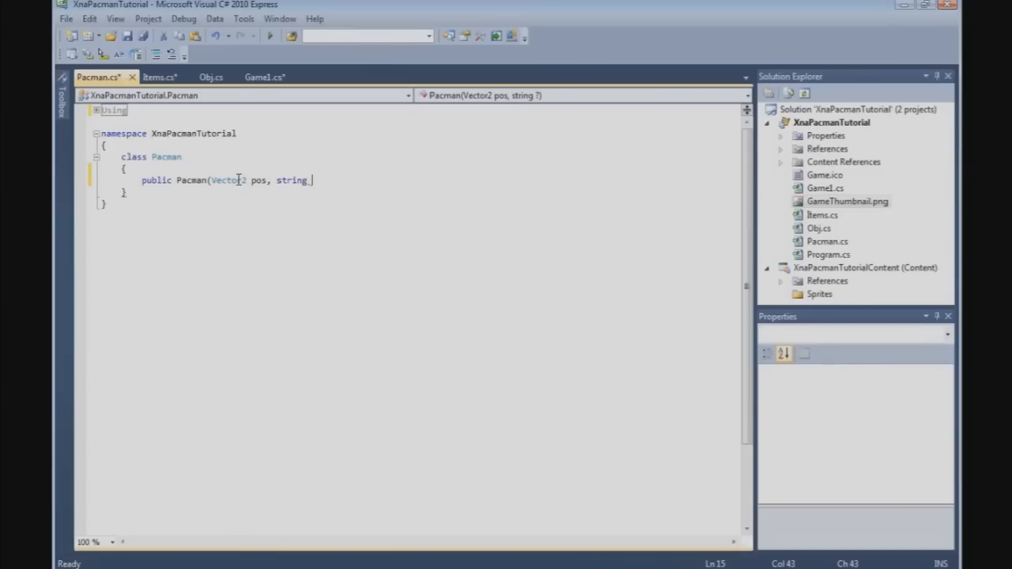
text(texture)
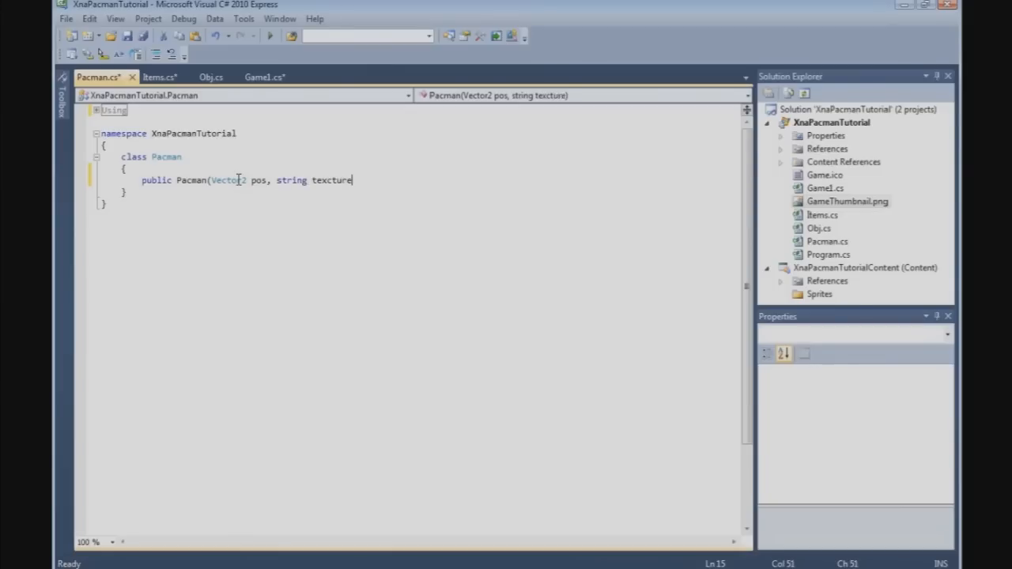
text(Name))
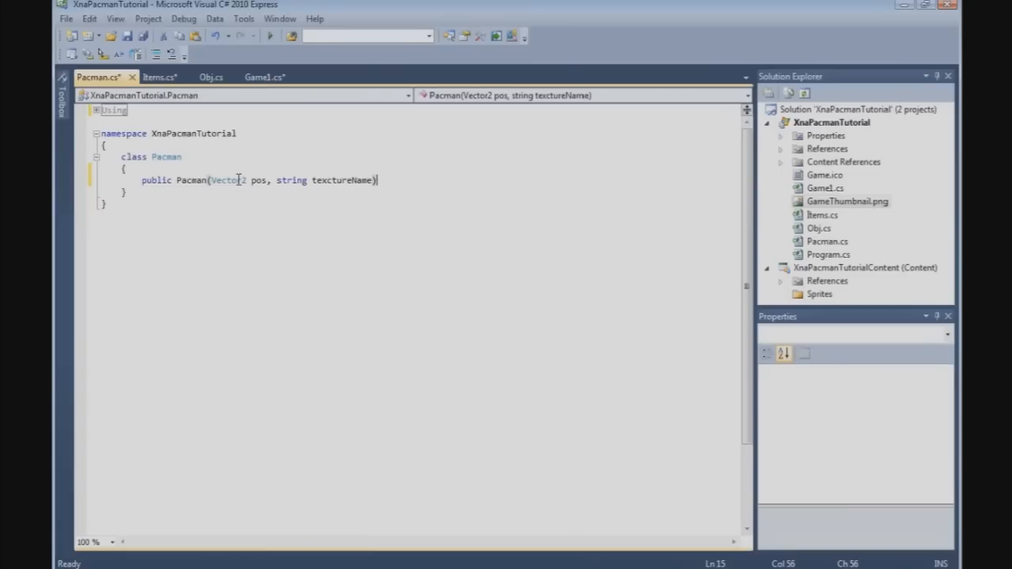
key(Return)
text(///)
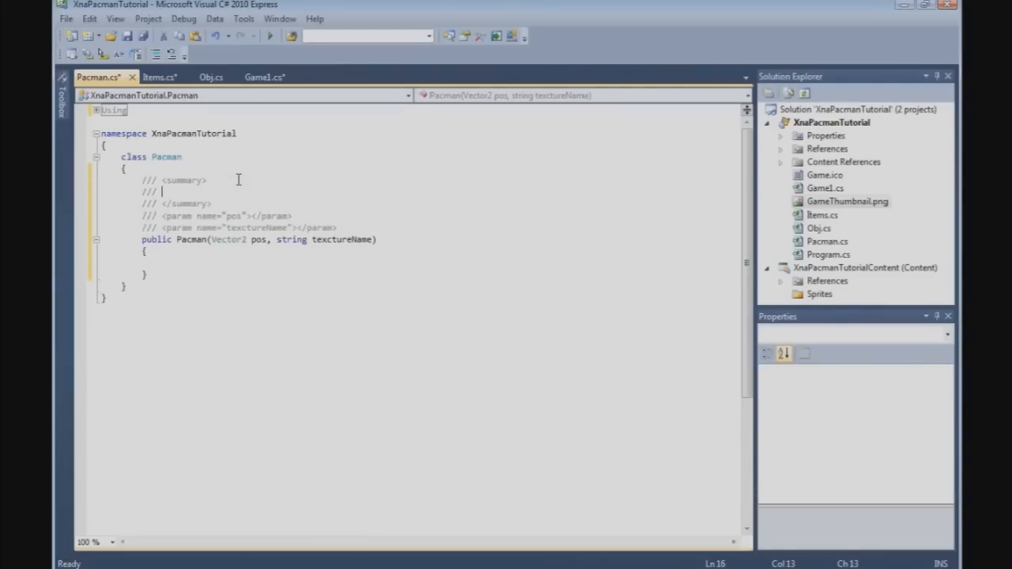
Fill the /// docs: 'The pacman constructor', pos as the pacman's position, textureName as its texture name.
text(The pacman cons)
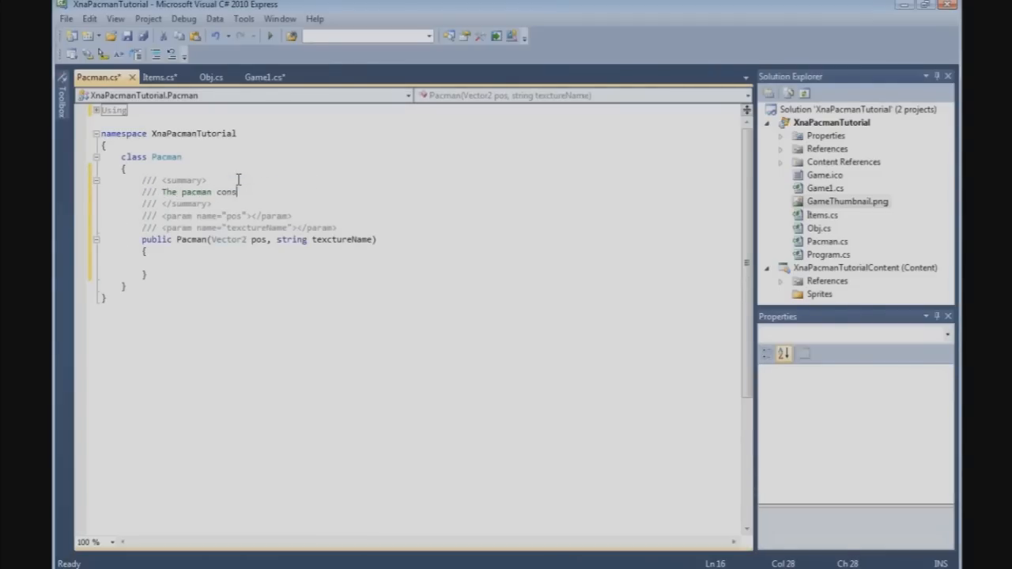
text(tructor)
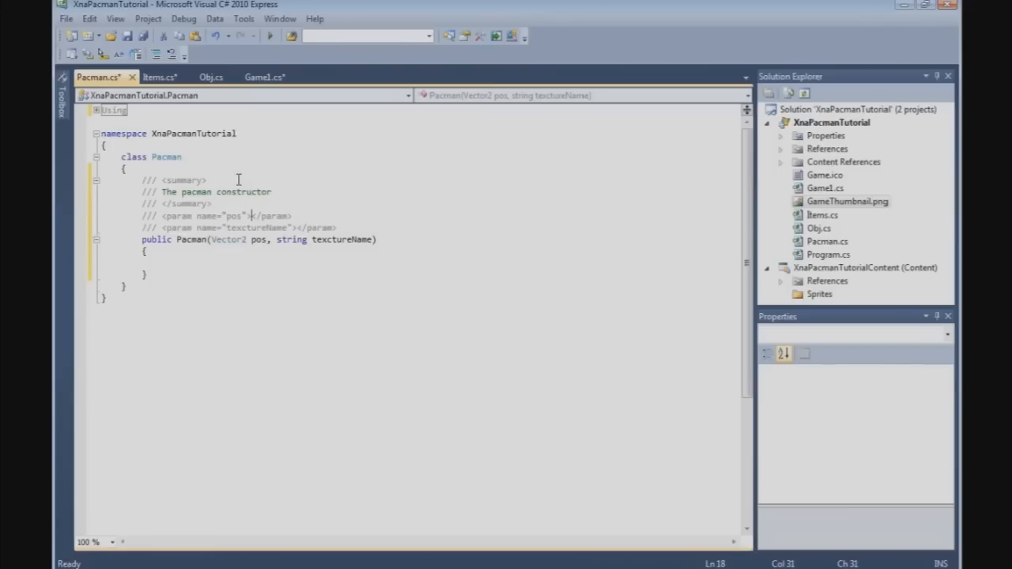
text(The position of the)
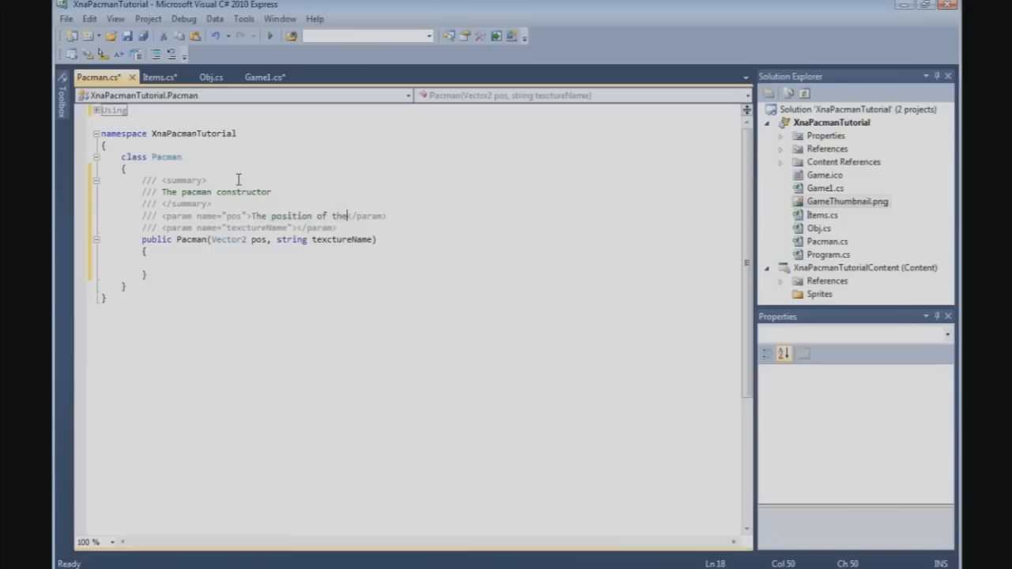
text(pacman)
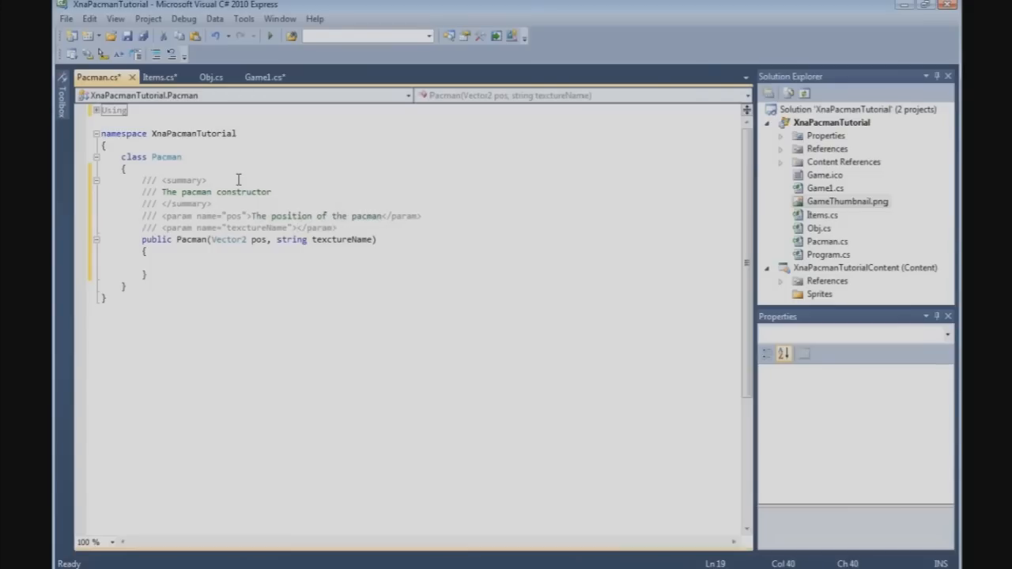
text(The texture)
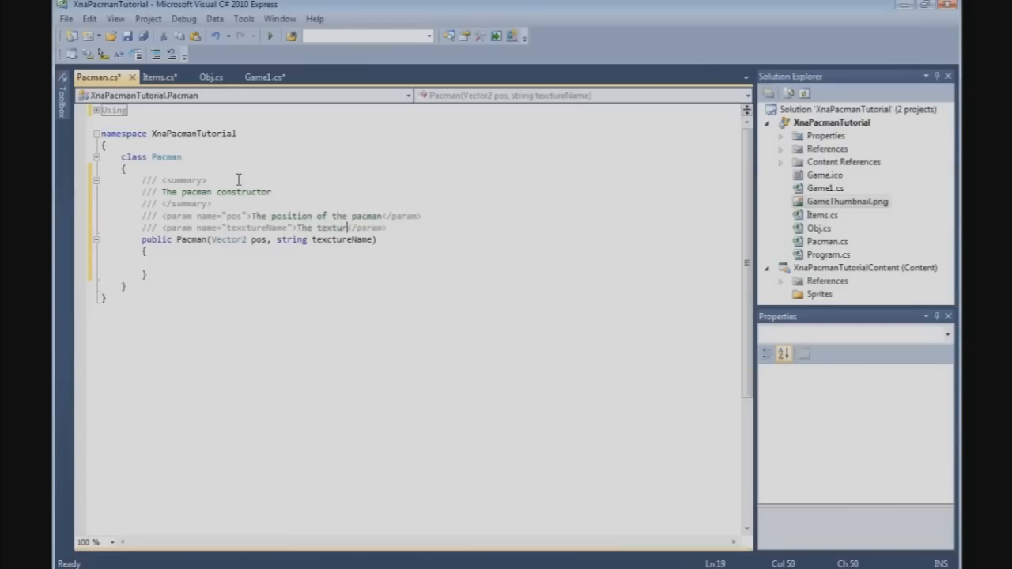
text(name of the pacman)
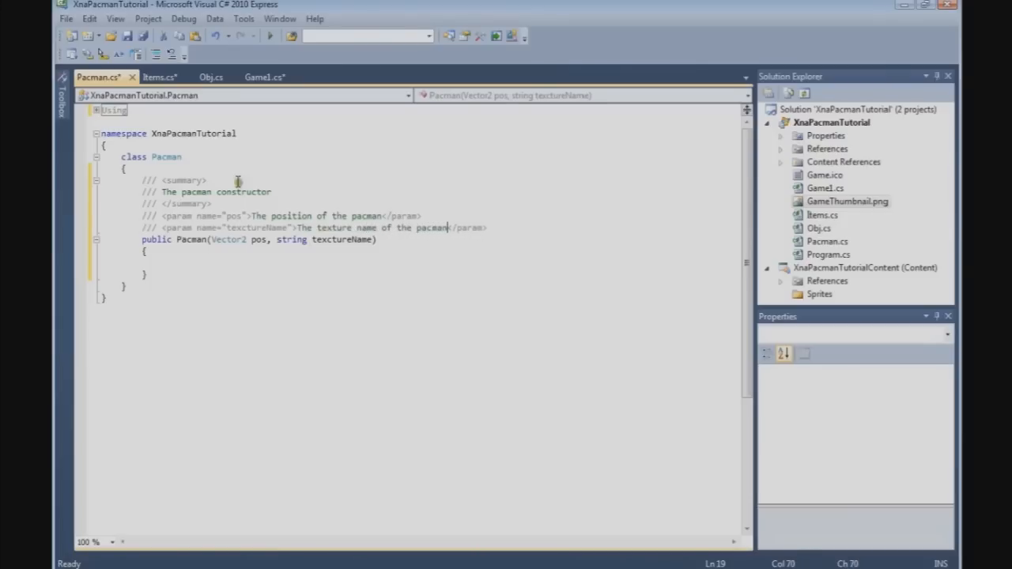
click(164, 263)
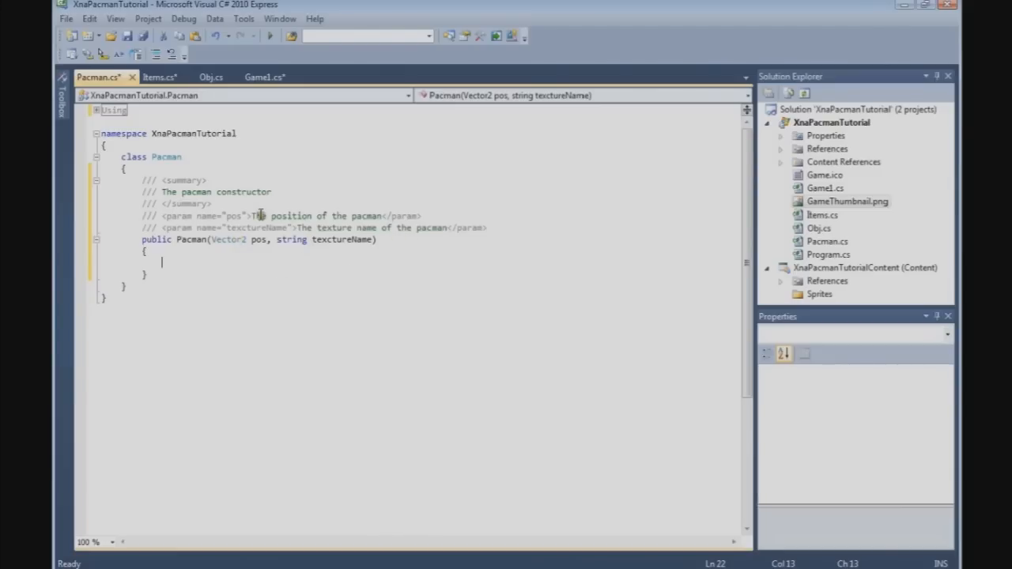
mouse_move(202, 156)
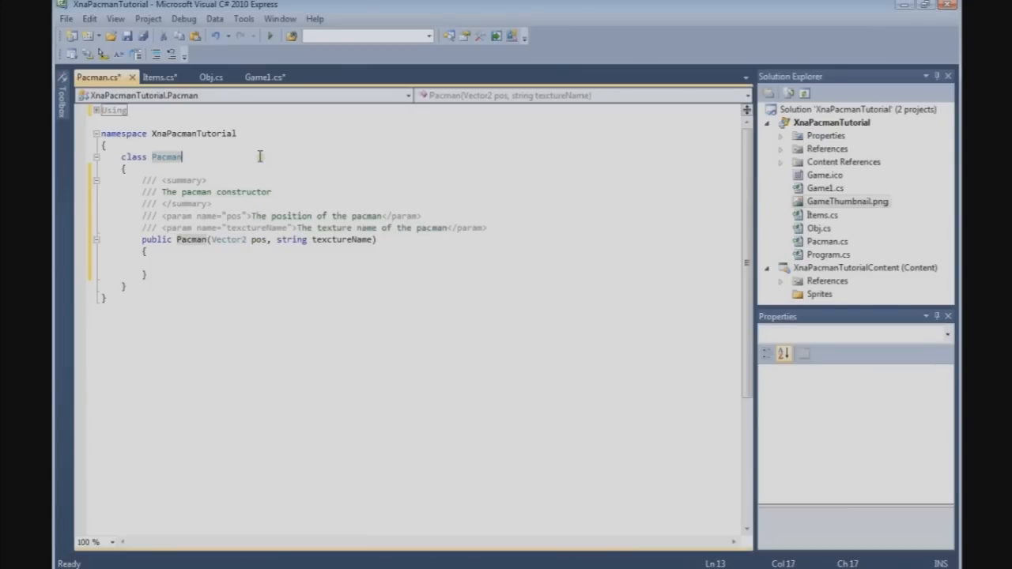
Declare the class as 'class Pacman : Obj' so Pacman derives from Obj.
text(: g)
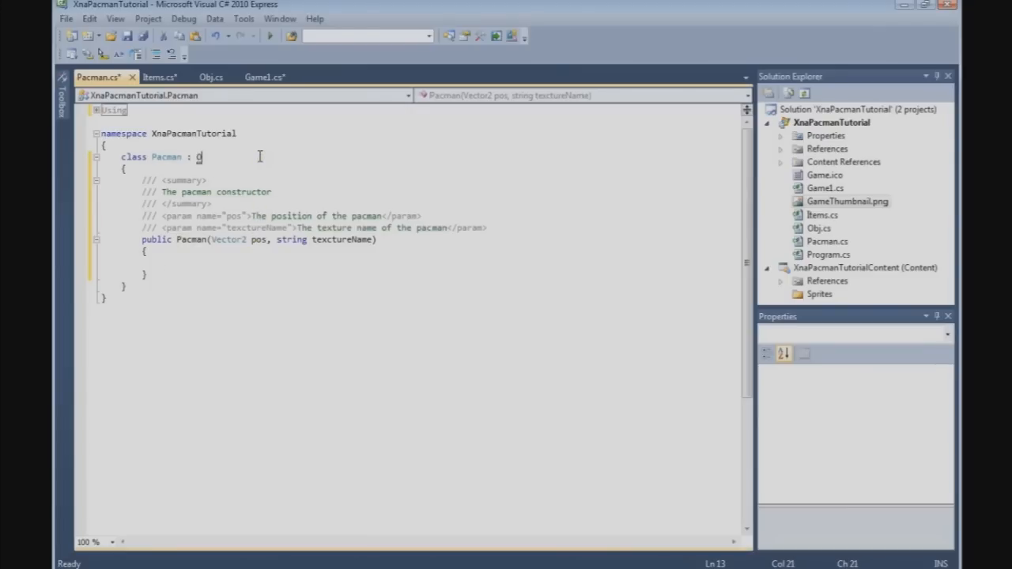
text(Obj)
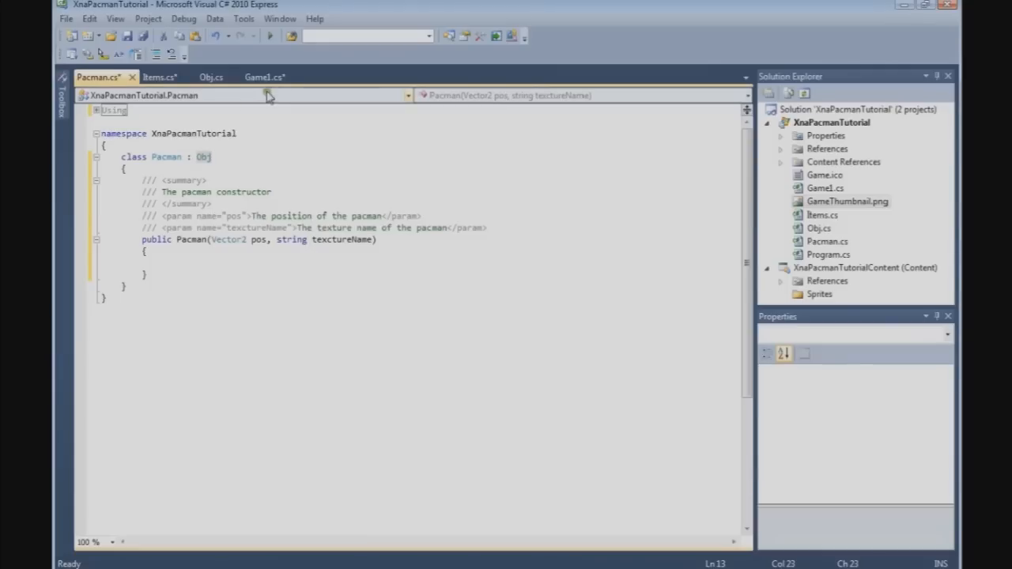
click(260, 240)
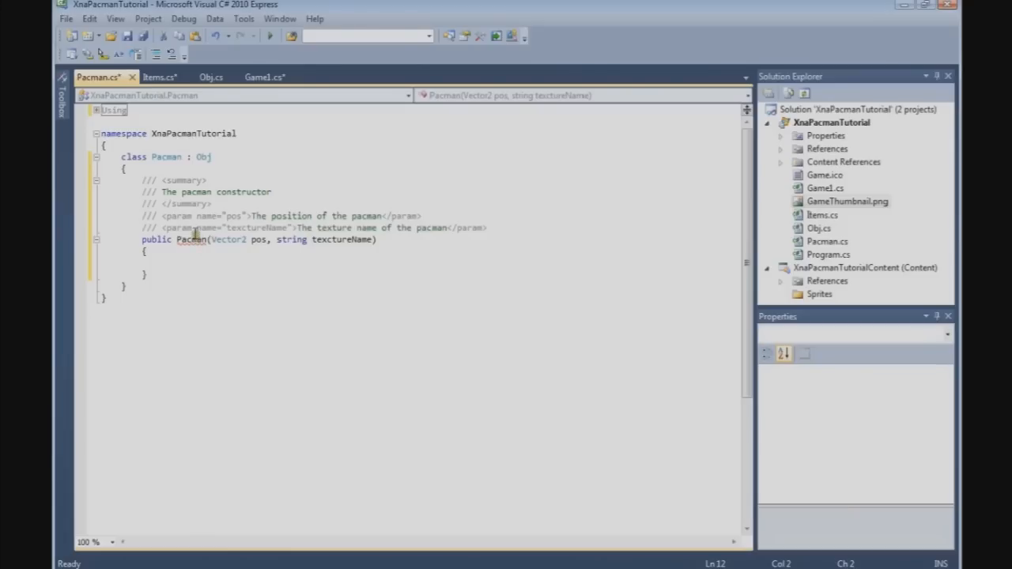
Add an empty 'public Obj() { }' constructor in Obj.cs beside Obj(Vector2 pos), then return to Pacman.cs.
click(212, 76)
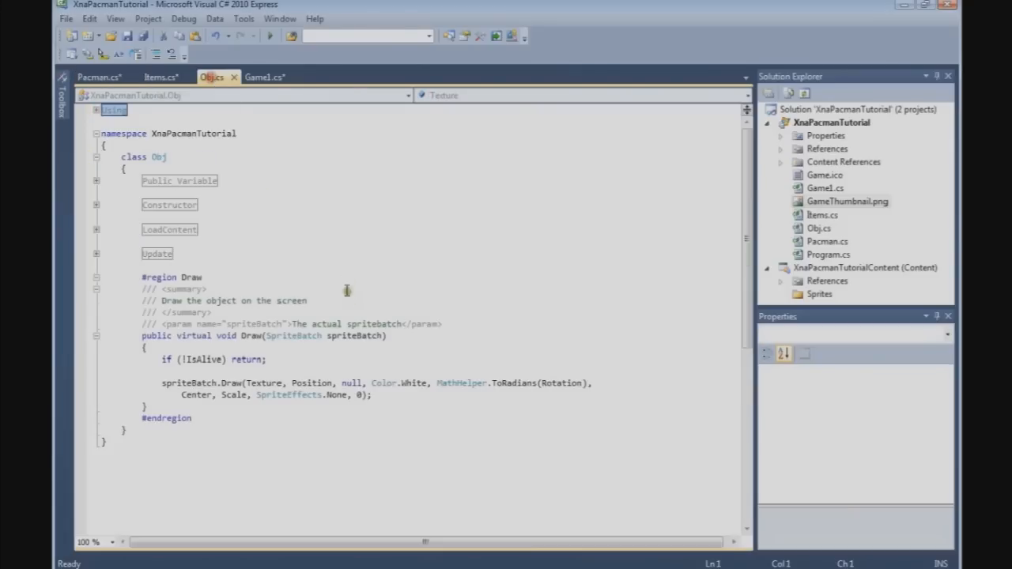
mouse_move(155, 213)
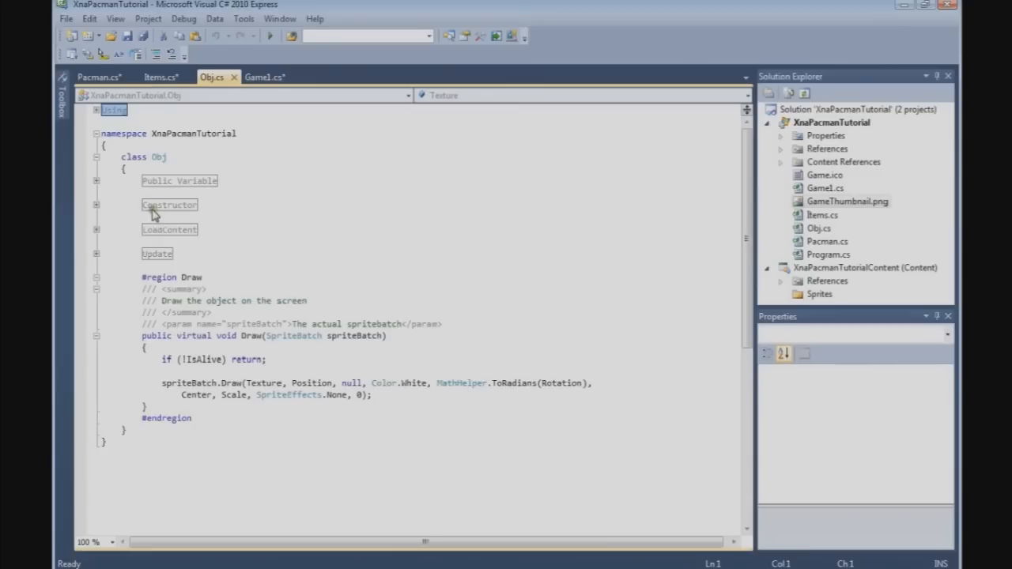
click(95, 206)
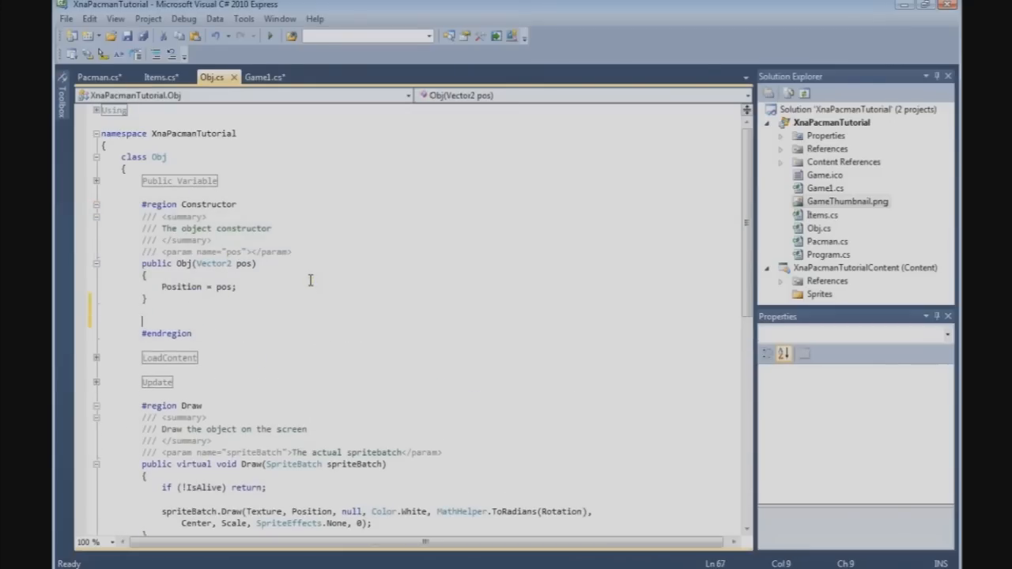
text(pub)
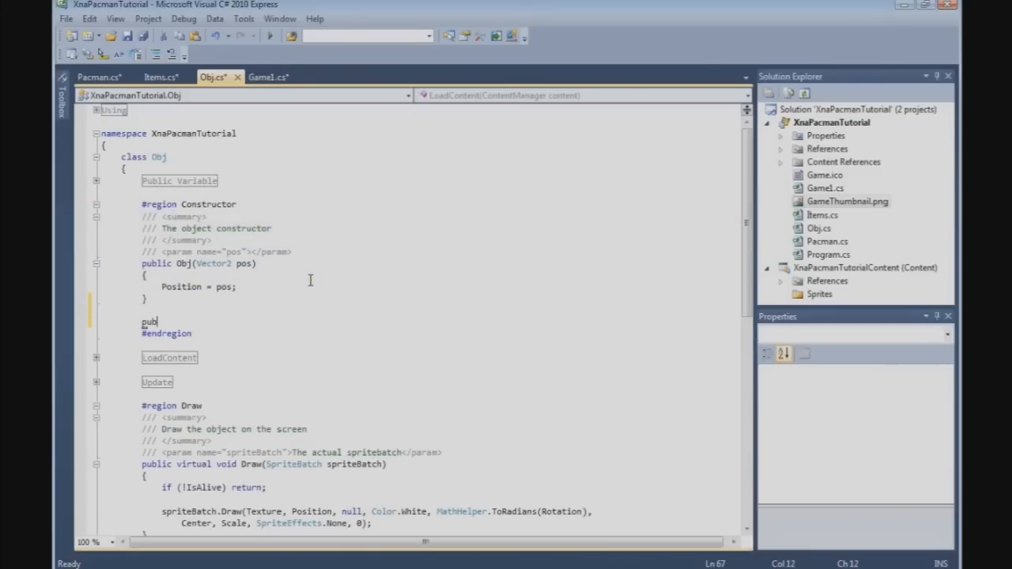
text(lic Obj()
text(})
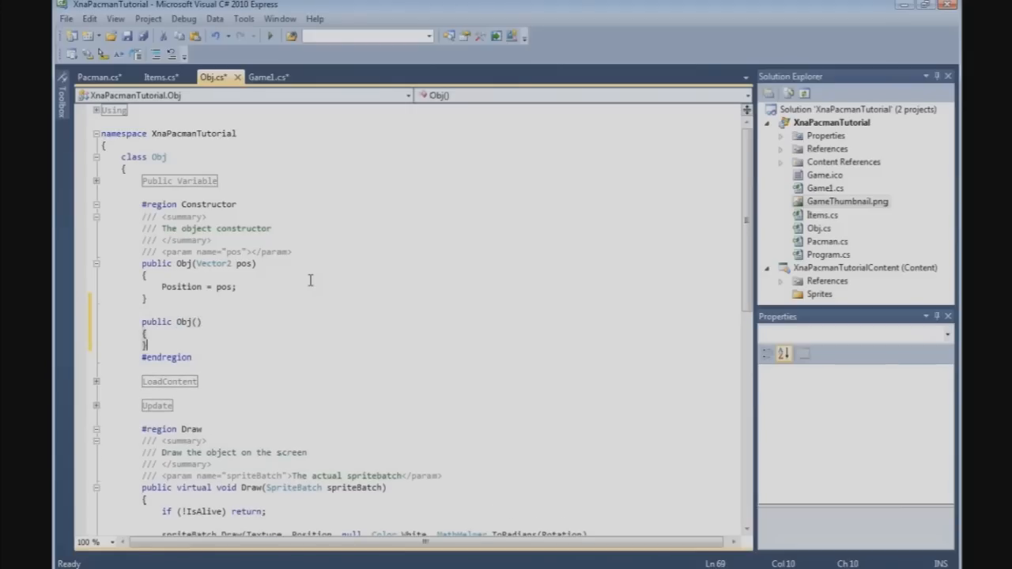
click(98, 75)
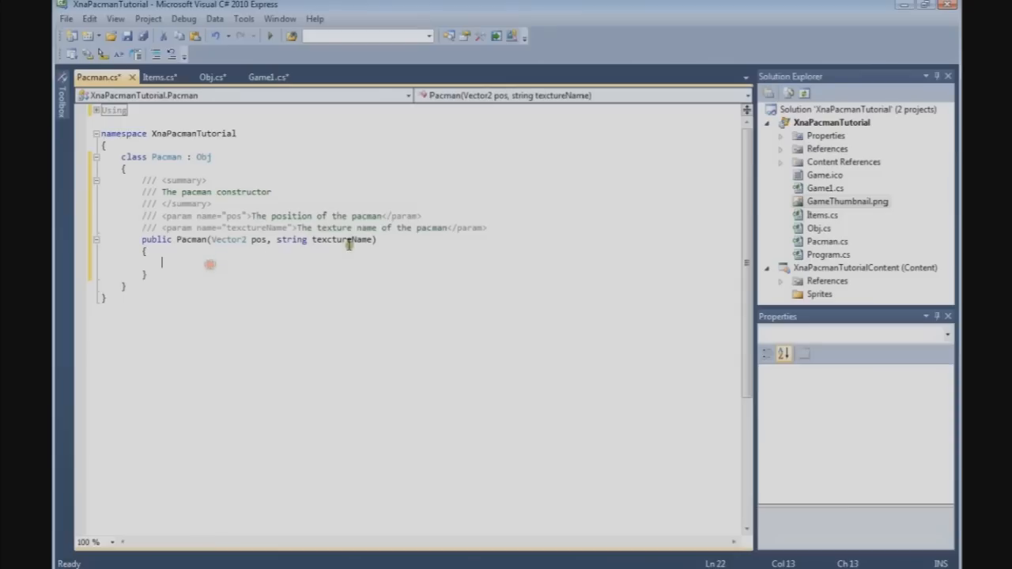
mouse_move(255, 150)
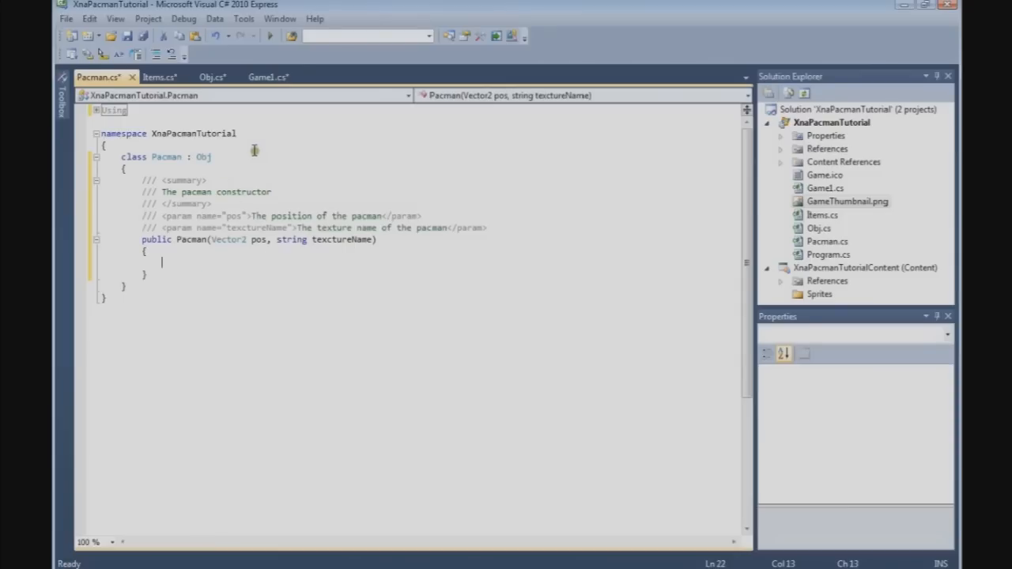
mouse_move(284, 253)
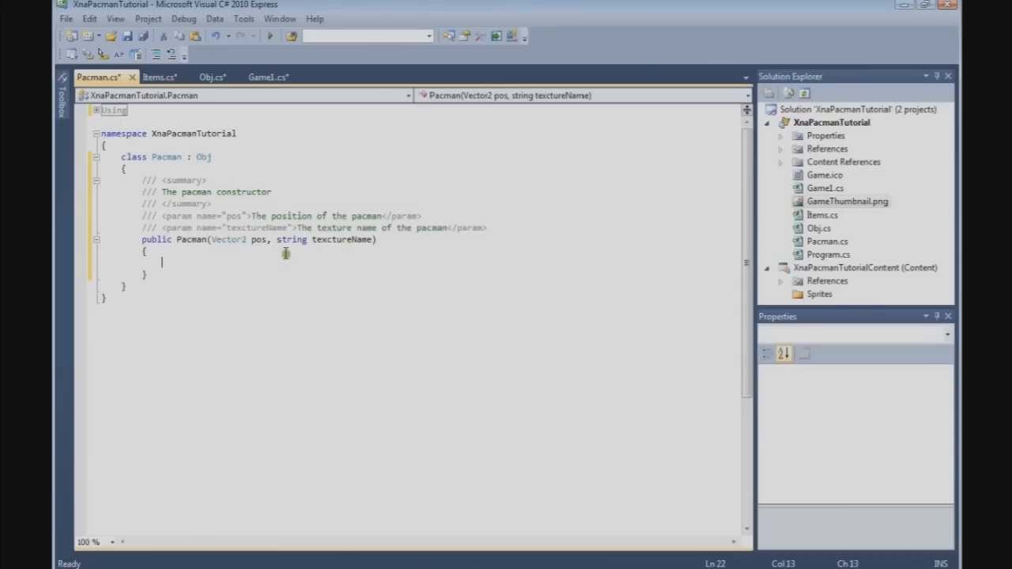
mouse_move(240, 234)
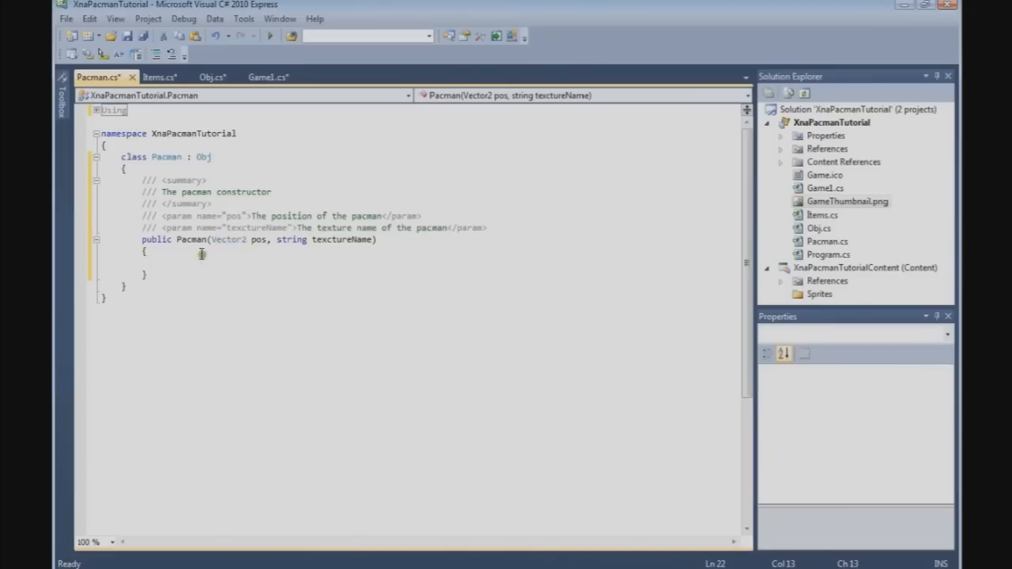
mouse_move(275, 250)
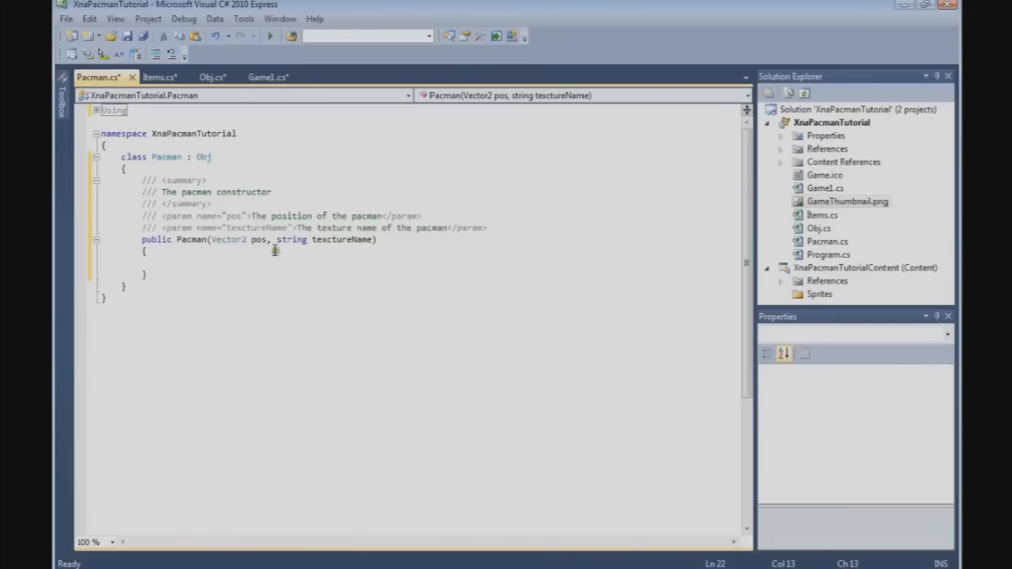
click(387, 241)
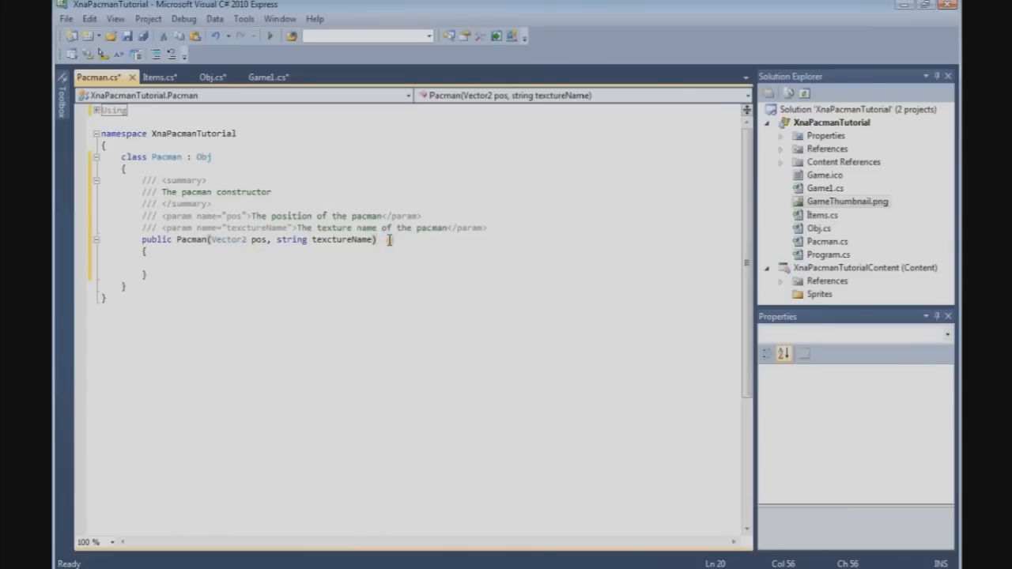
text(: base)
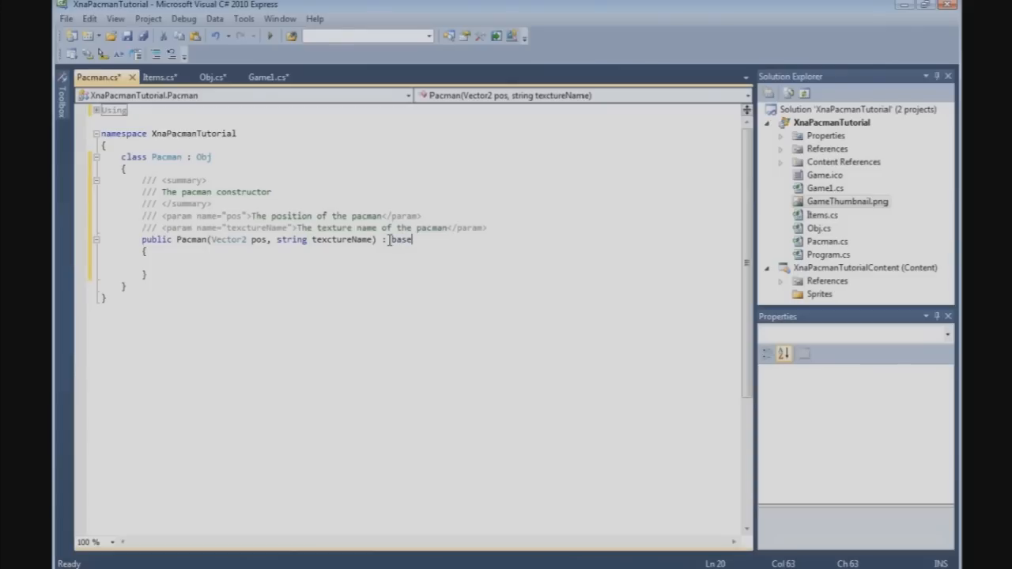
text((pos)
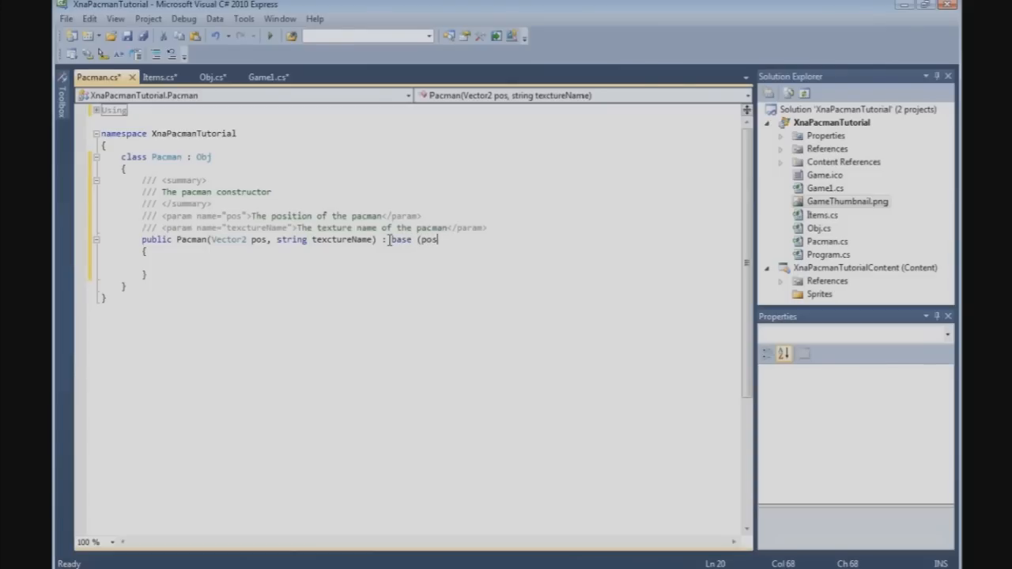
text())
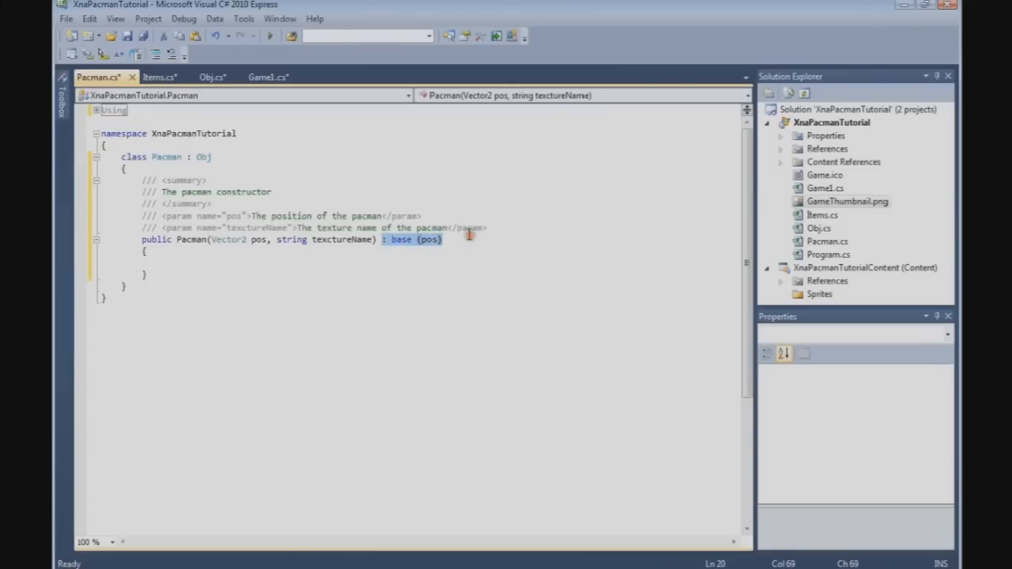
key(Delete)
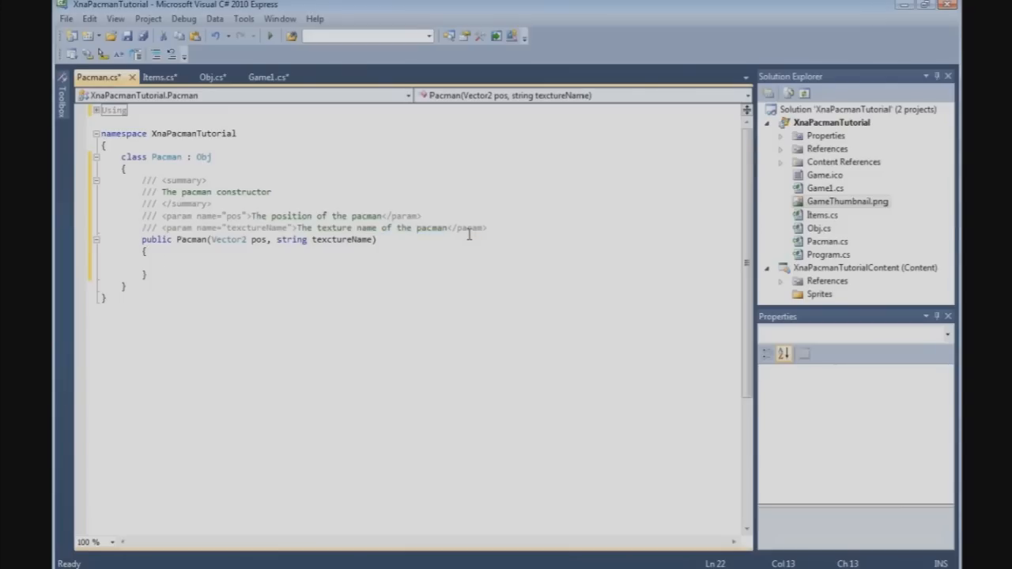
Set TextureName from textureName in the constructor, commented '// Set the texture'.
text(tex)
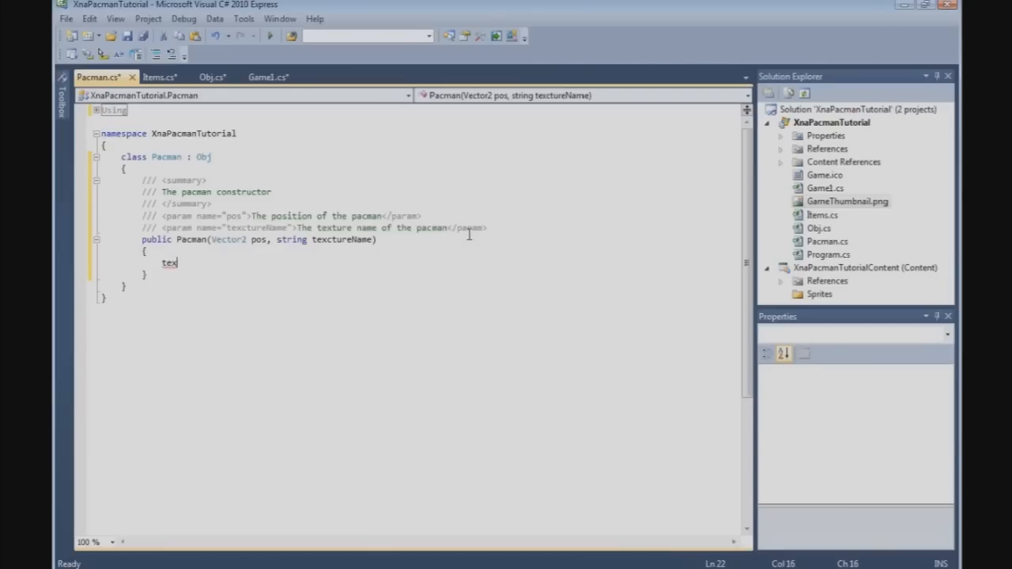
text(tureName)
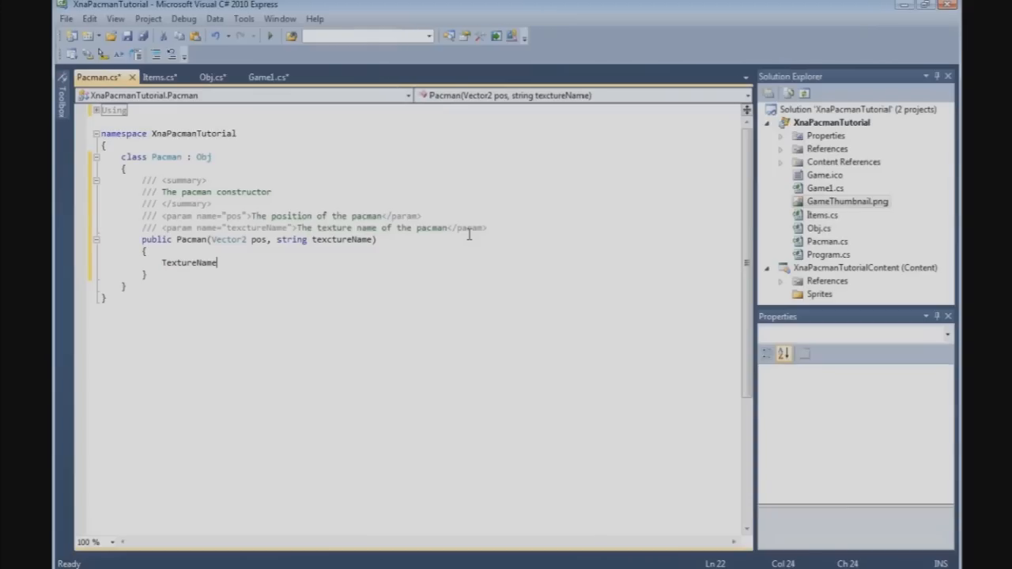
text(= tex)
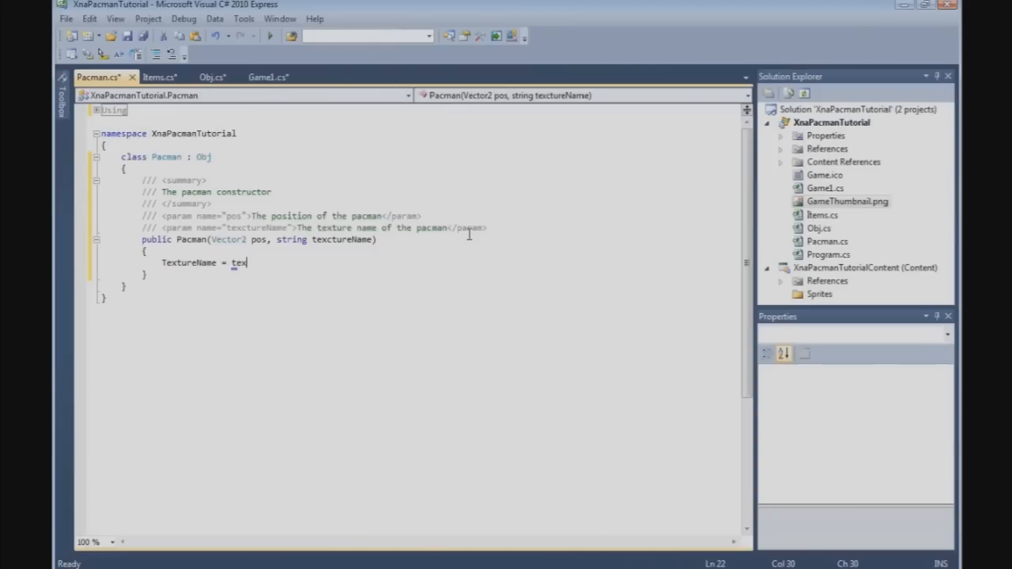
text(tureName;)
text(//)
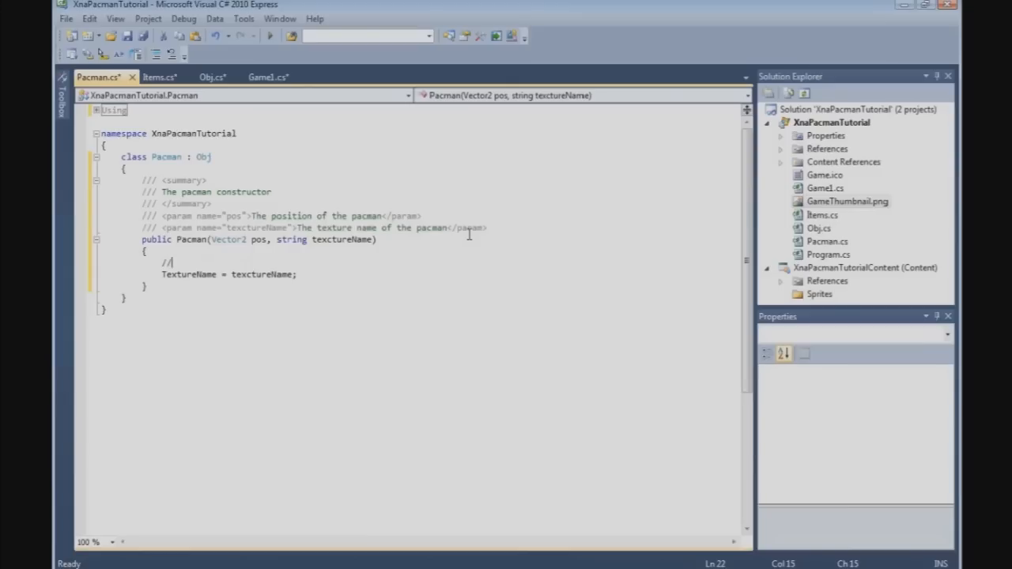
text(Set th)
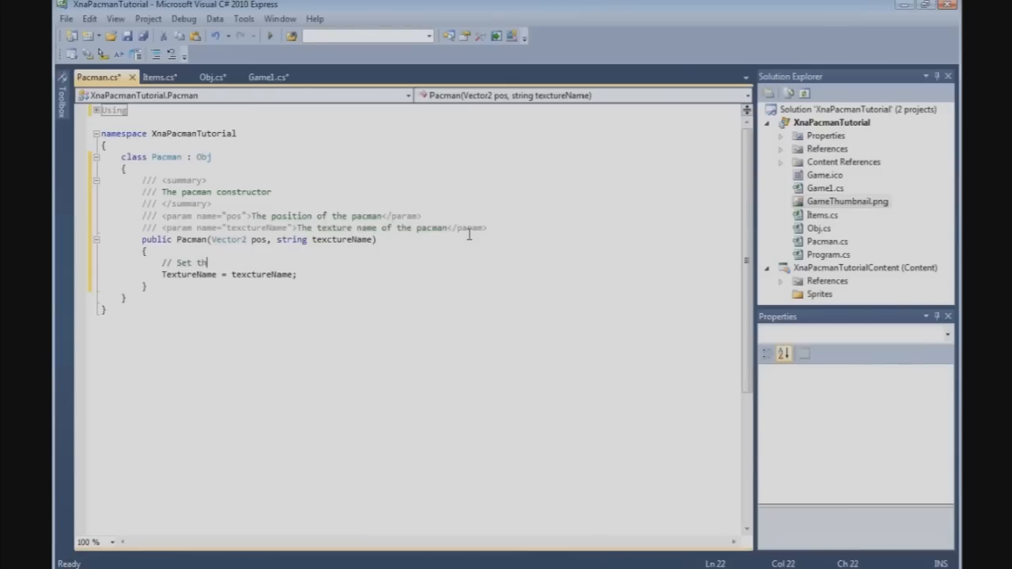
text(e texture name)
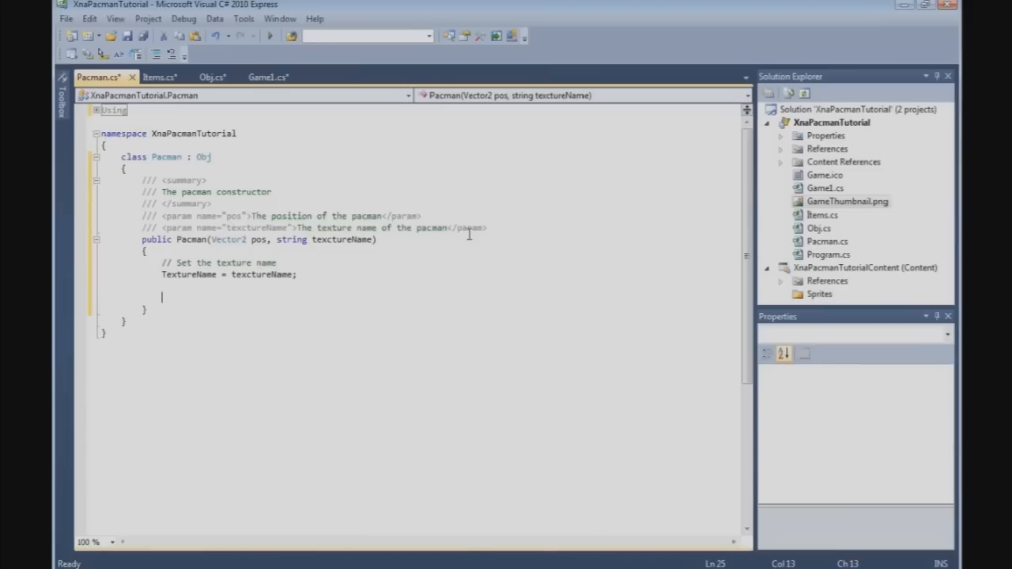
Set Position from pos in the constructor, commented as setting the position.
text(// S)
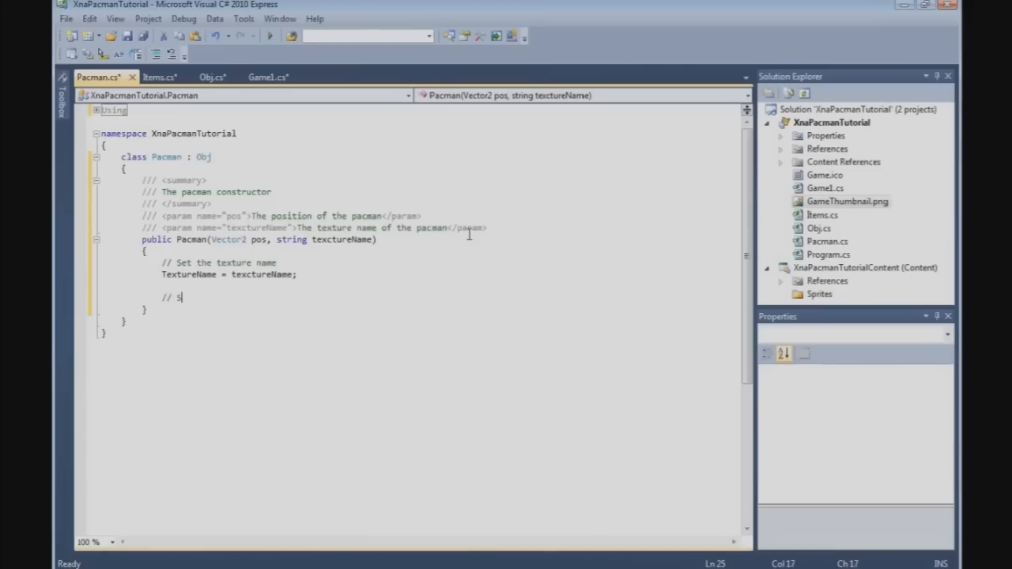
text(et thge pos)
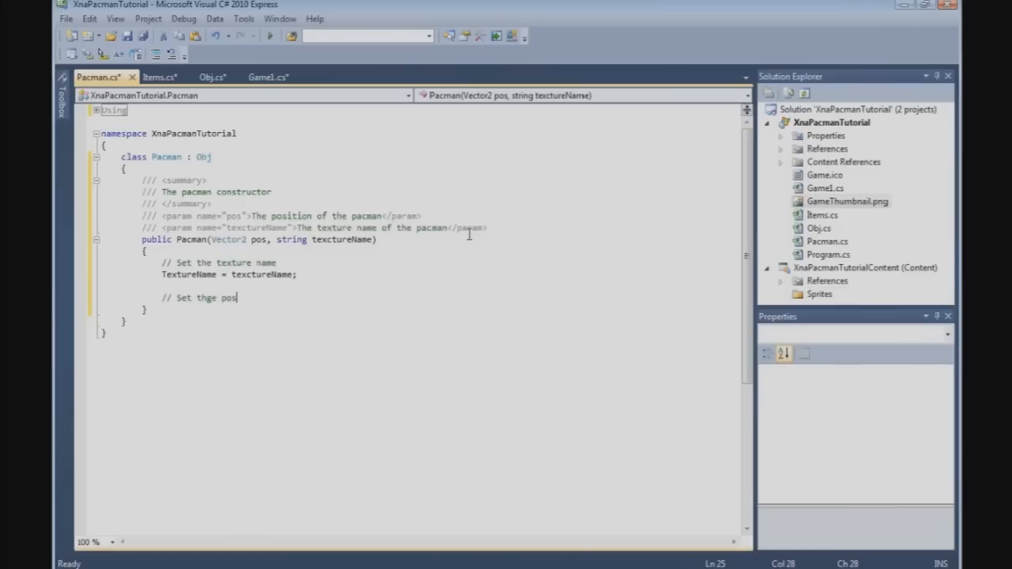
text(ition of the pacman)
text(Pos)
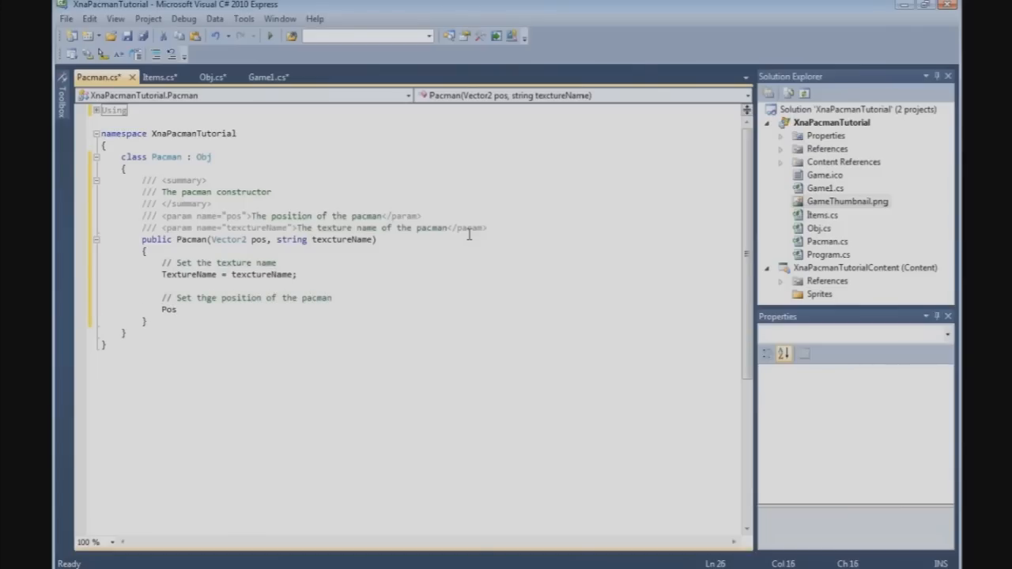
text(ition = pos;)
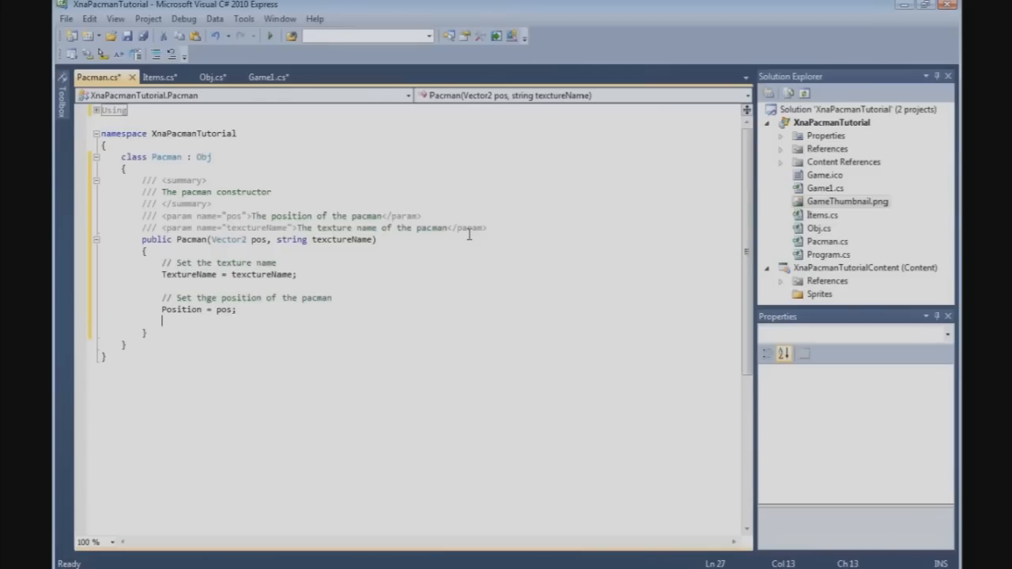
Set IsAlive = true in the constructor, commented '// Set IsAlive flag default true'.
text(Is)
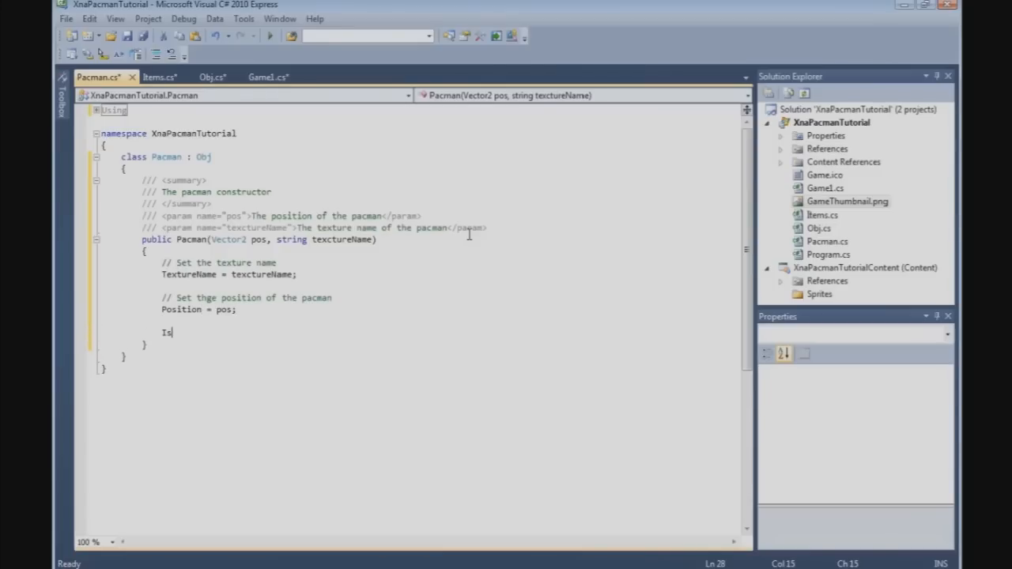
text(Alive =)
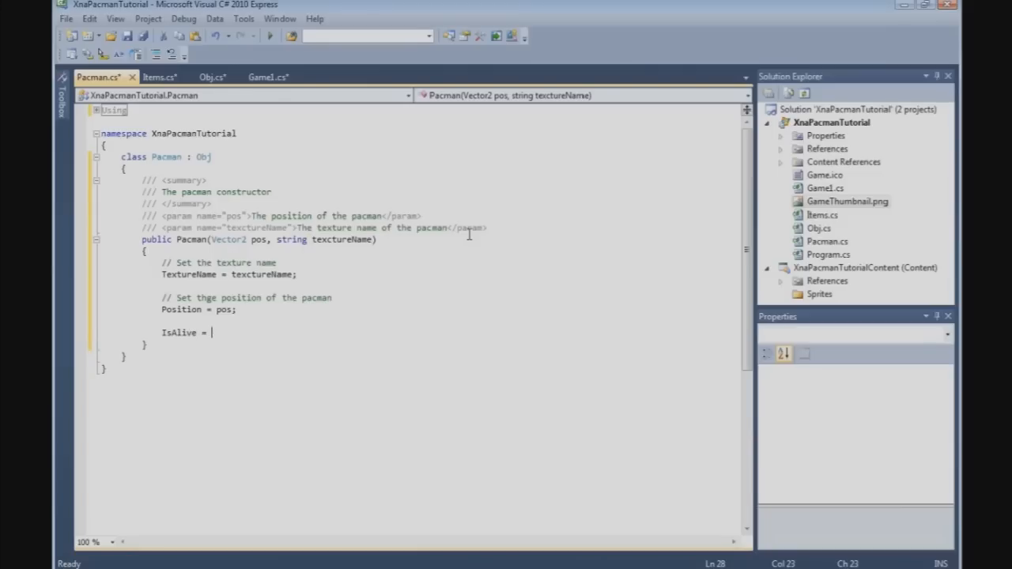
text(true;)
text(//)
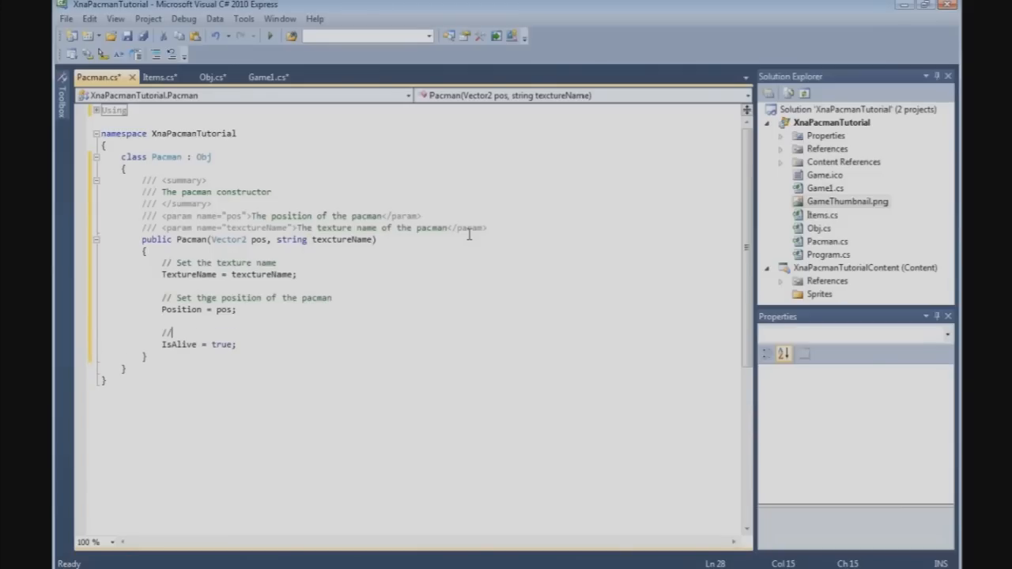
text(Se)
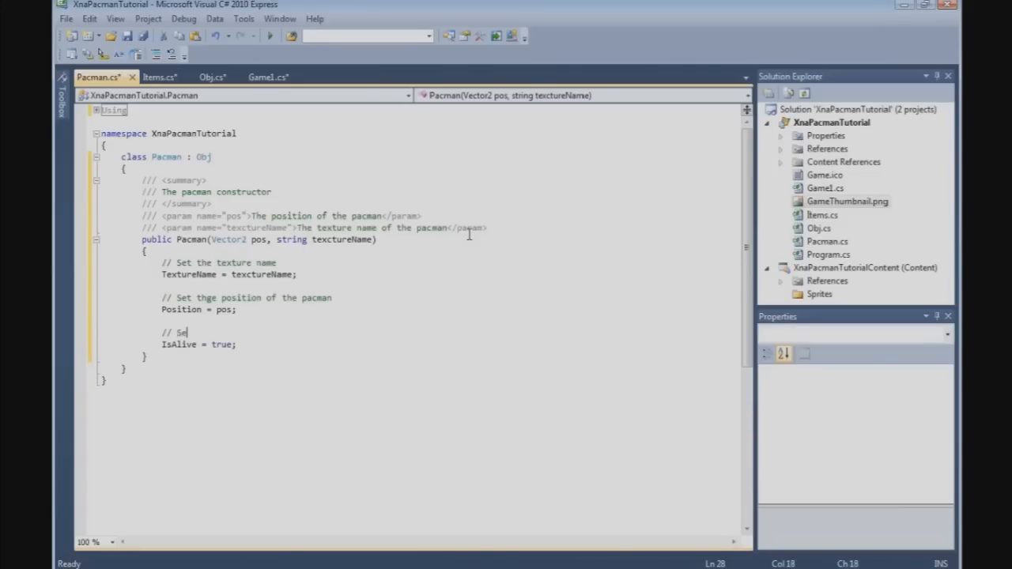
text(t IsAlive)
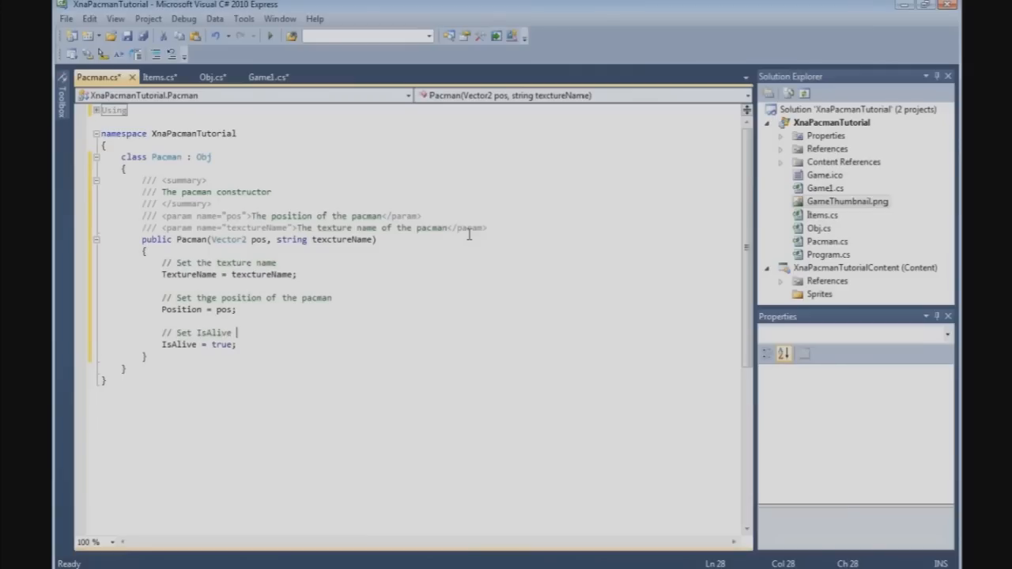
text(flag de)
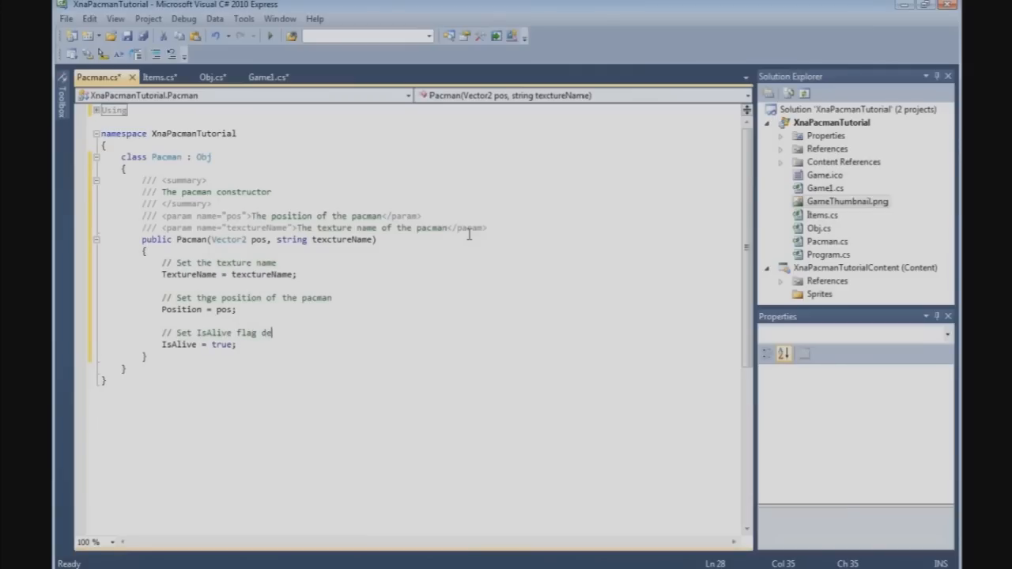
text(fault tru)
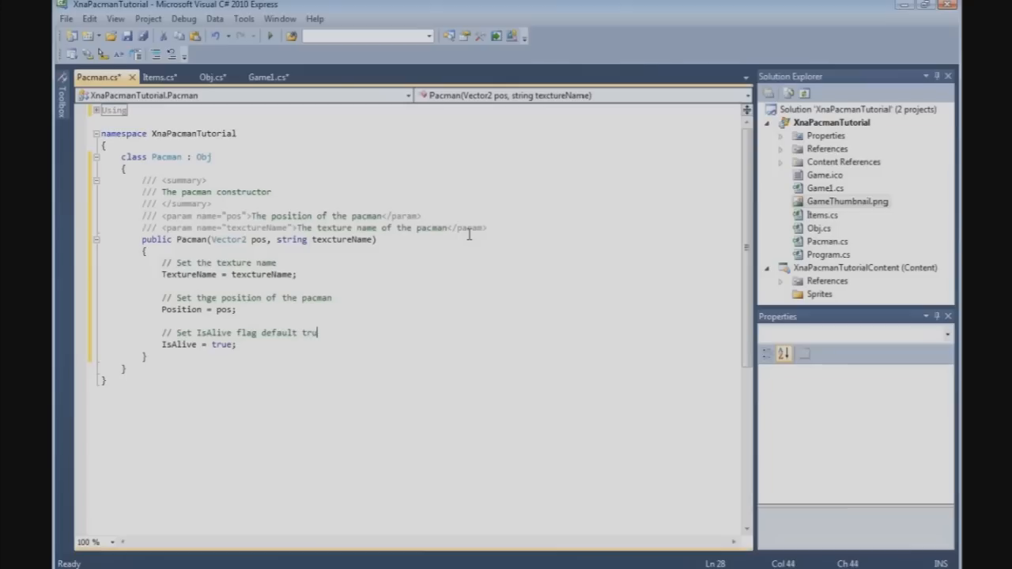
text(e)
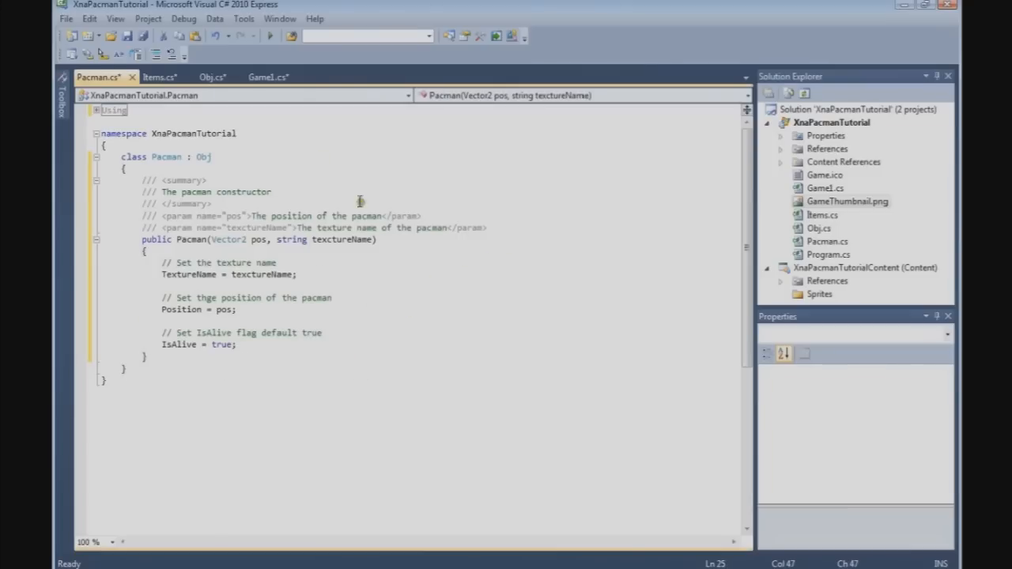
mouse_move(306, 214)
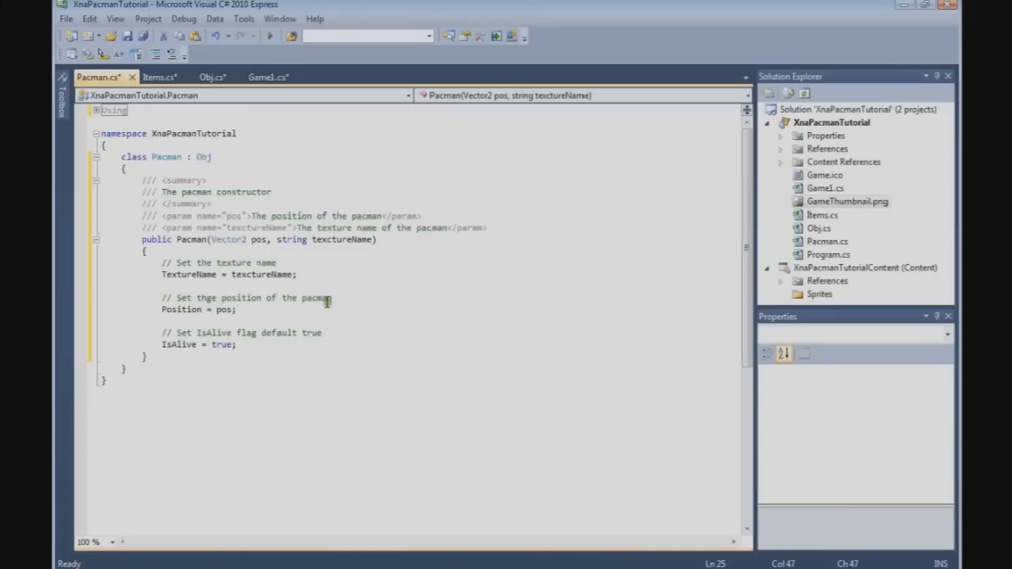
mouse_move(401, 292)
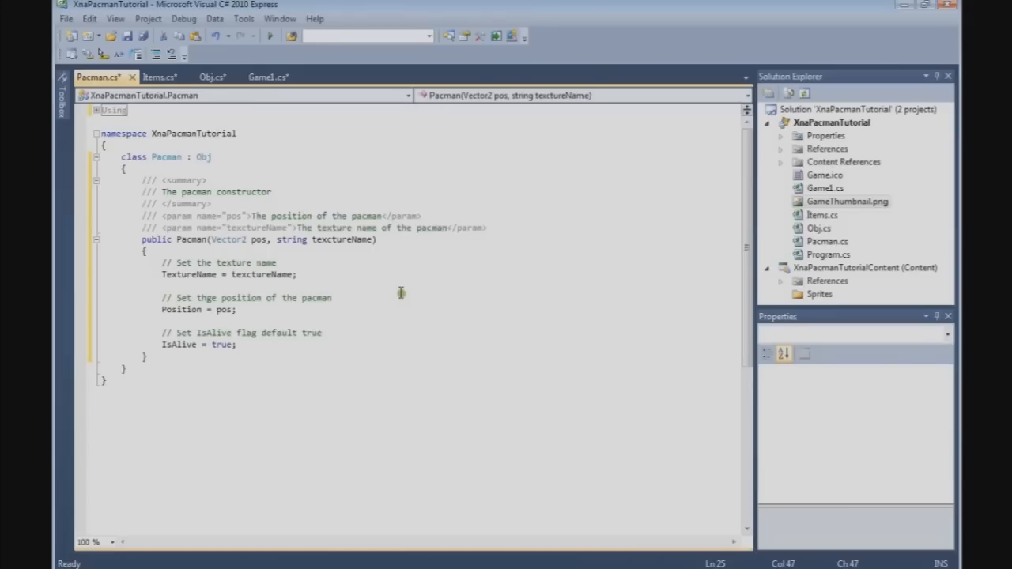
scroll(up, 3)
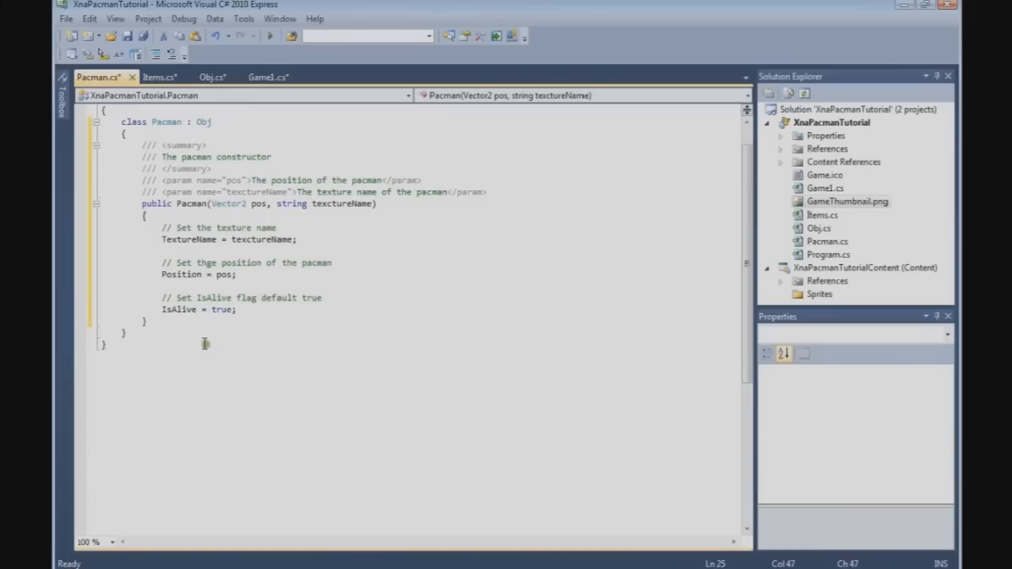
click(145, 321)
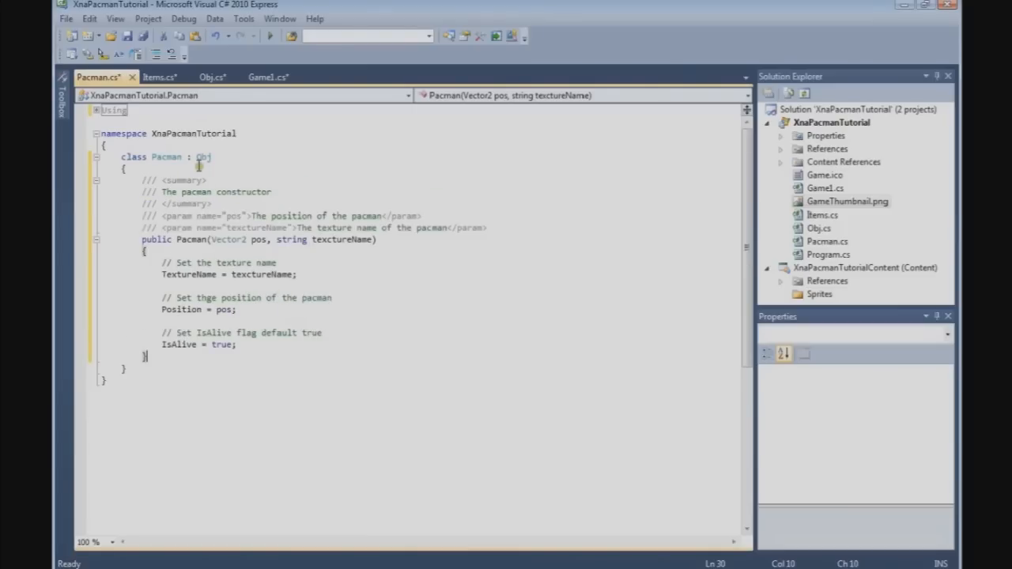
scroll(up, 3)
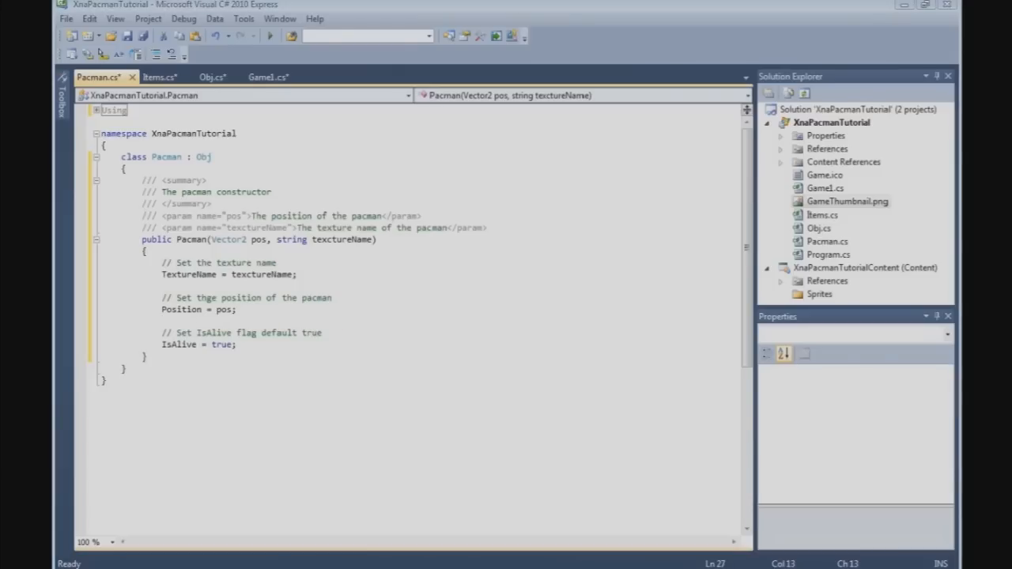
mouse_move(76, 285)
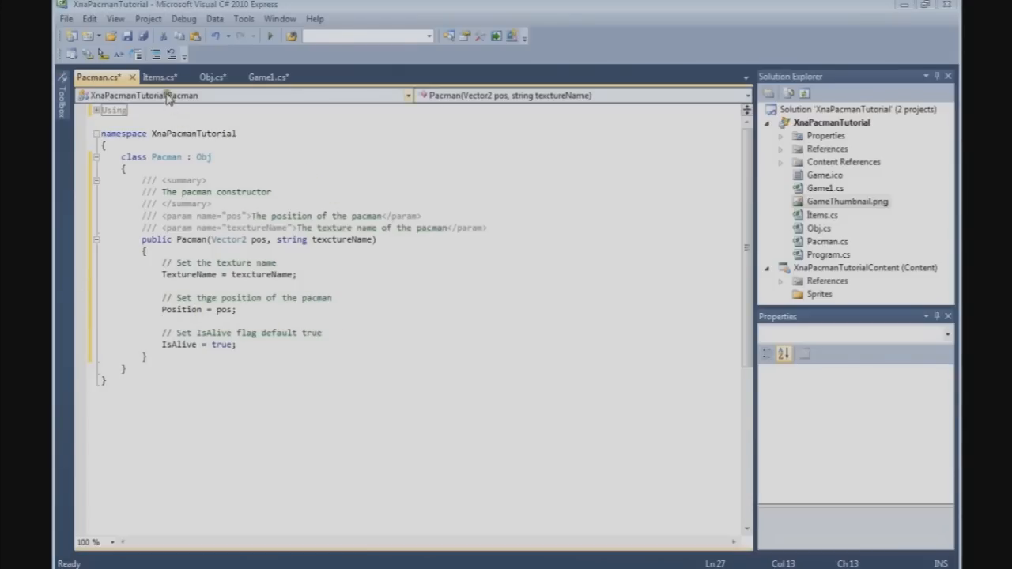
In Items.cs, declare 'public static Pacman Pacman;' below ObjList.
click(158, 76)
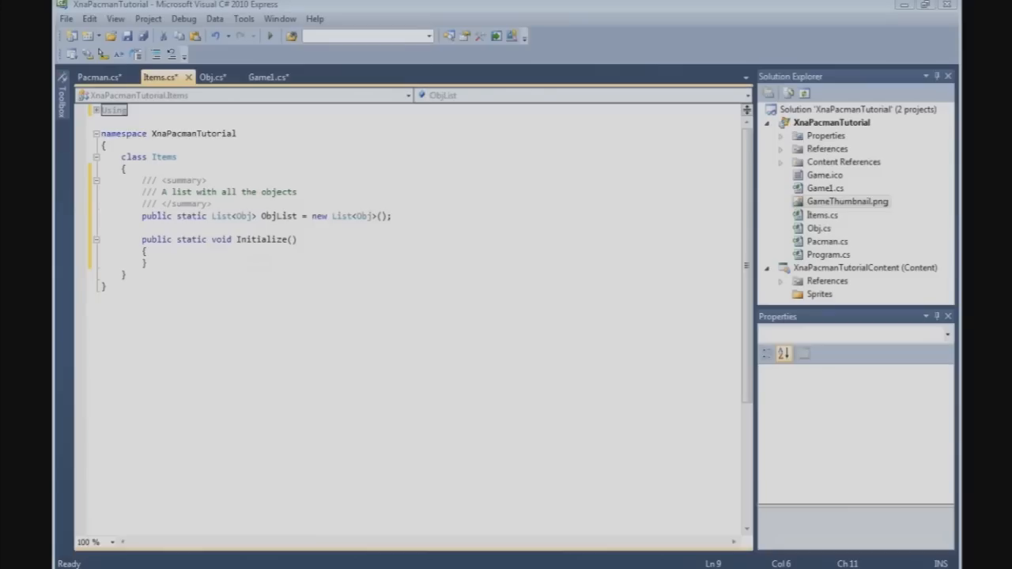
mouse_move(241, 190)
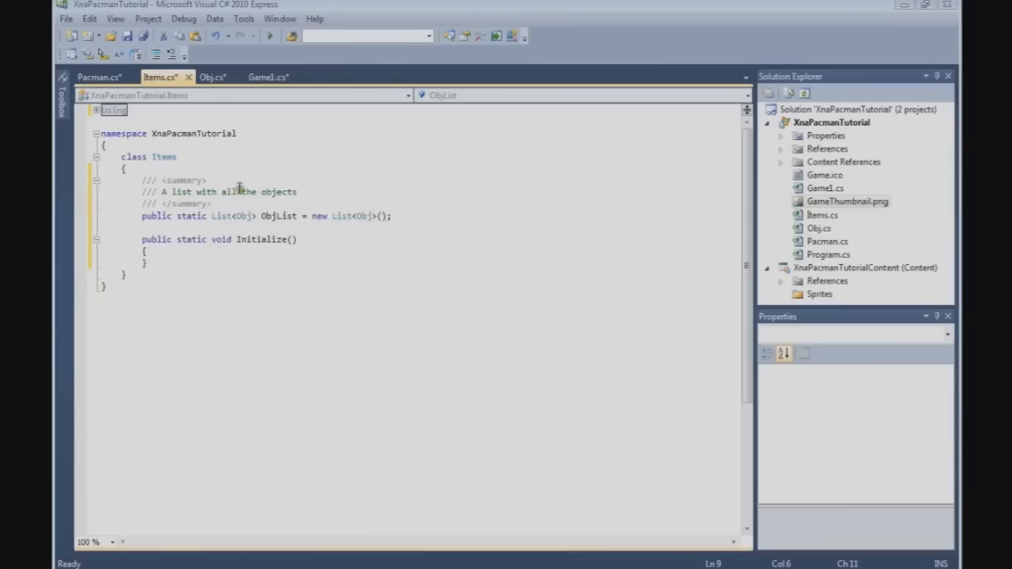
mouse_move(233, 164)
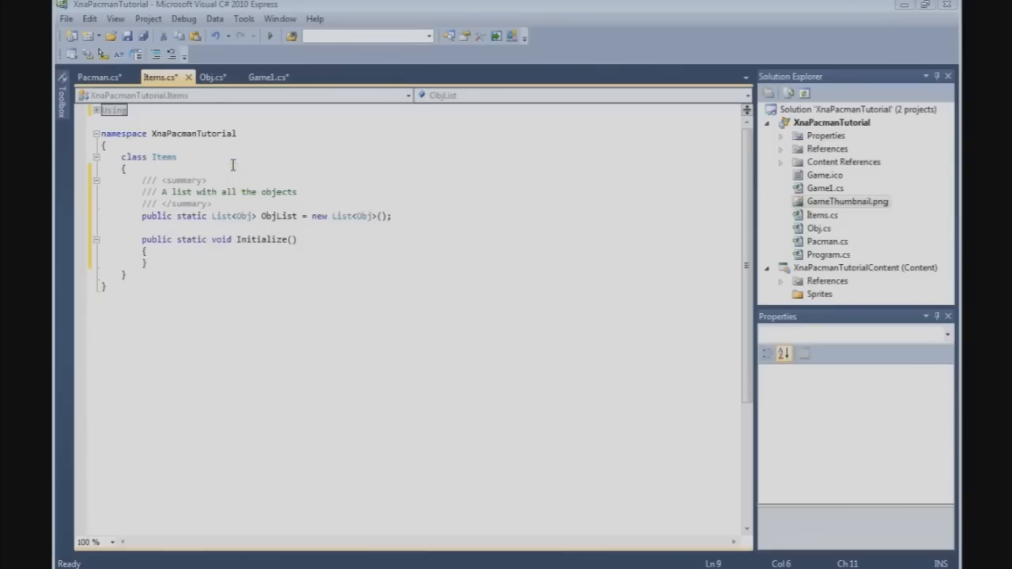
mouse_move(441, 217)
text(p)
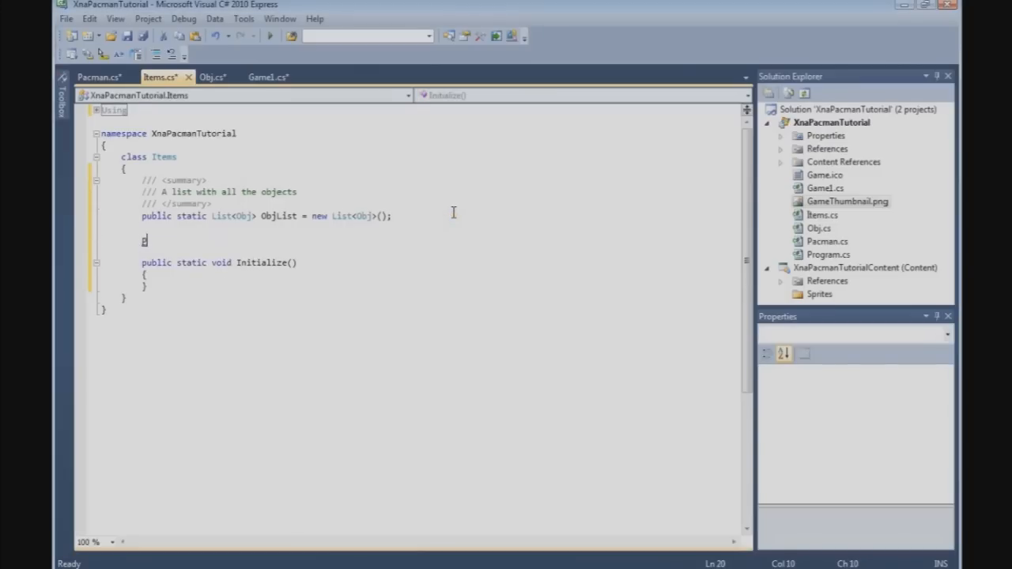
text(ublic stati)
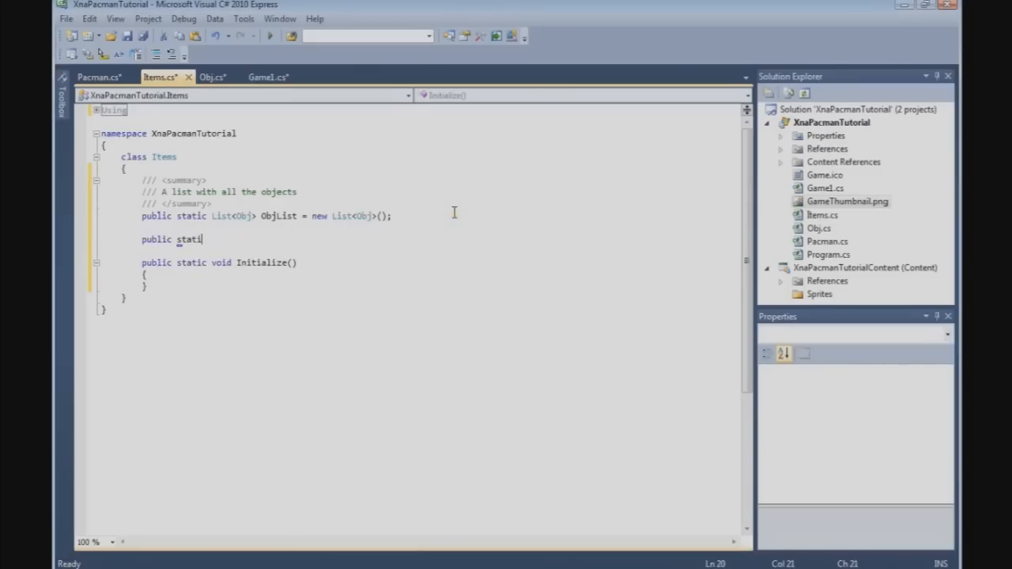
text(c Pacman Pac)
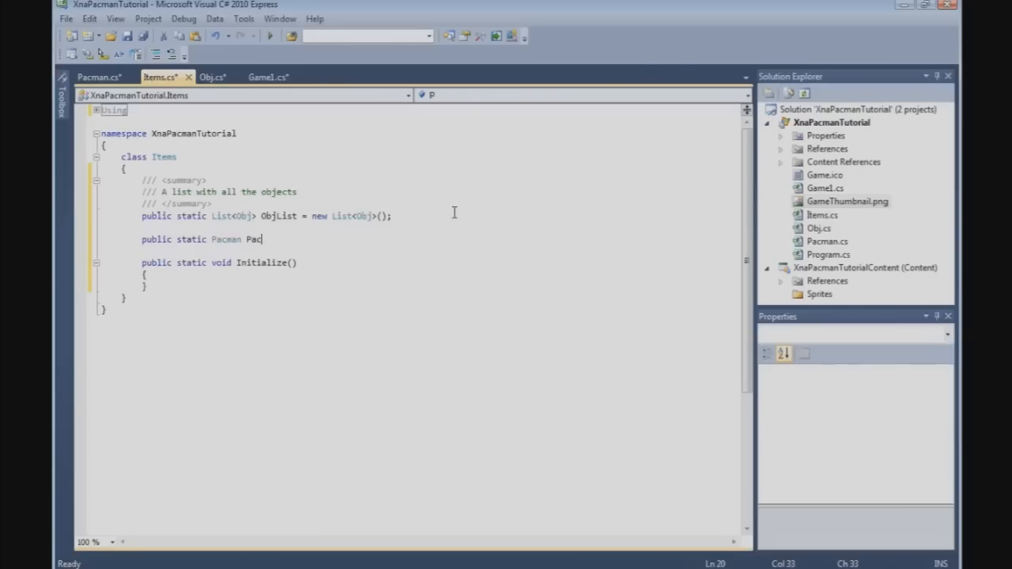
text(man)
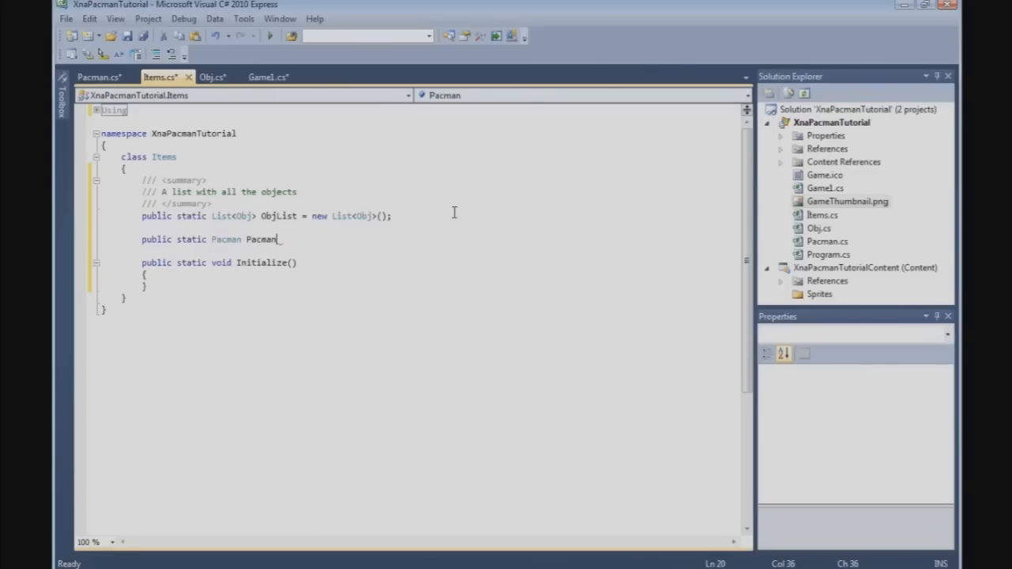
text(;)
text(/// The P)
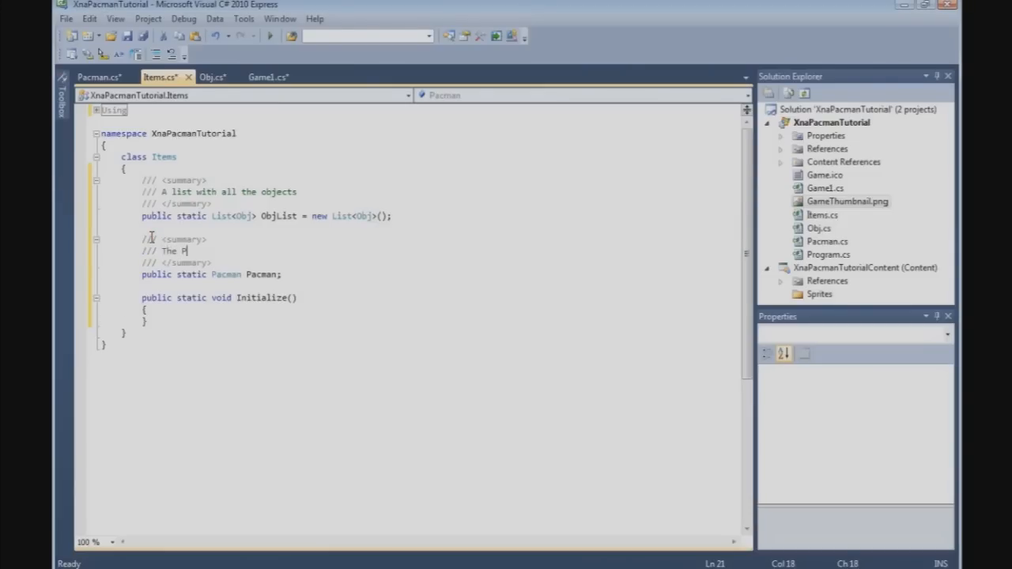
Document the field with a /// summary 'The Pacman object' and start a Public Variables #region.
text(acman obje)
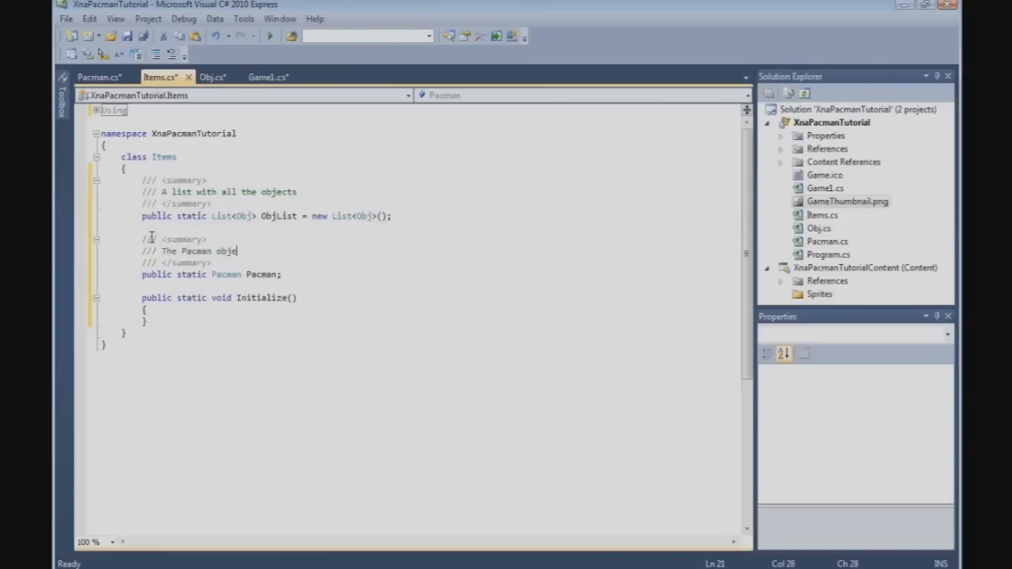
text(ct)
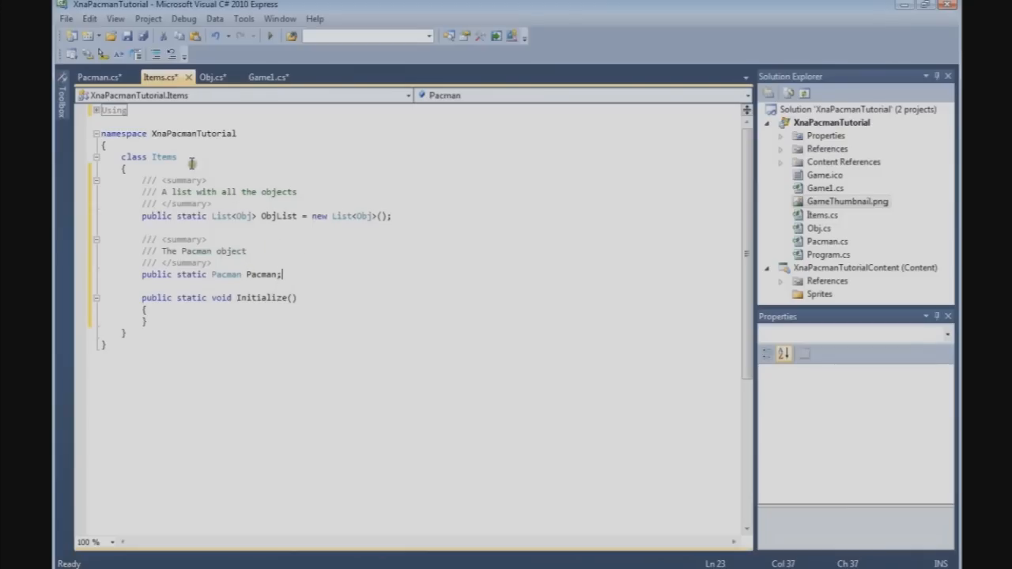
text(#region Public Variables)
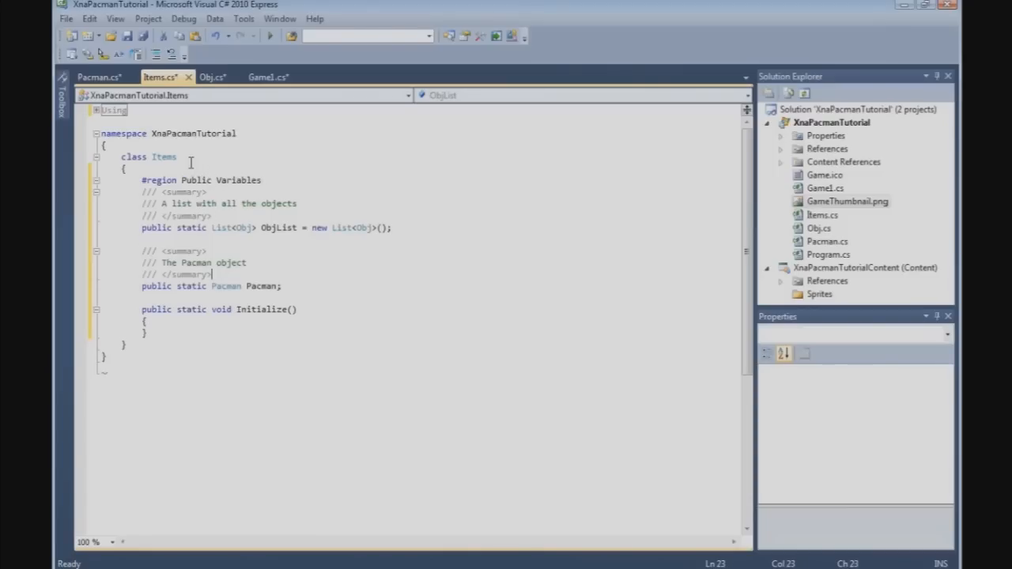
Close the Public Variables region with #endregion and collapse it.
text(#)
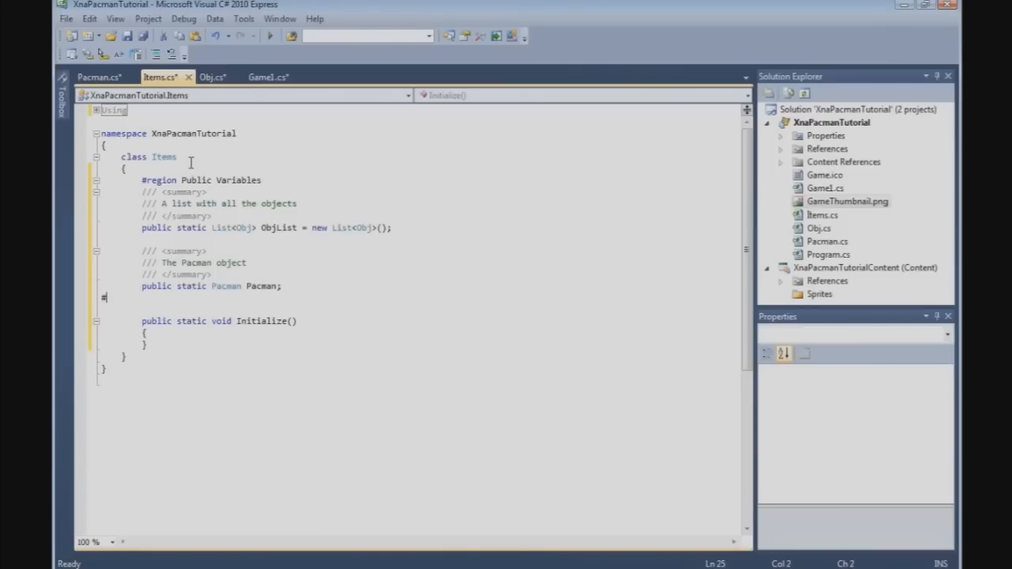
text(endregion)
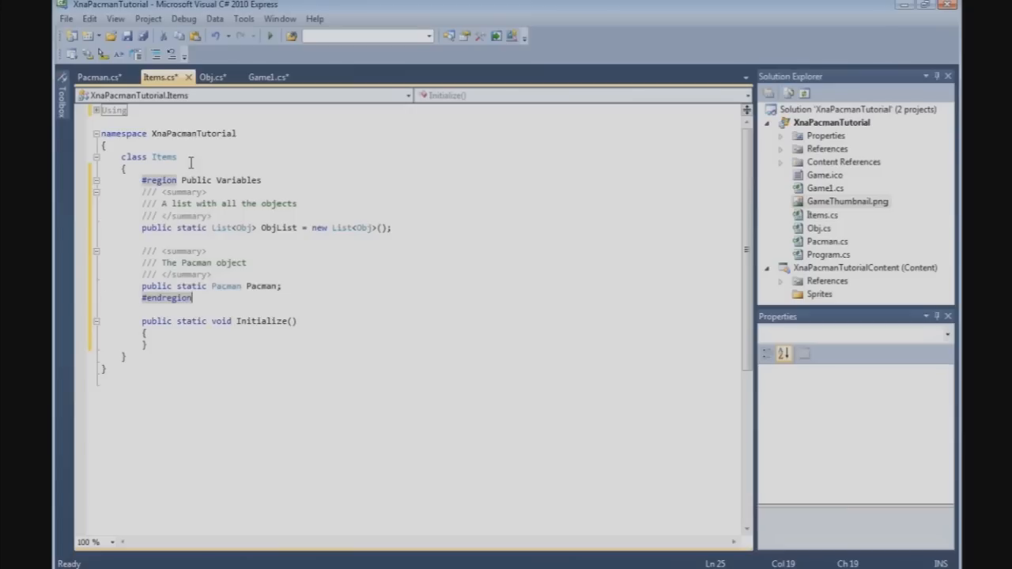
mouse_move(98, 184)
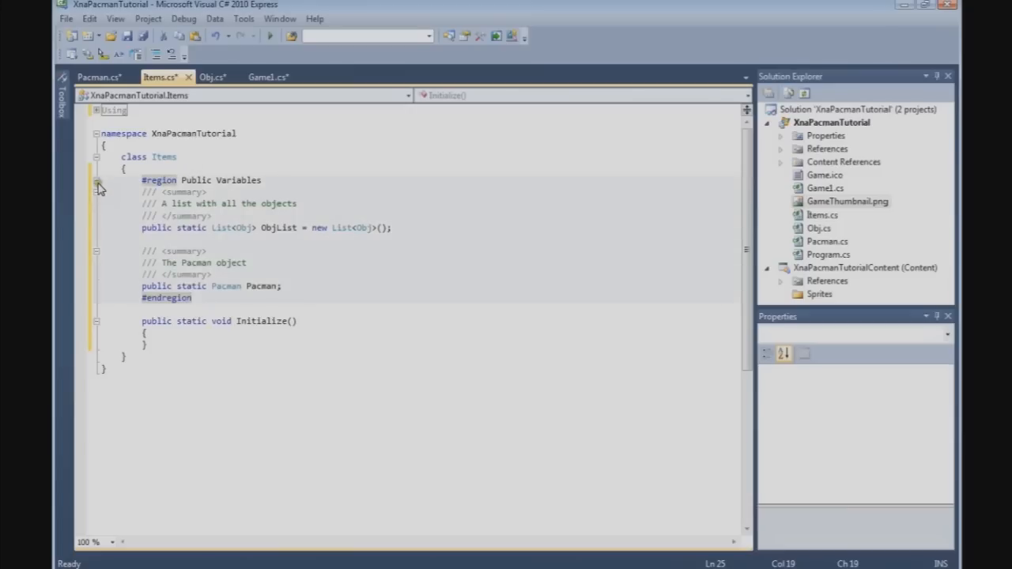
click(95, 181)
text(///)
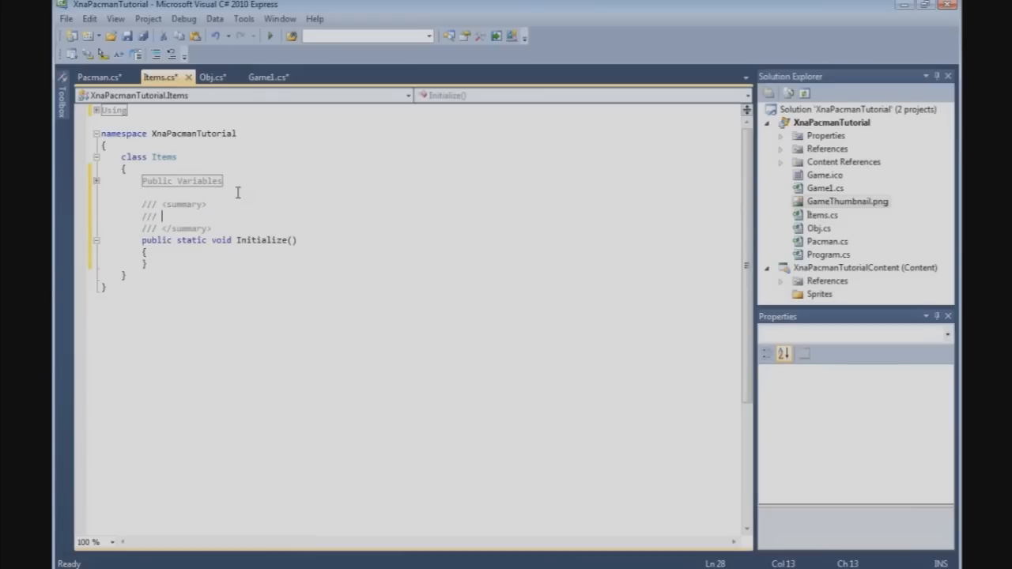
Add an empty 'public static void Initialize()' method documented as 'Initialize the objects'.
text(Initialize)
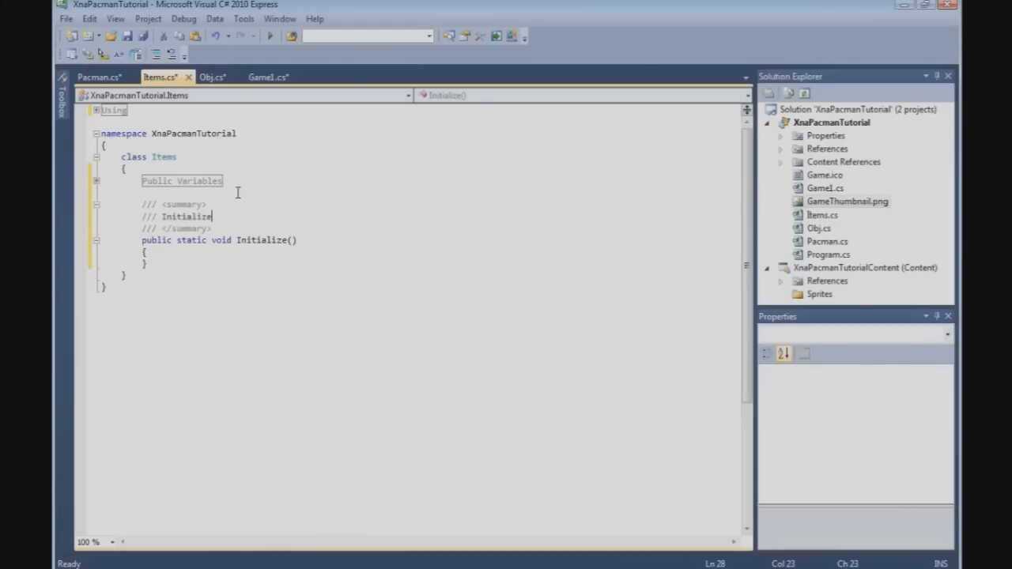
text(the object)
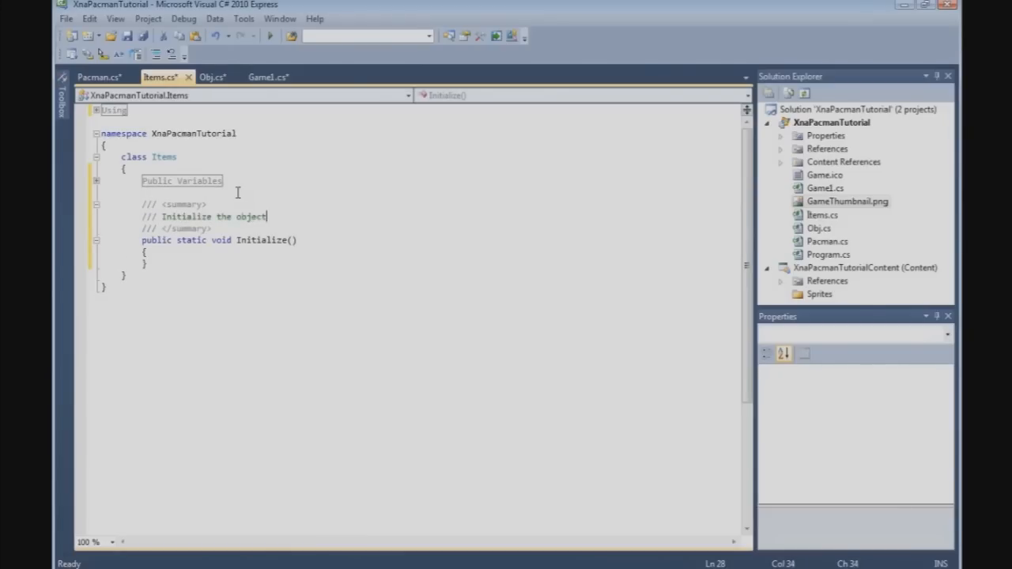
text(s)
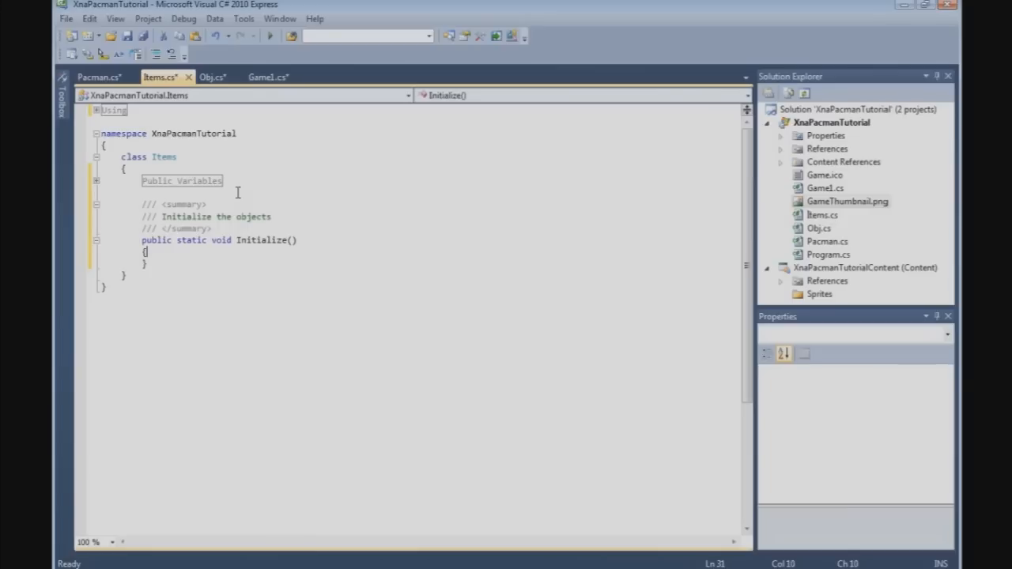
key(enter)
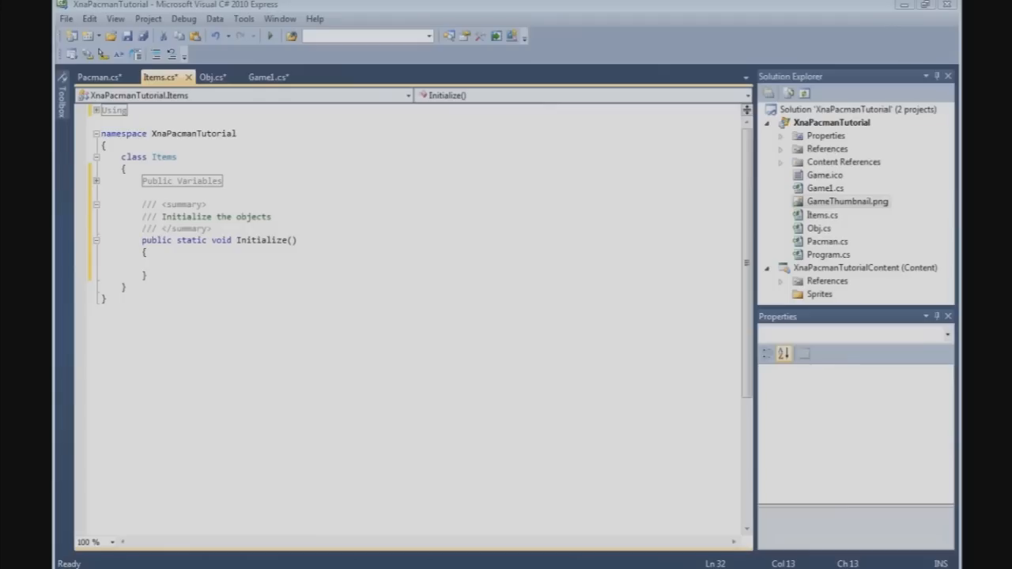
Begin Initialize with 'ObjList.Add(Pacman = new Pacman(' to register a new Pacman.
click(161, 263)
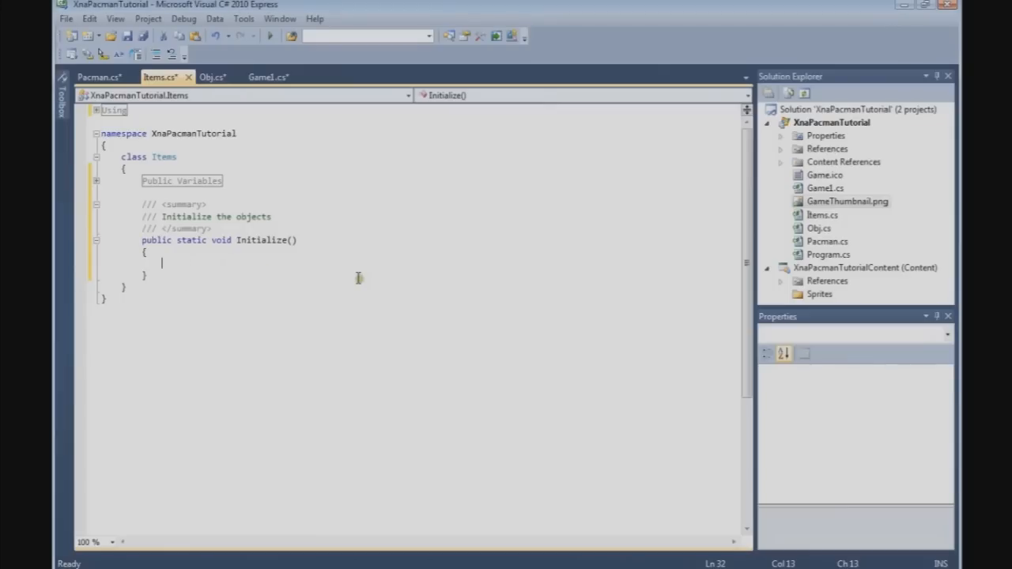
mouse_move(308, 260)
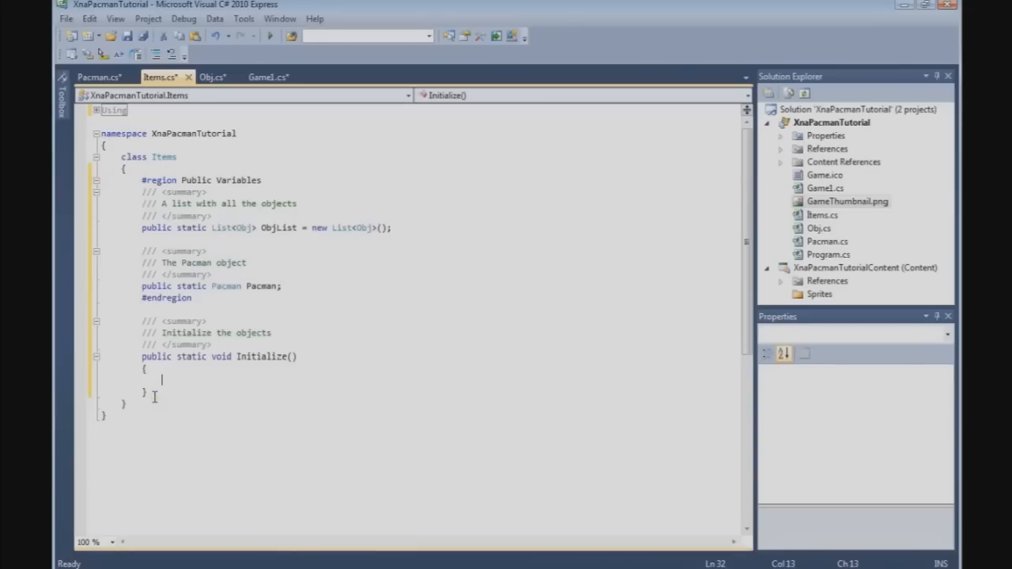
mouse_move(185, 386)
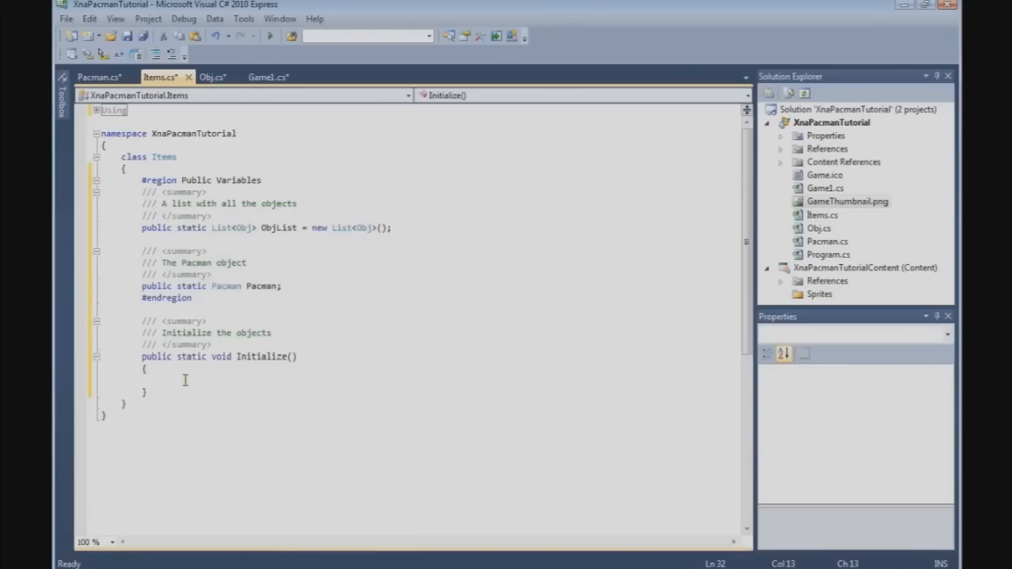
text(Obj)
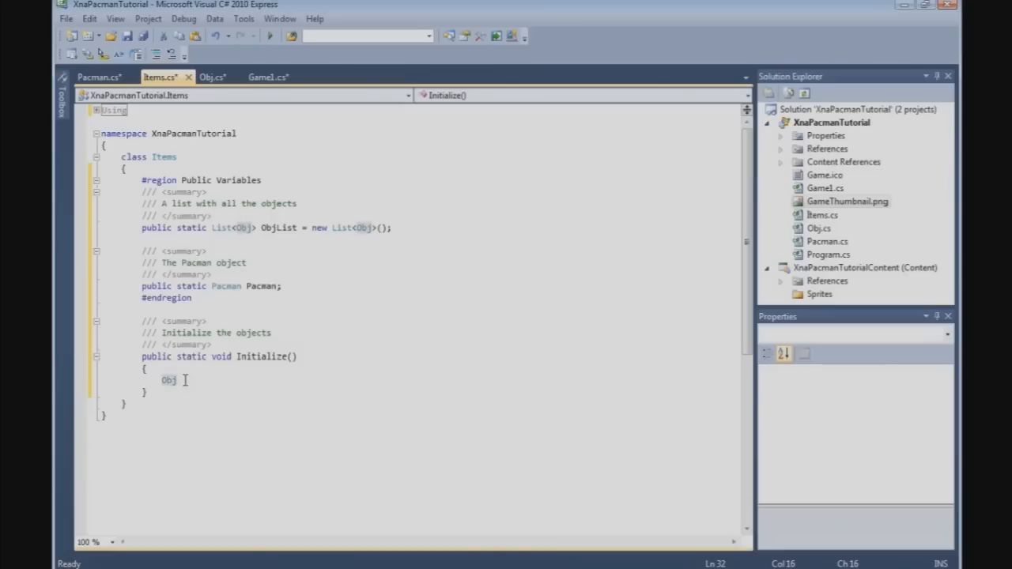
text(List)
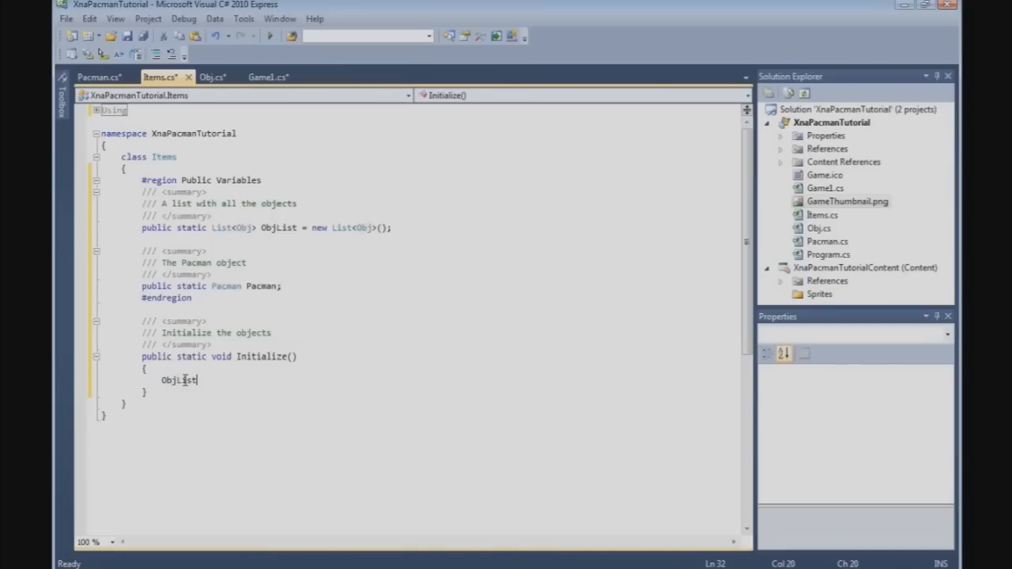
text(.Add()
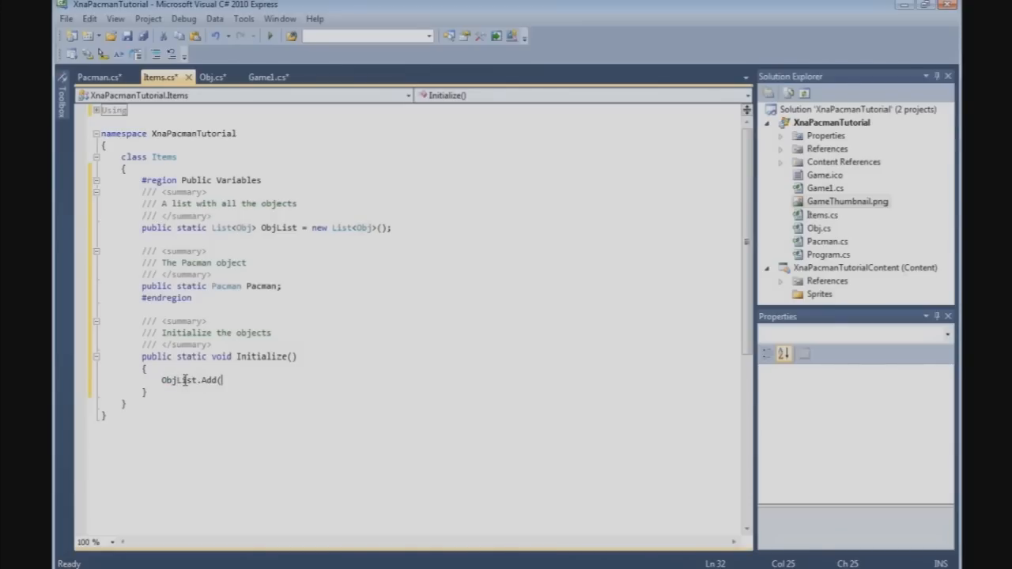
key(Backspace)
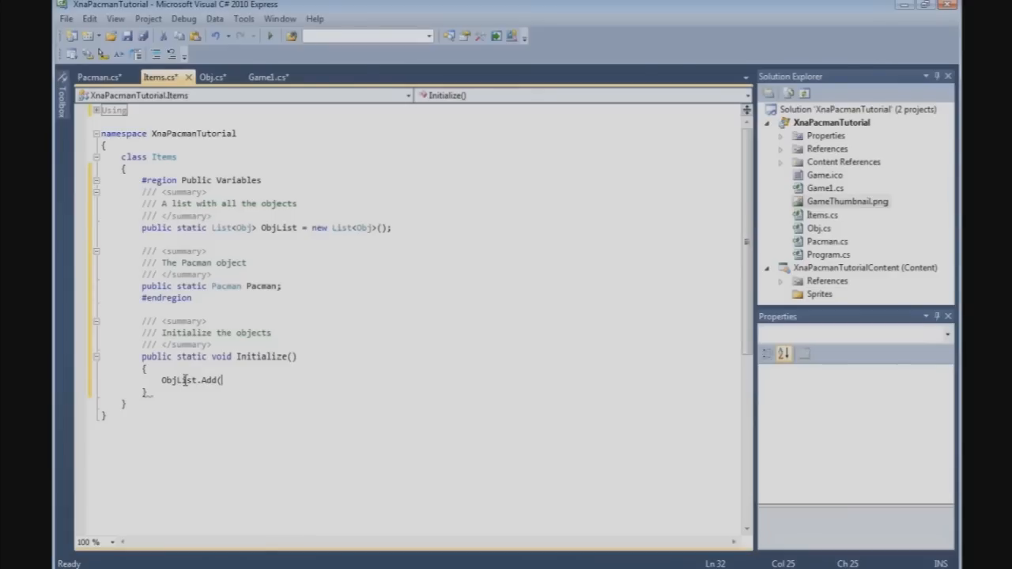
text(Pacman)
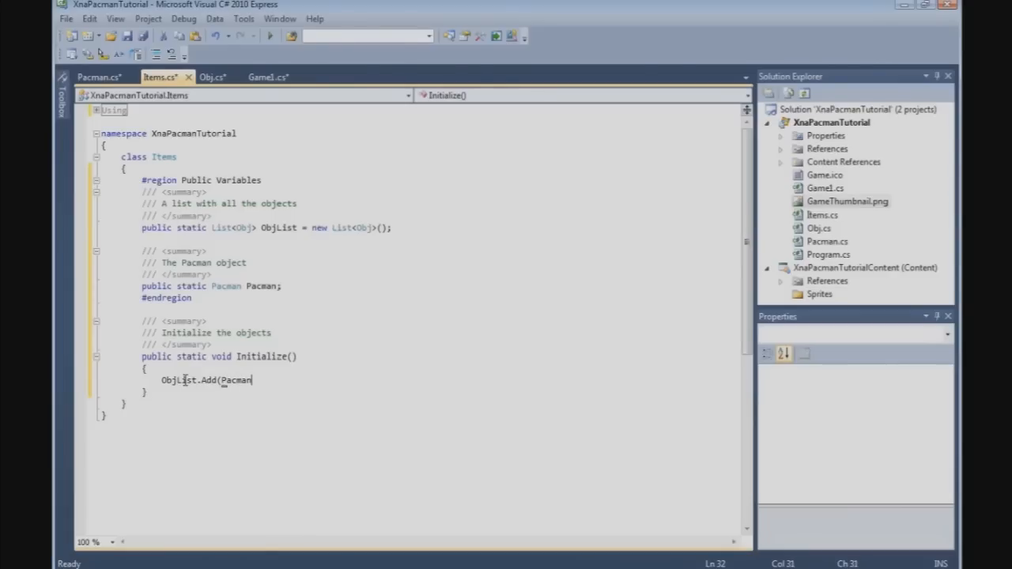
text(= new)
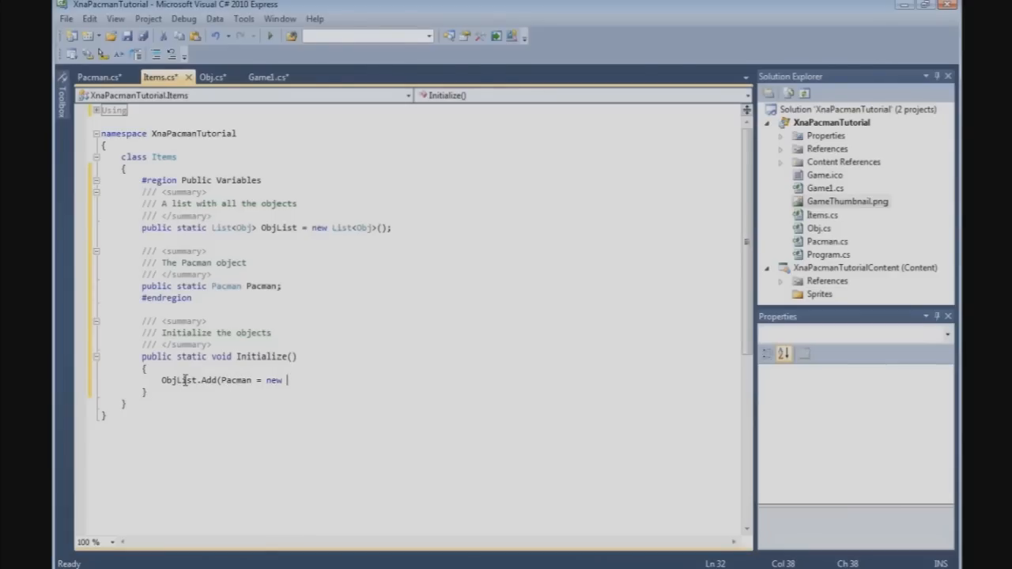
text(Pacman)
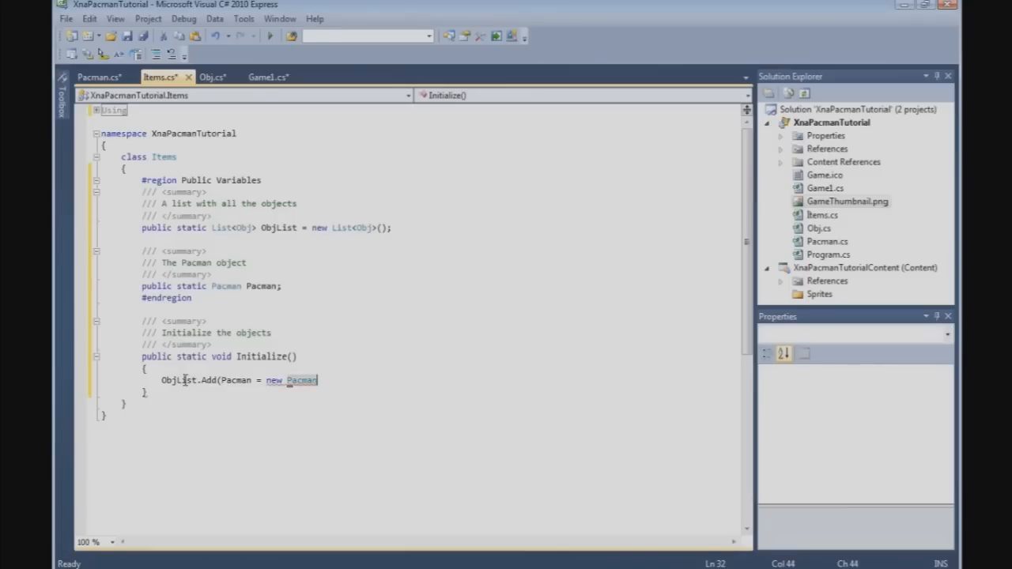
text(()
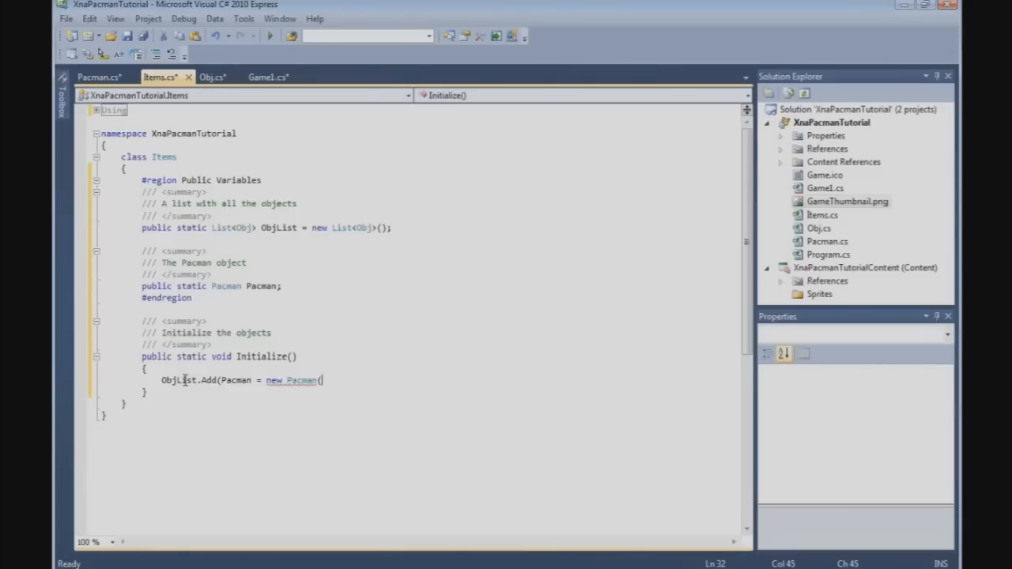
Give the new Pacman the position 'new Vector2(250, 450)', correcting the first attempt at the coordinates.
text(new()
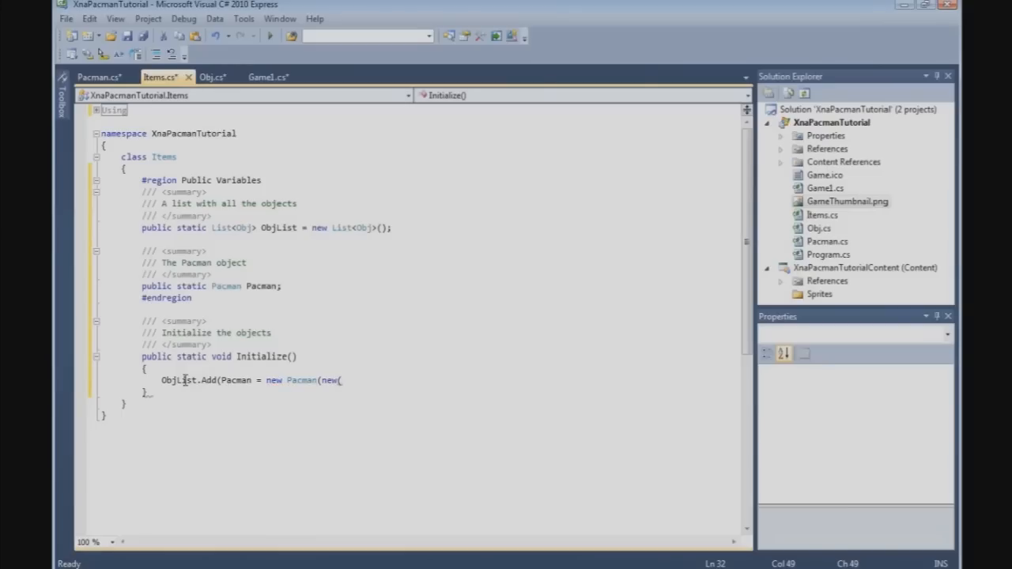
text(240,)
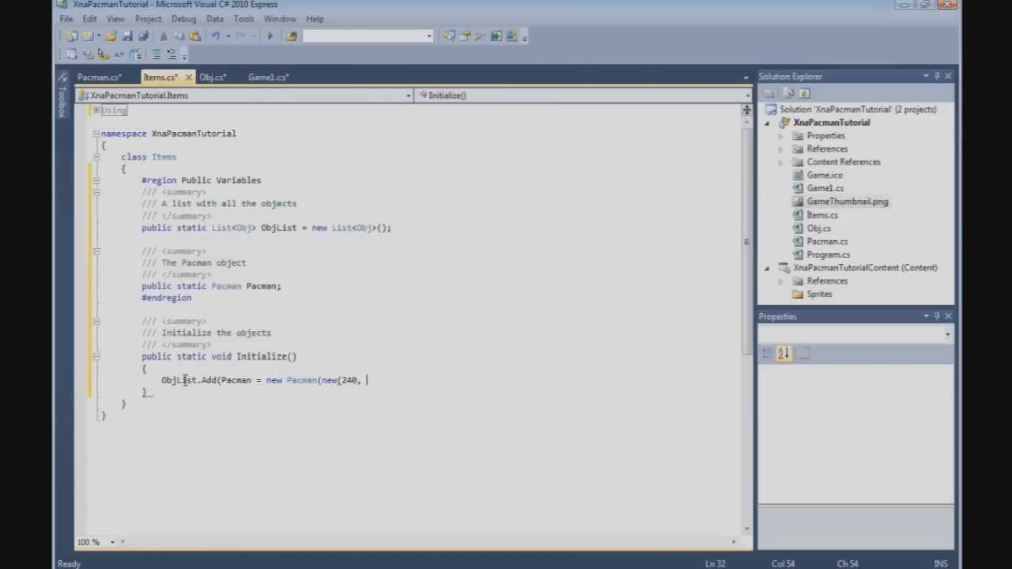
text(450)
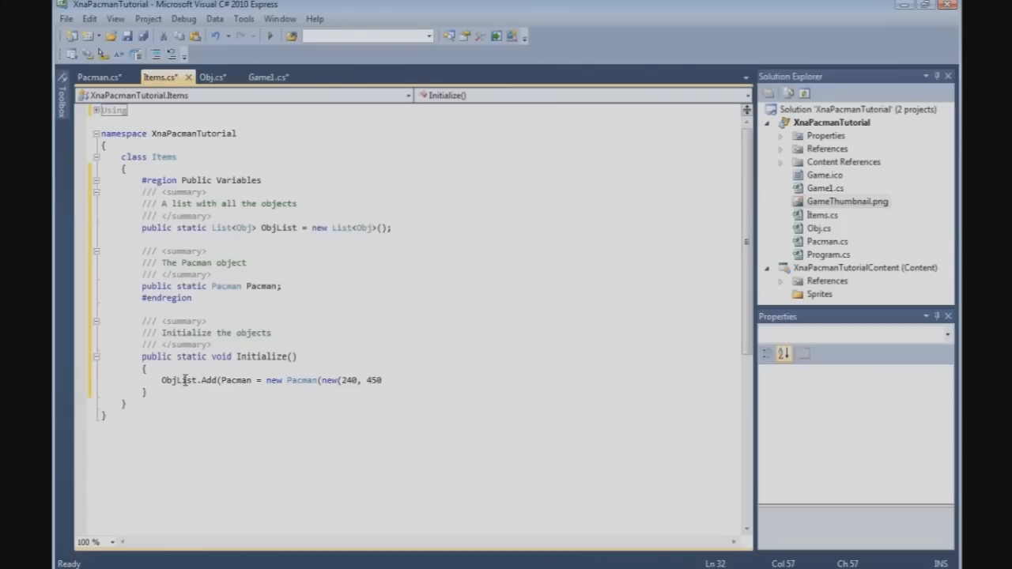
text())
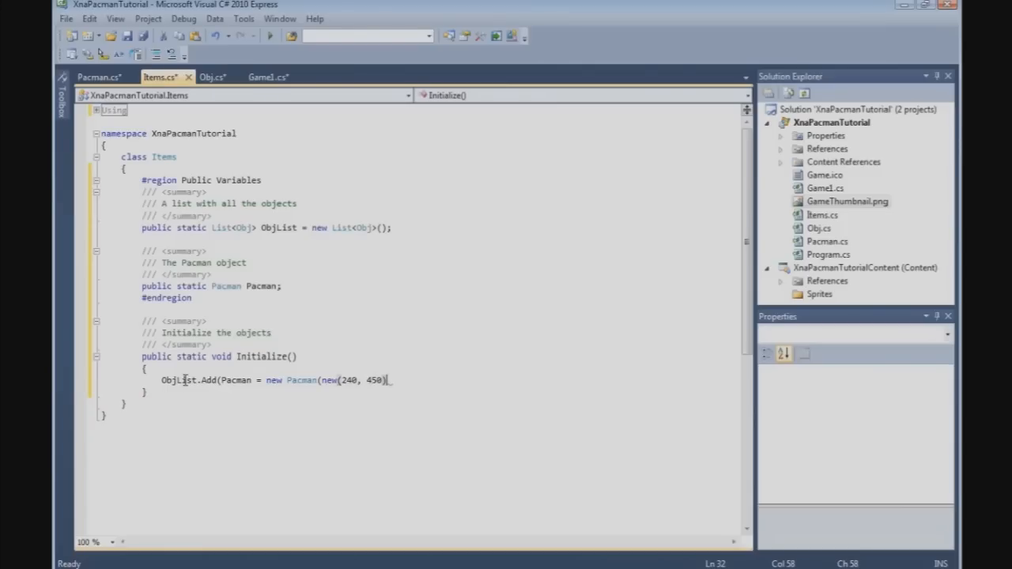
key(BackSpace)
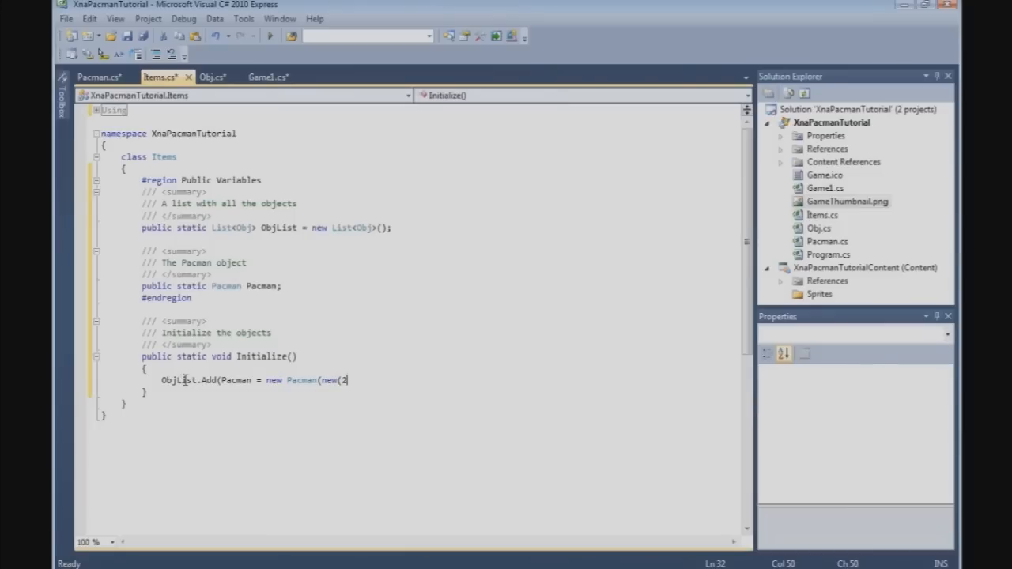
text(ve)
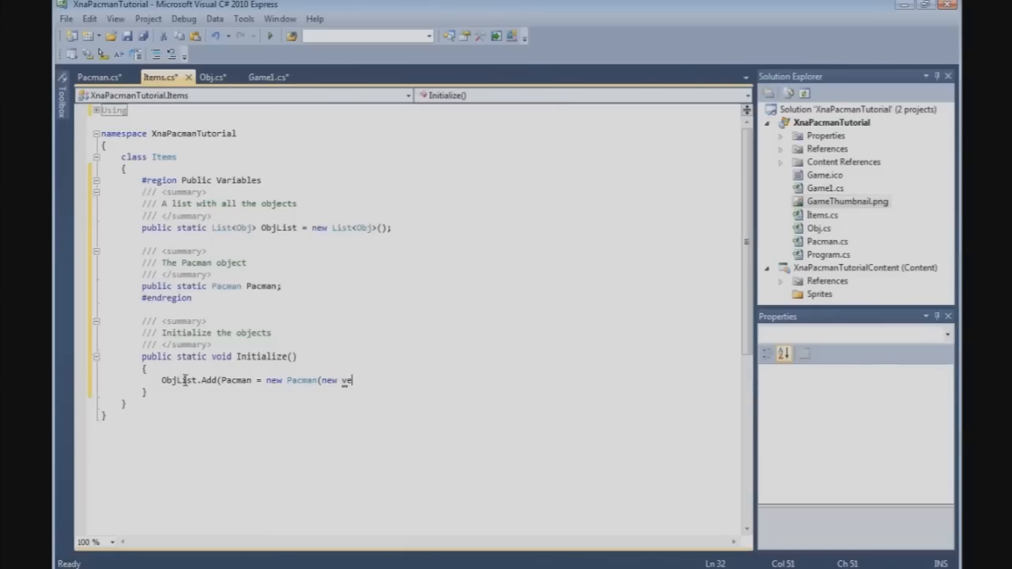
text(ctor2())
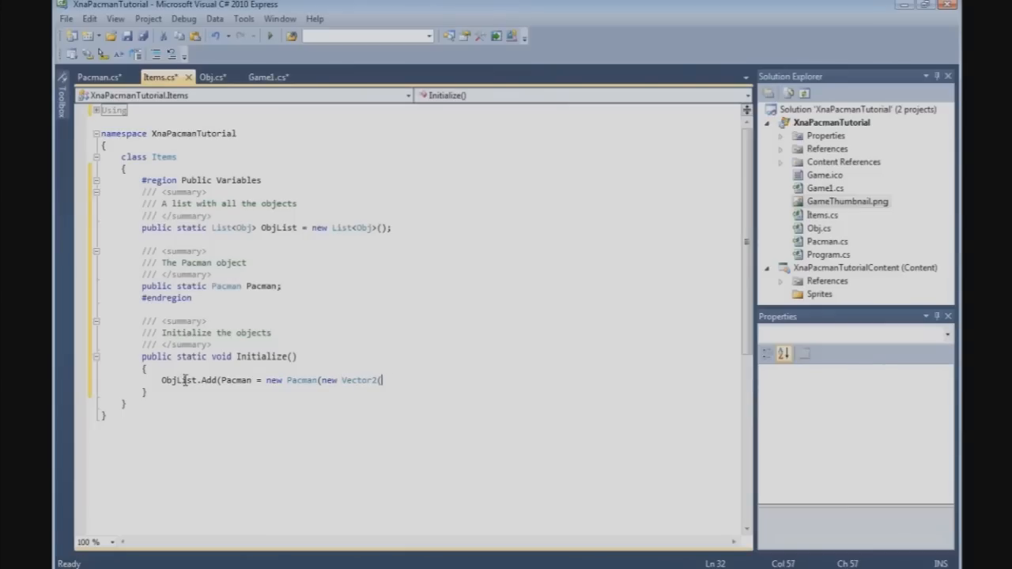
text(250,)
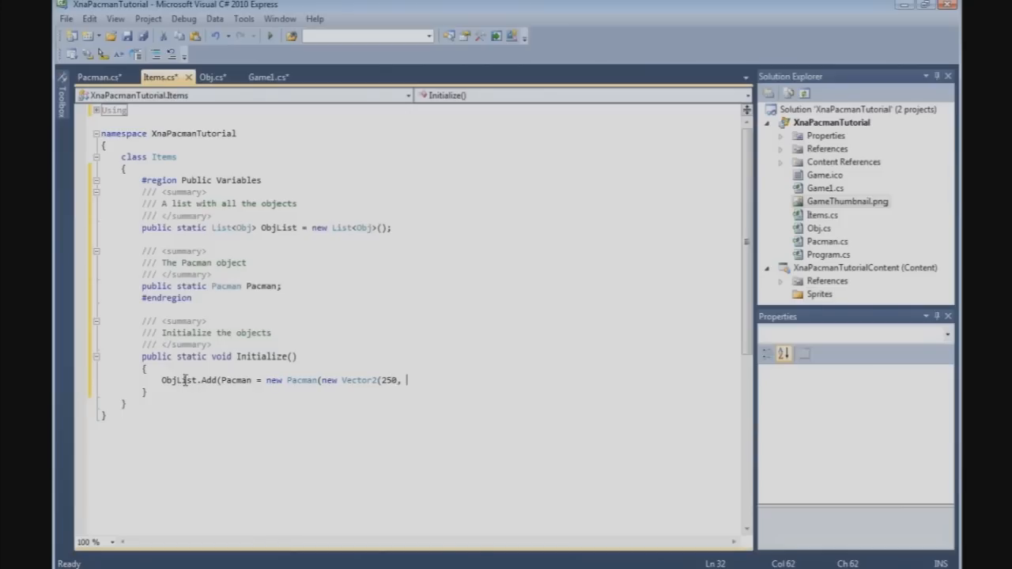
text(450))
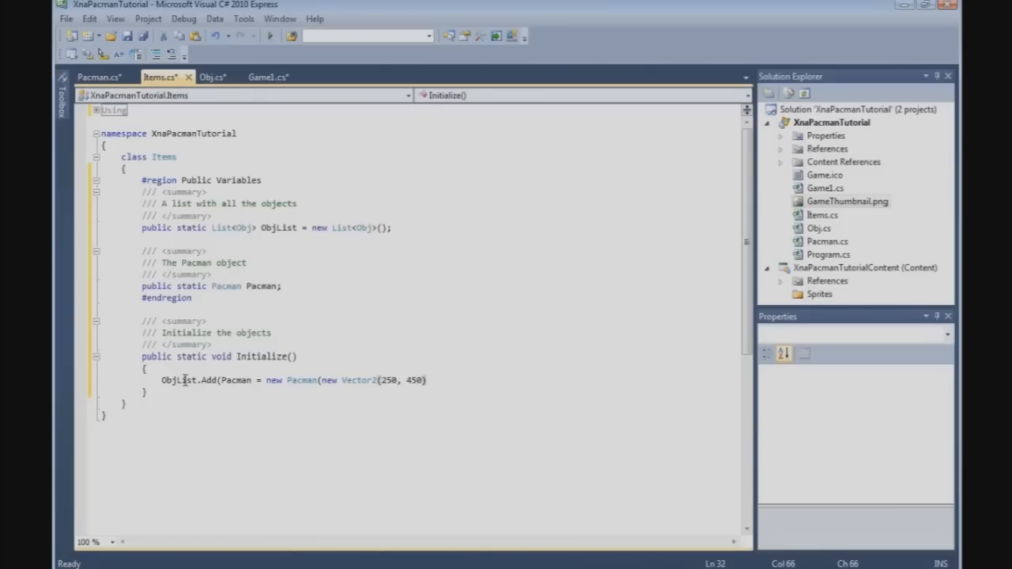
text(,)
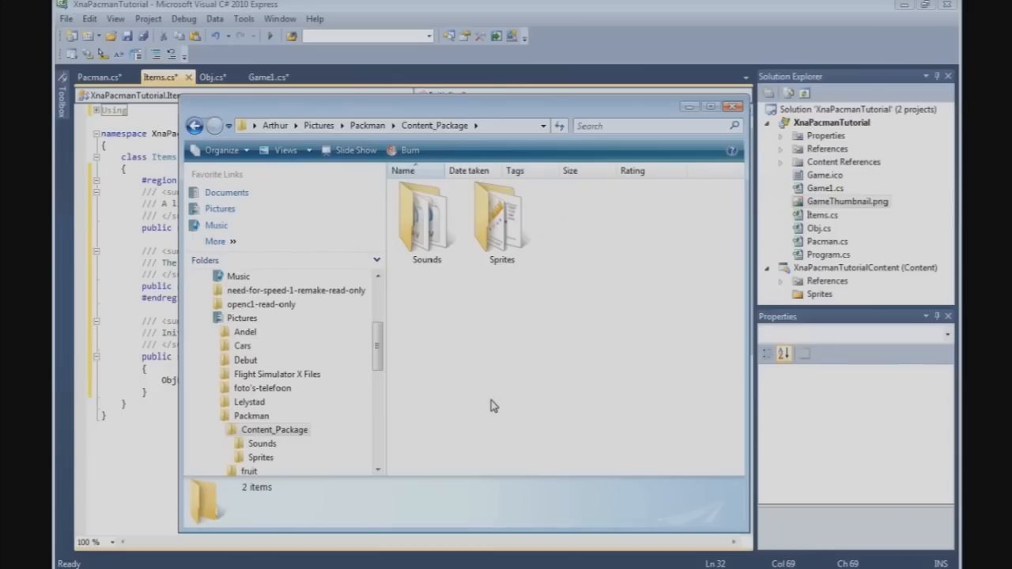
mouse_move(523, 332)
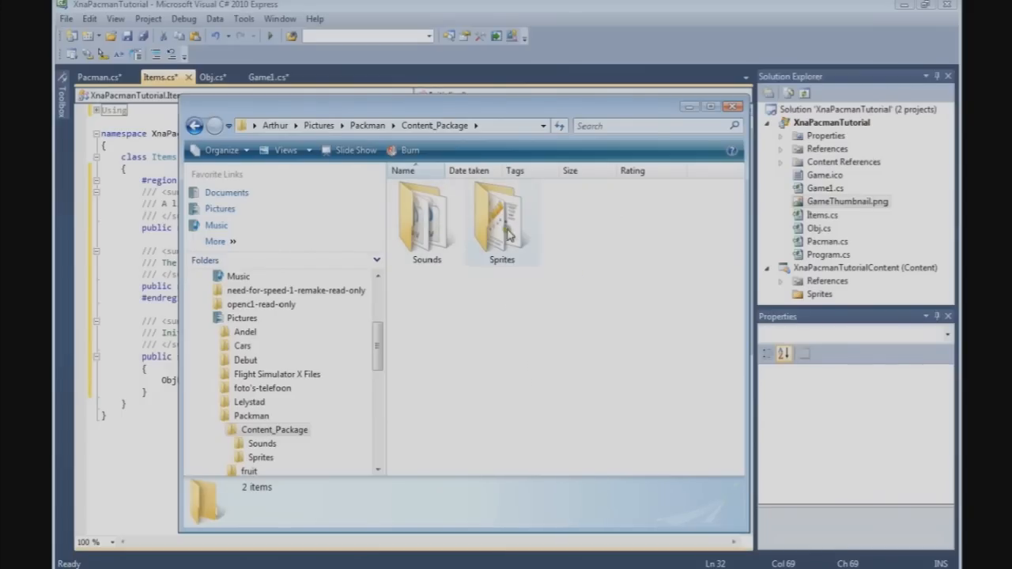
Browse the Sprites folder of the Pacman content package and look through its sprite images.
double_click(501, 221)
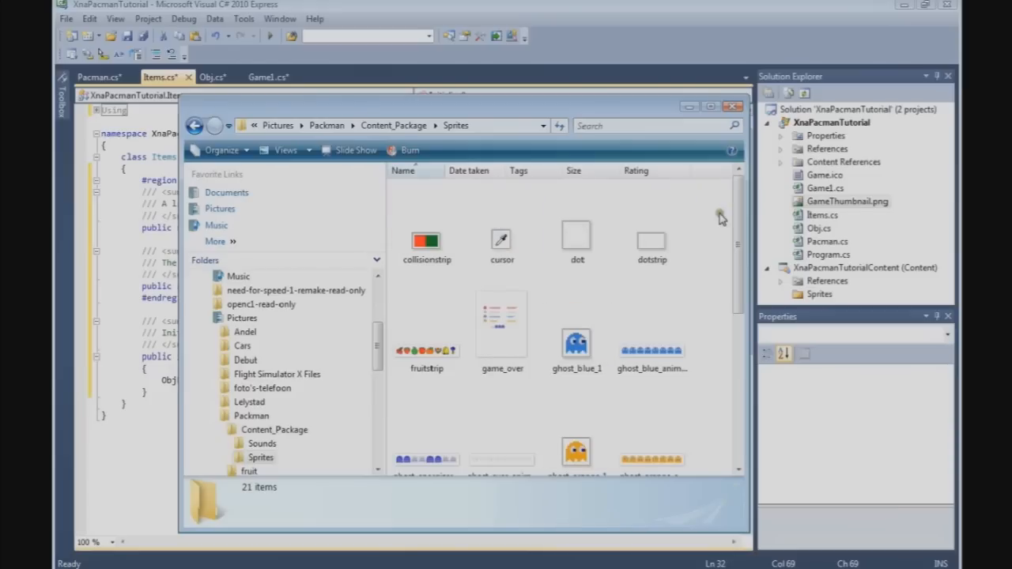
scroll(down, 3)
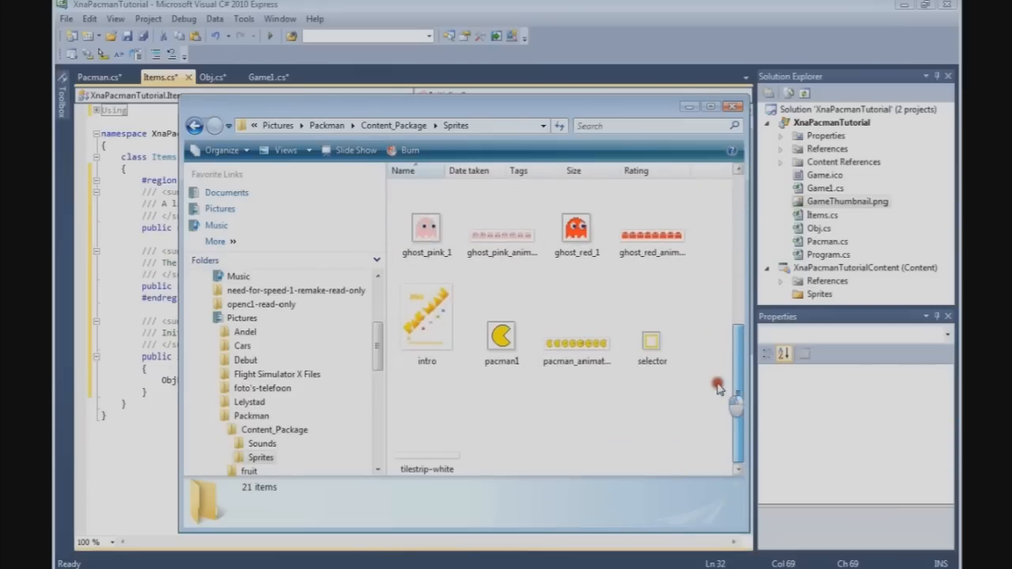
scroll(up, 3)
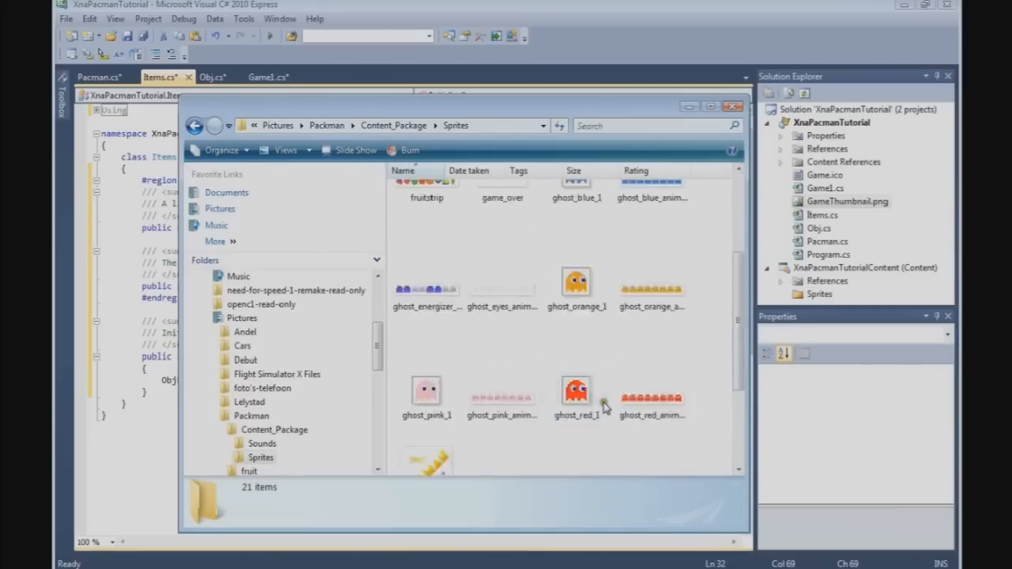
scroll(down, 3)
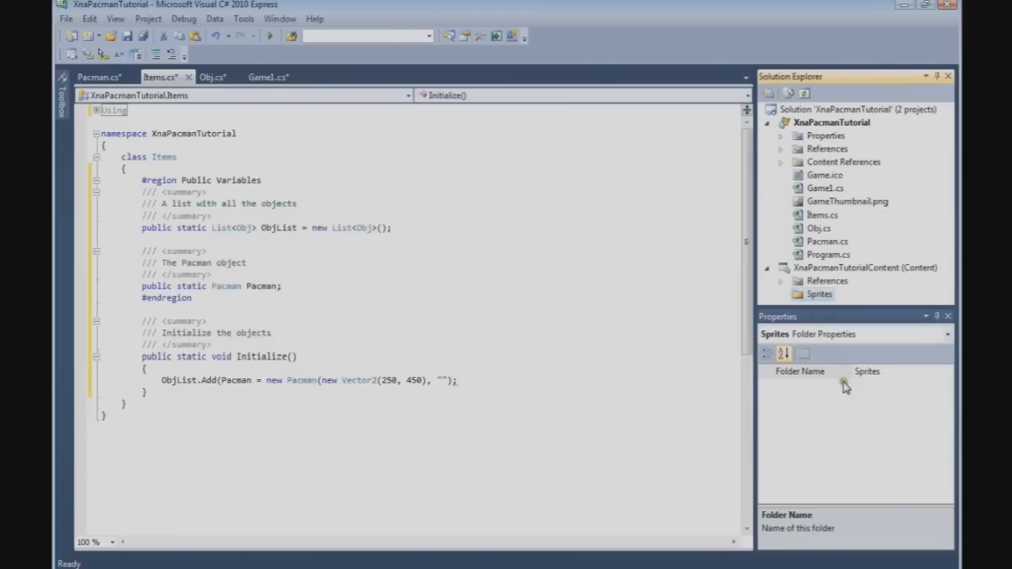
mouse_move(934, 303)
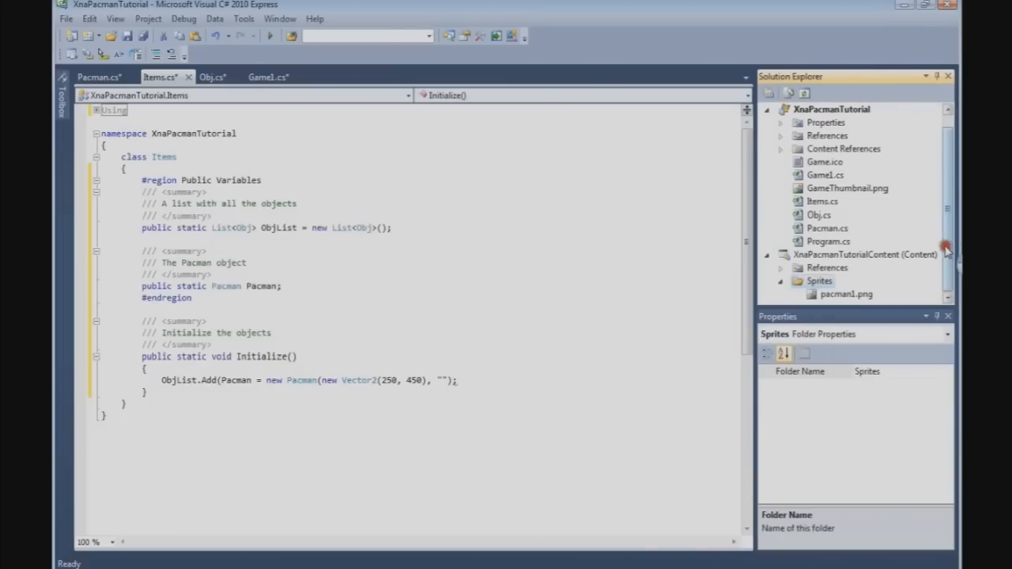
Check pacman1.png's Asset Name and pass "pacman1" as the texture name in the Pacman creation call.
click(846, 292)
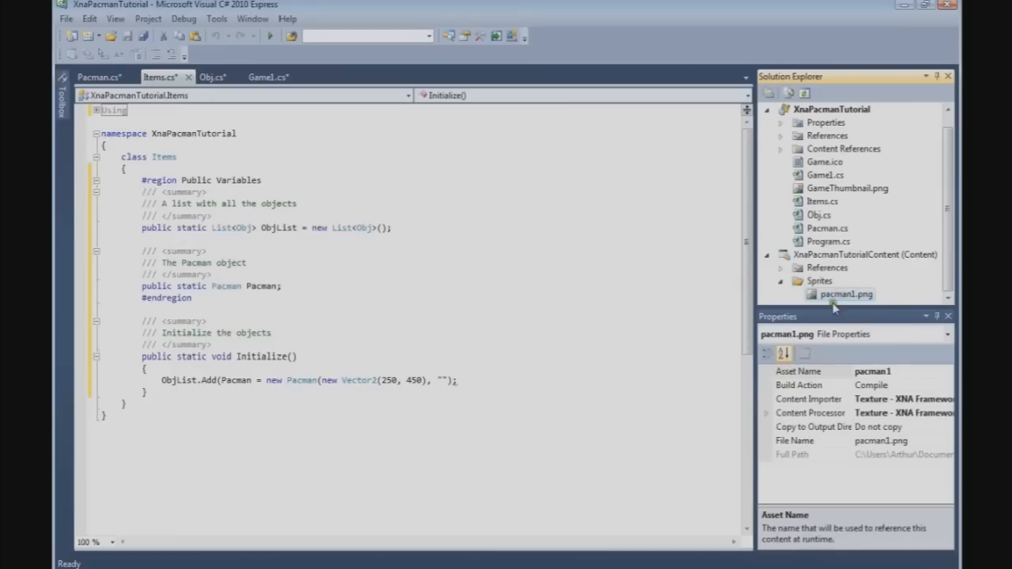
mouse_move(860, 304)
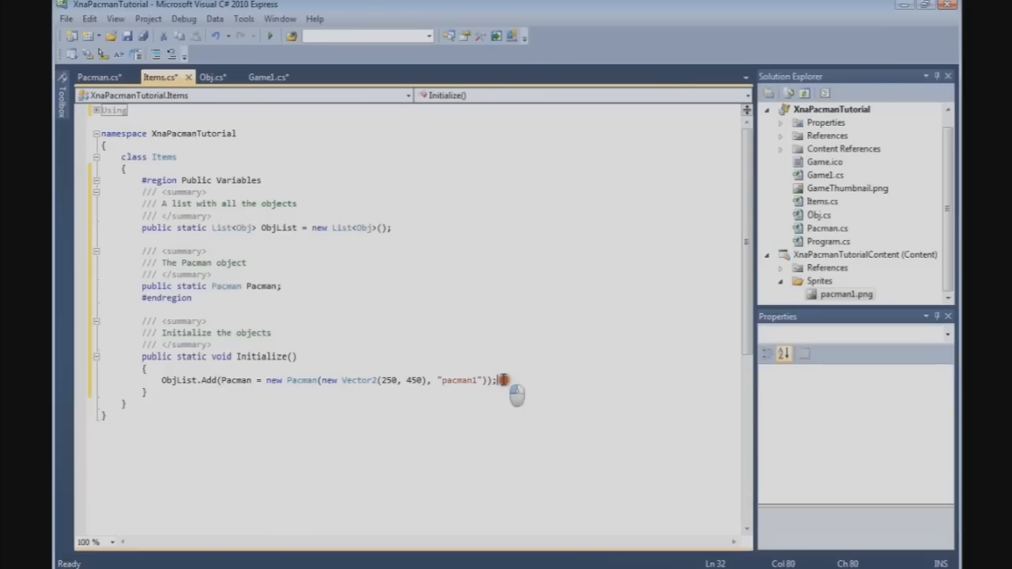
click(161, 379)
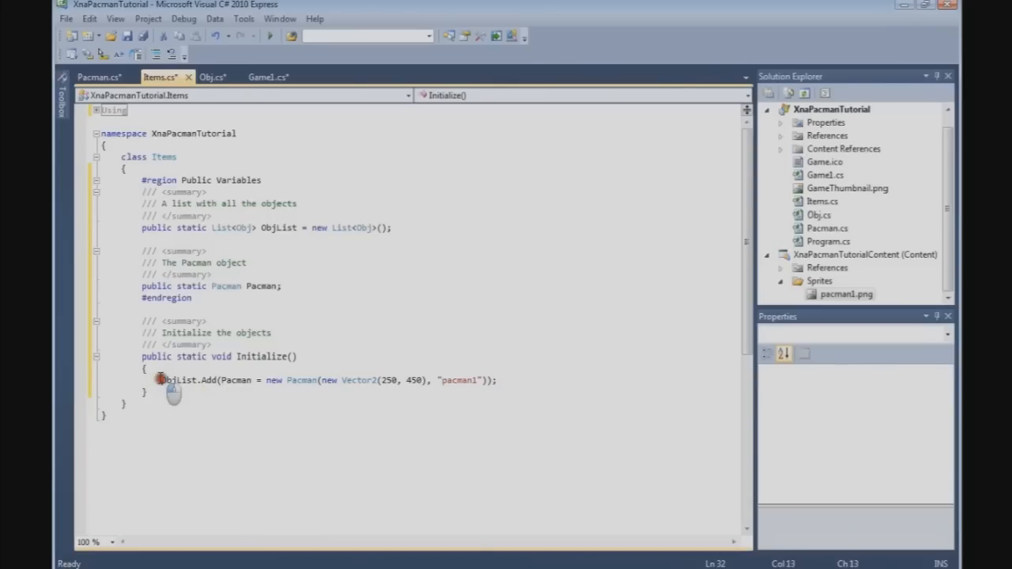
click(499, 379)
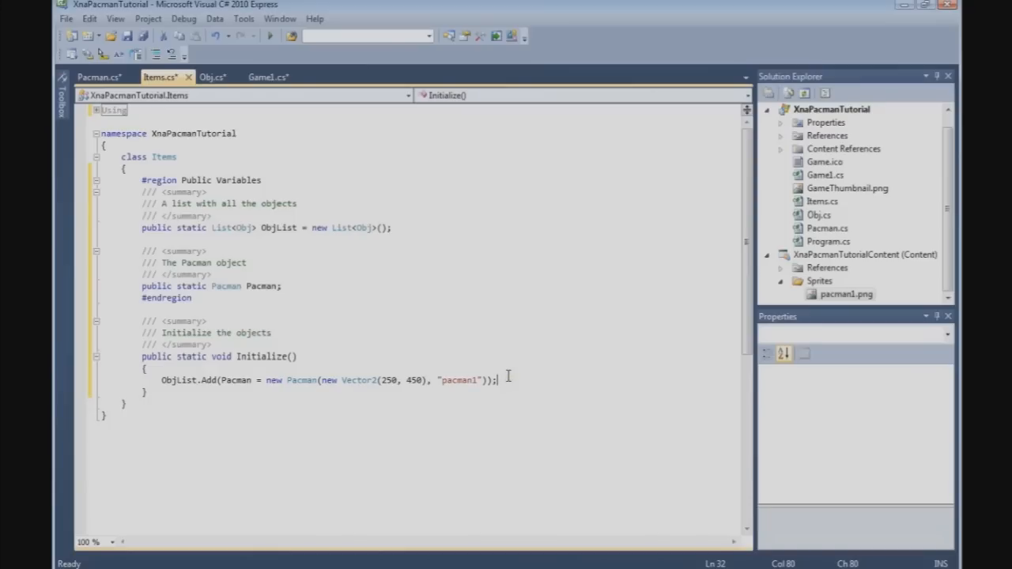
mouse_move(275, 339)
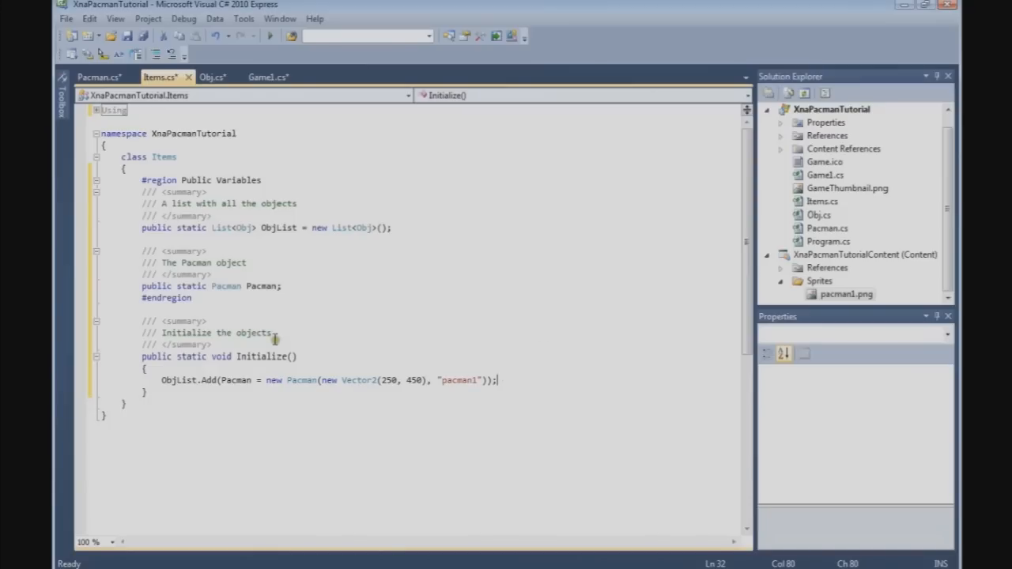
mouse_move(417, 281)
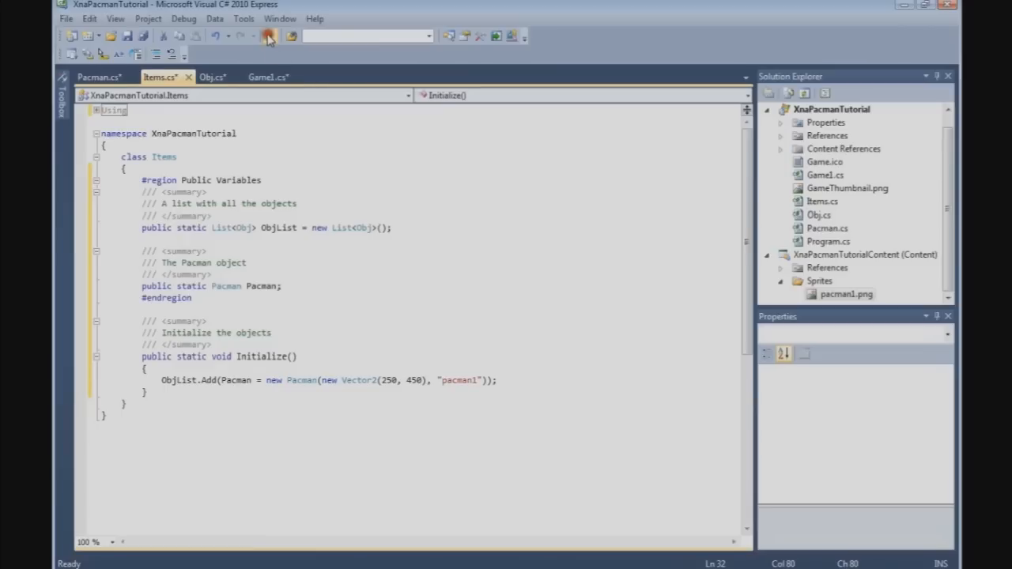
Run the game, which halts at spriteBatch.Draw in Obj.cs, then stop debugging.
click(268, 37)
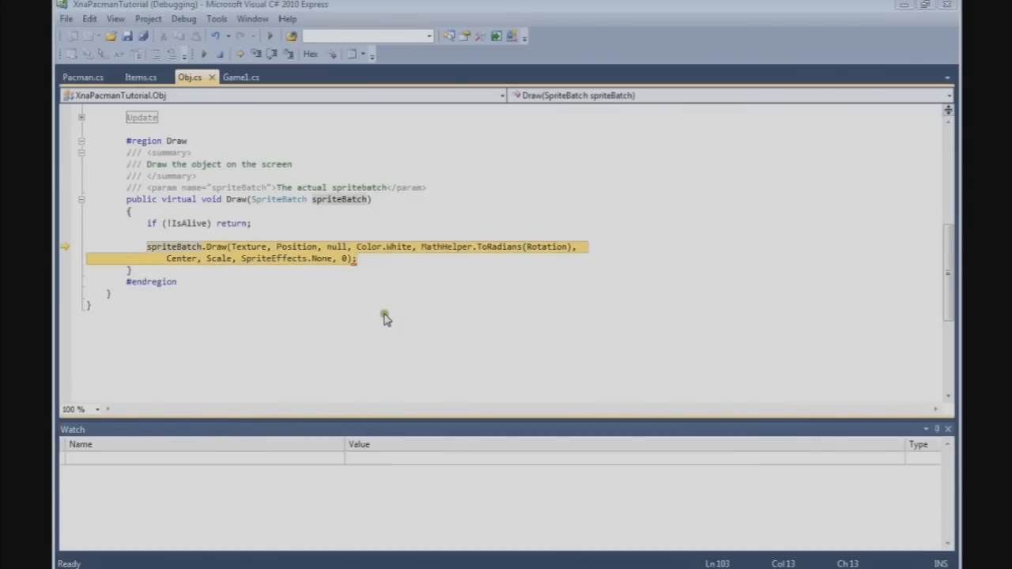
mouse_move(465, 300)
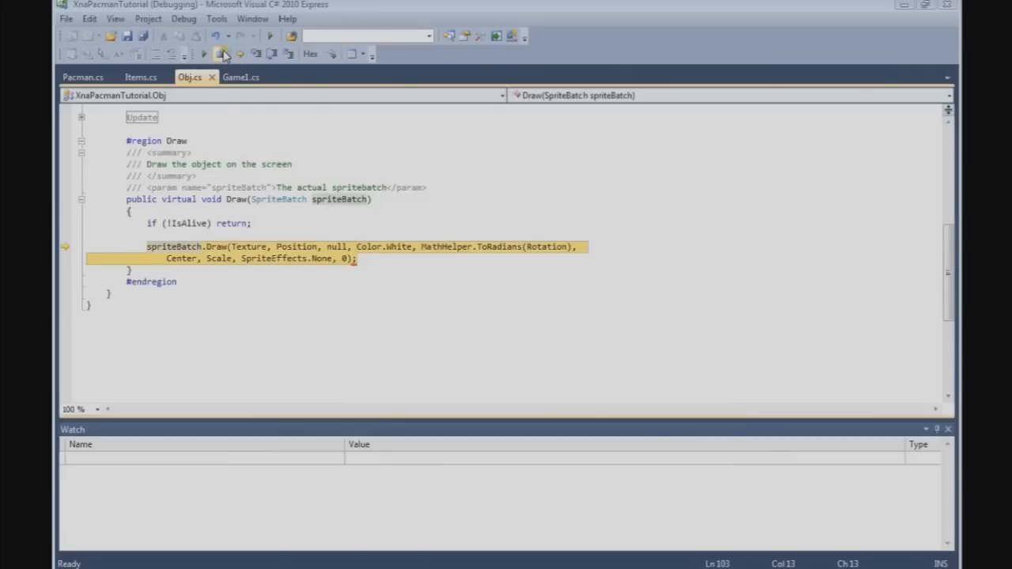
click(224, 53)
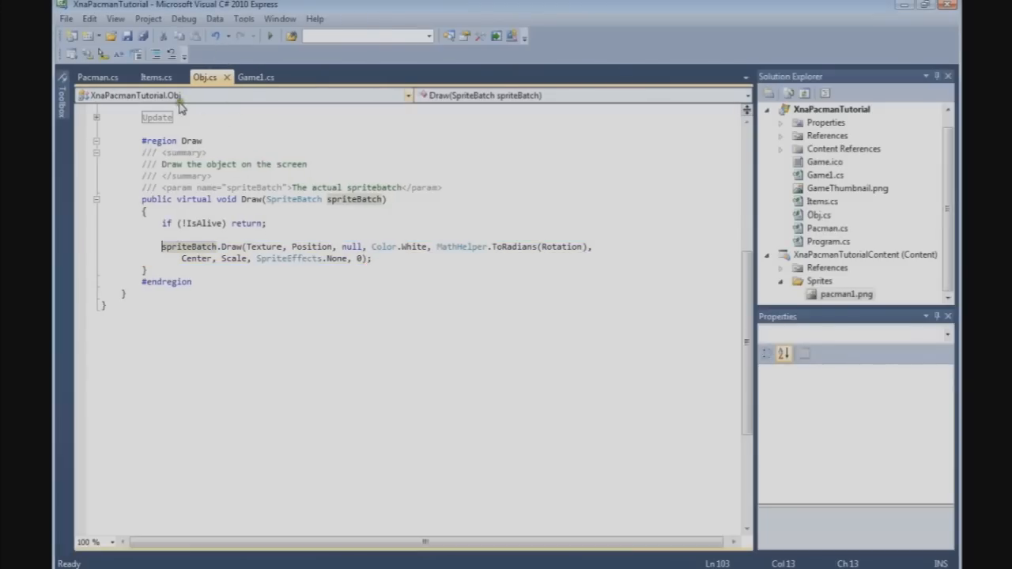
In Game1's Draw method, add 'spriteBatch.Begin();' before the object drawing foreach loop.
click(256, 76)
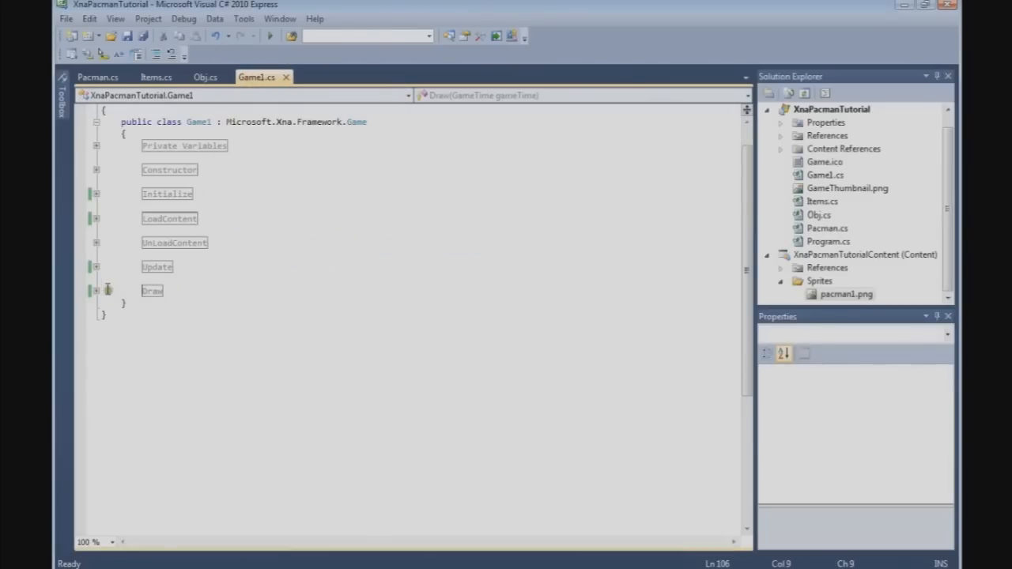
click(96, 291)
text(spriteBatch)
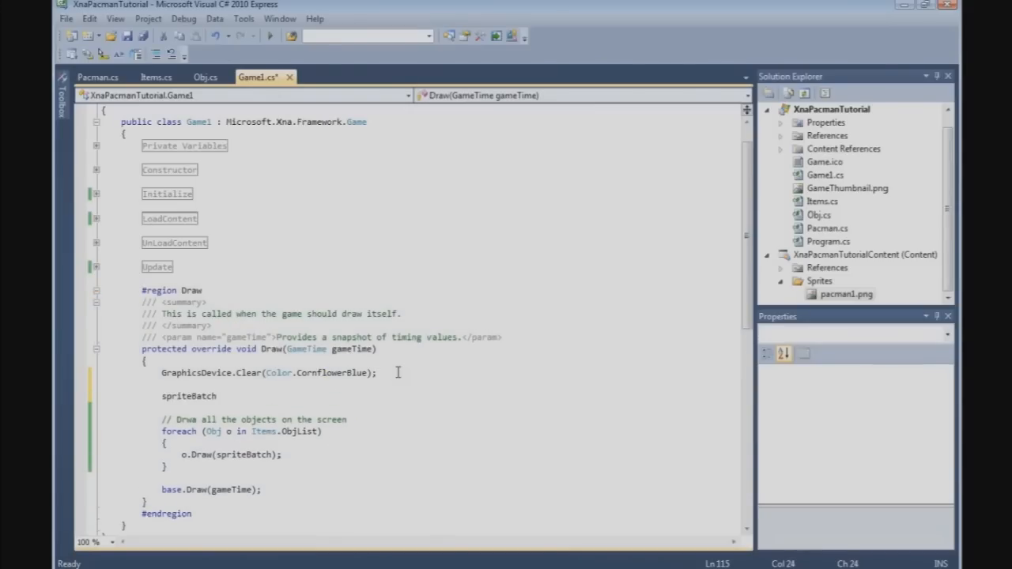
text(.Begin)
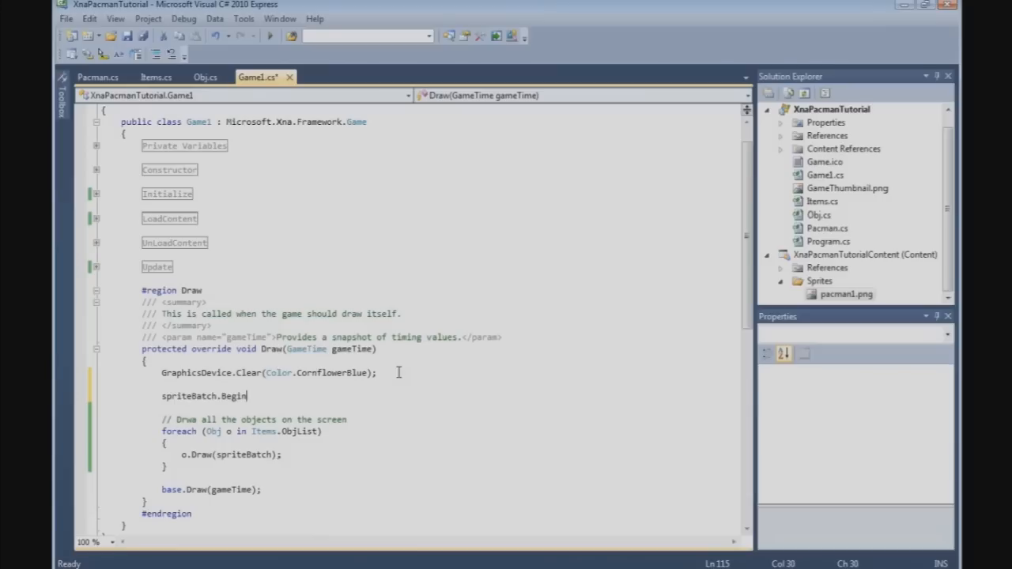
text(();)
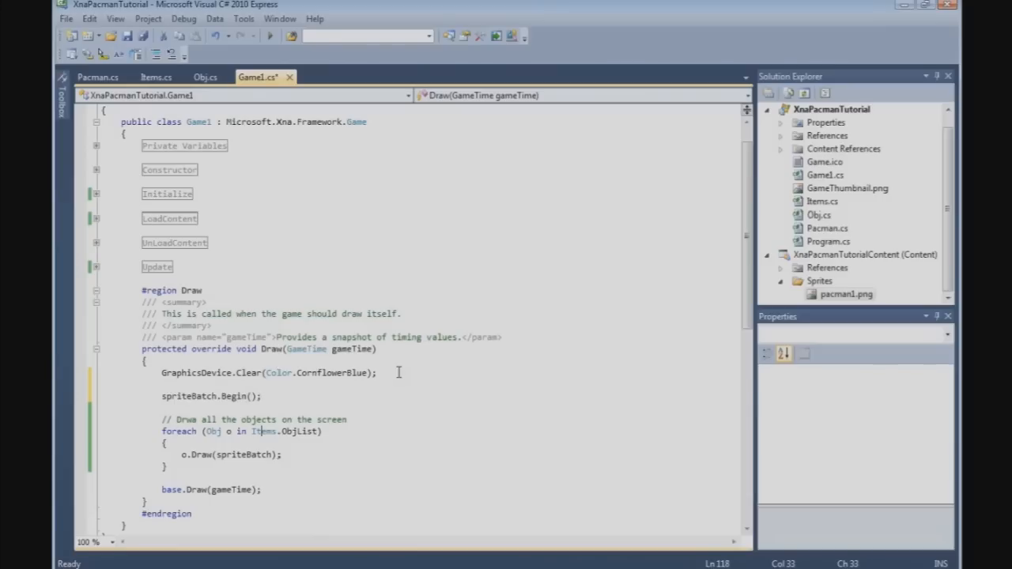
Add 'spriteBatch.End();' just after the drawing loop.
click(264, 430)
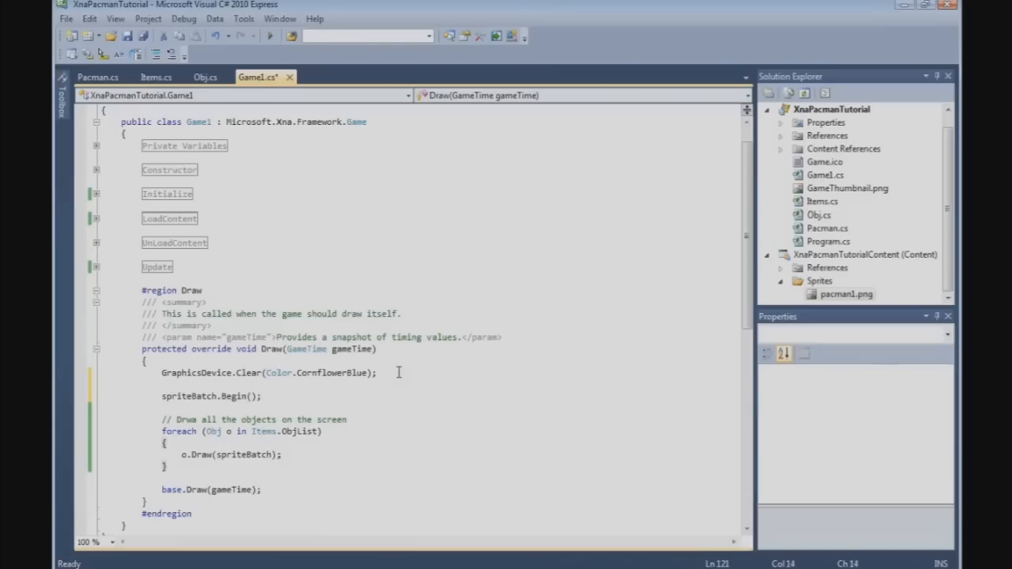
text(spriteBatch)
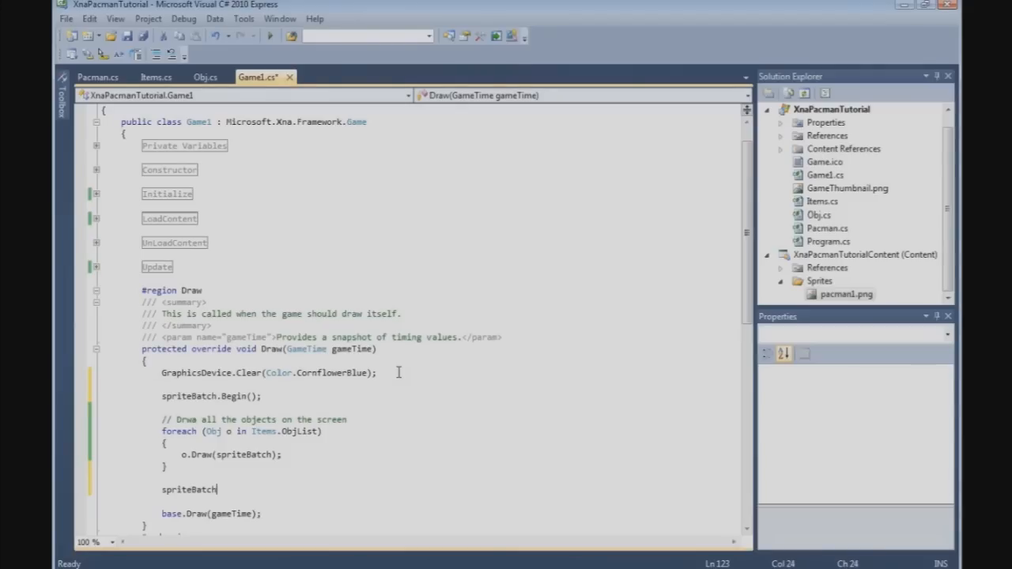
text(.End();)
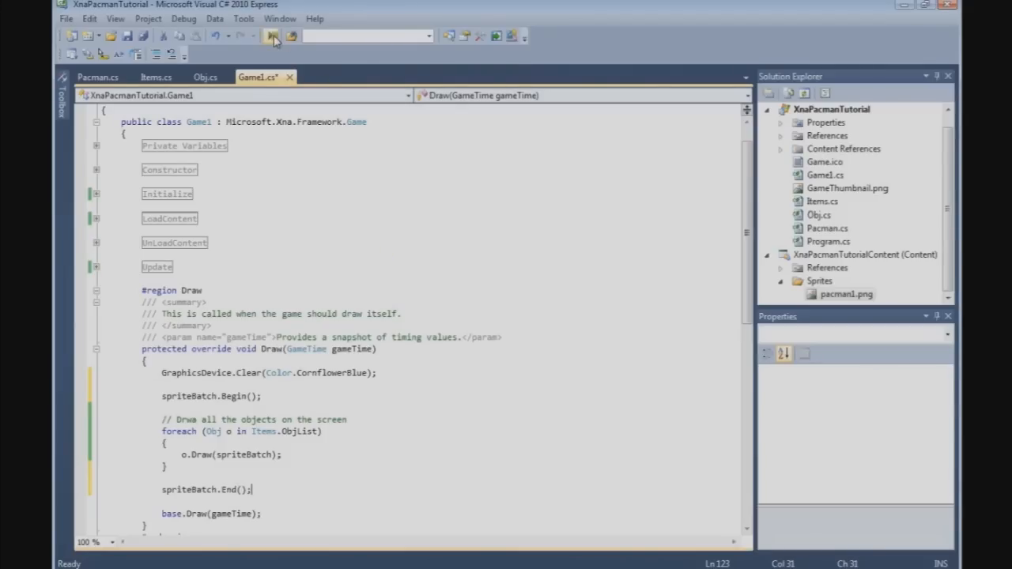
click(272, 35)
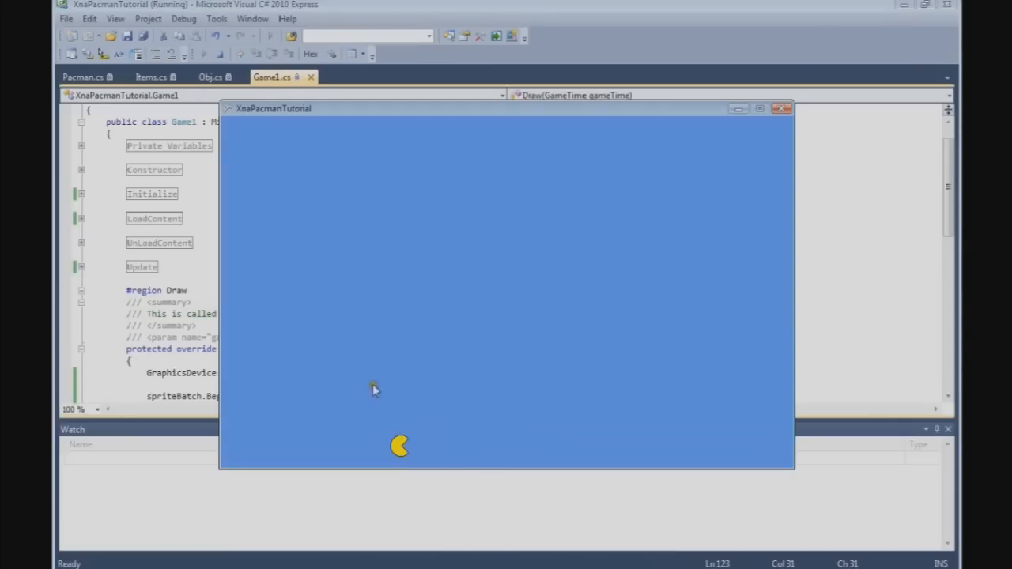
mouse_move(338, 251)
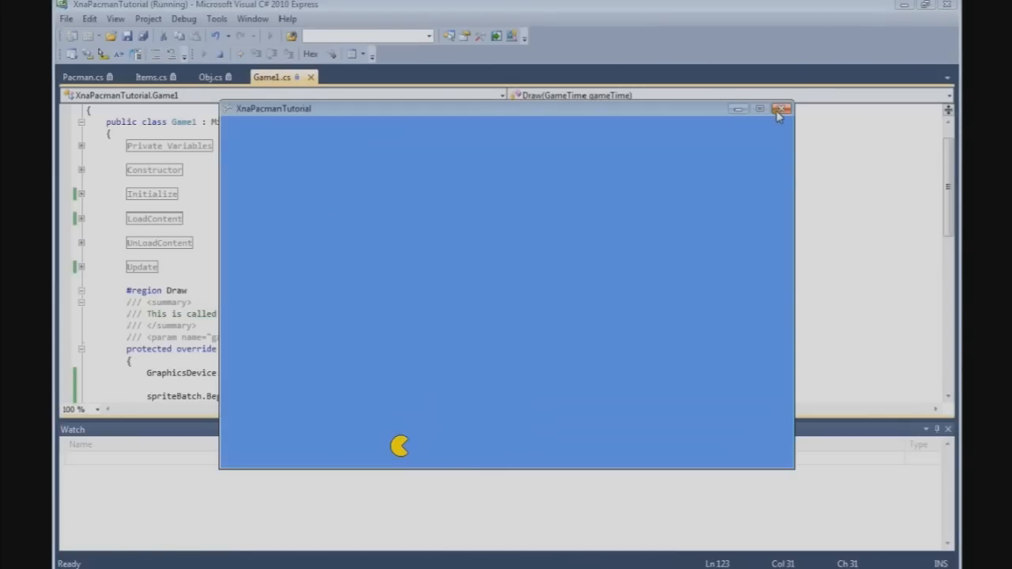
click(781, 107)
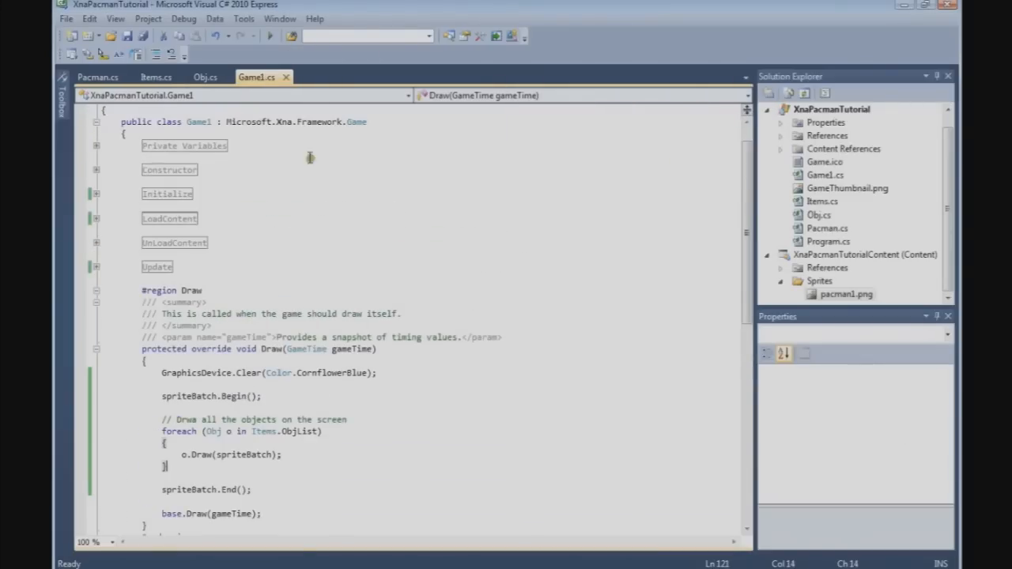
Change Pacman's start to Vector2(250, 250) in Items.cs, run to verify mid-window, then stop the game.
click(155, 75)
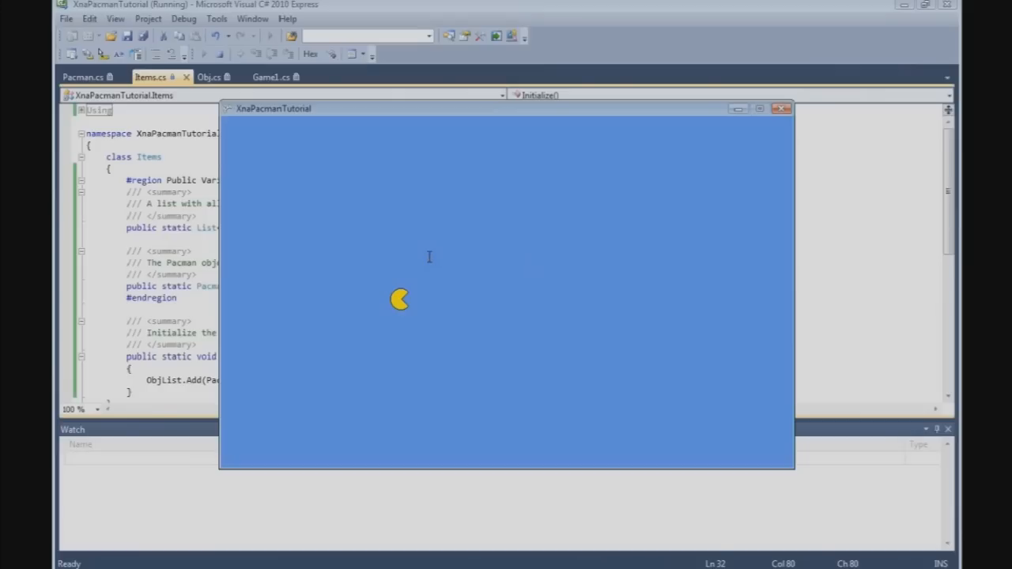
mouse_move(430, 263)
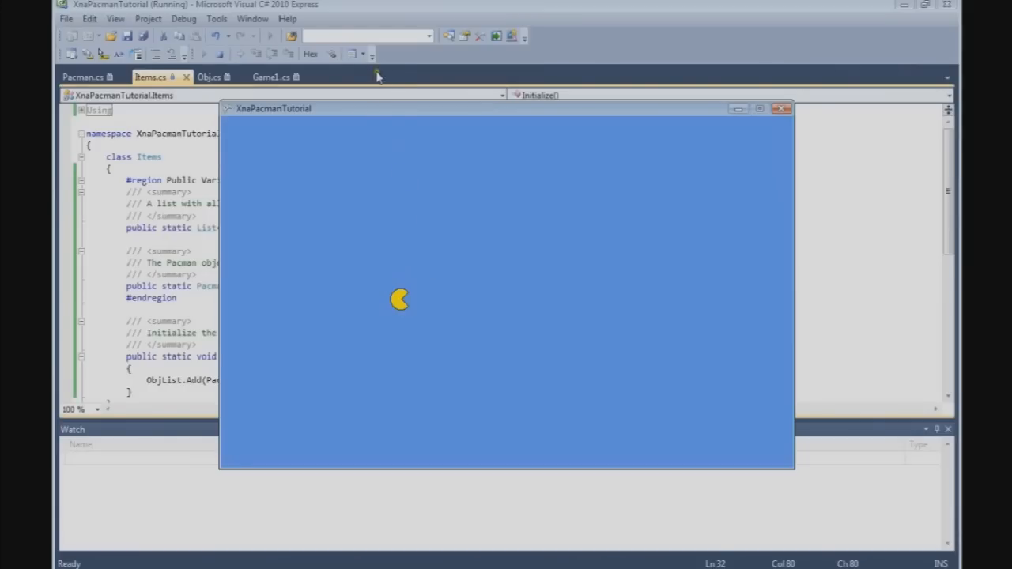
mouse_move(373, 111)
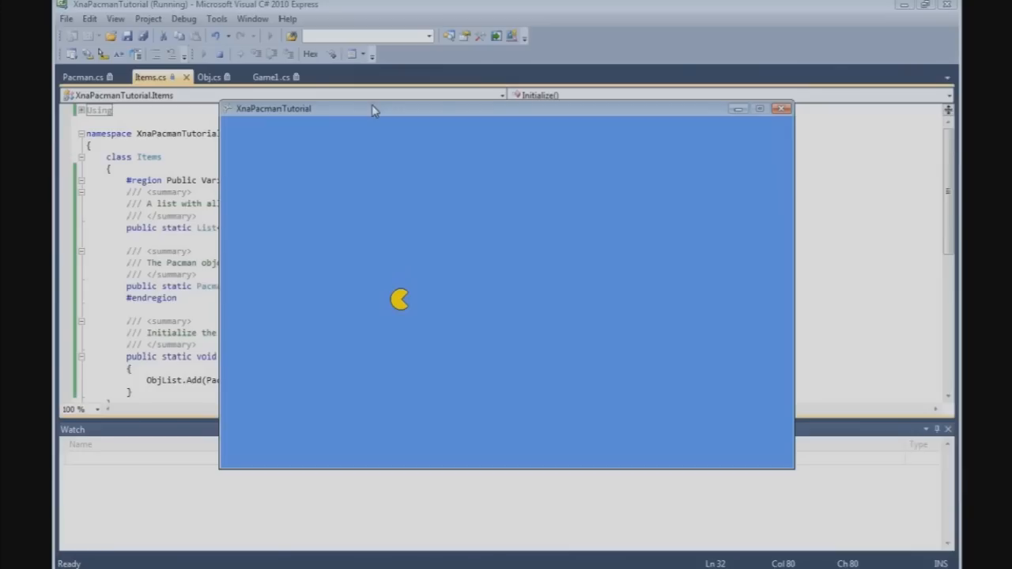
mouse_move(415, 117)
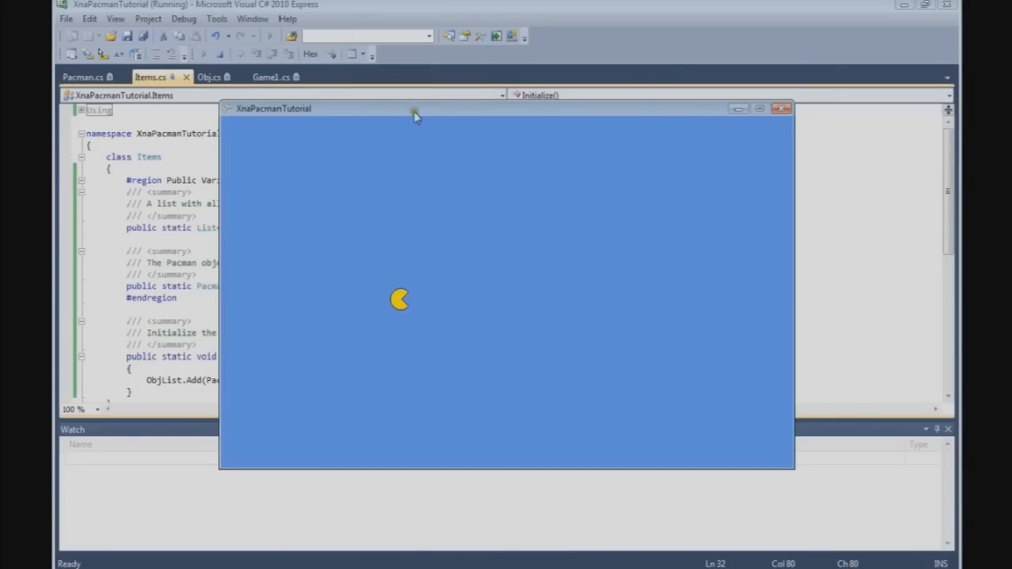
mouse_move(404, 251)
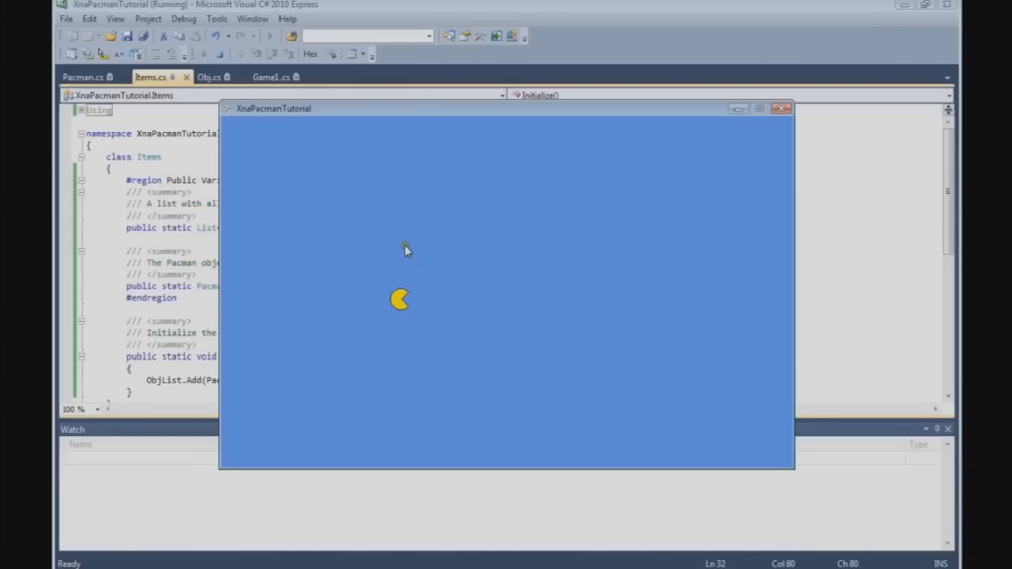
mouse_move(283, 61)
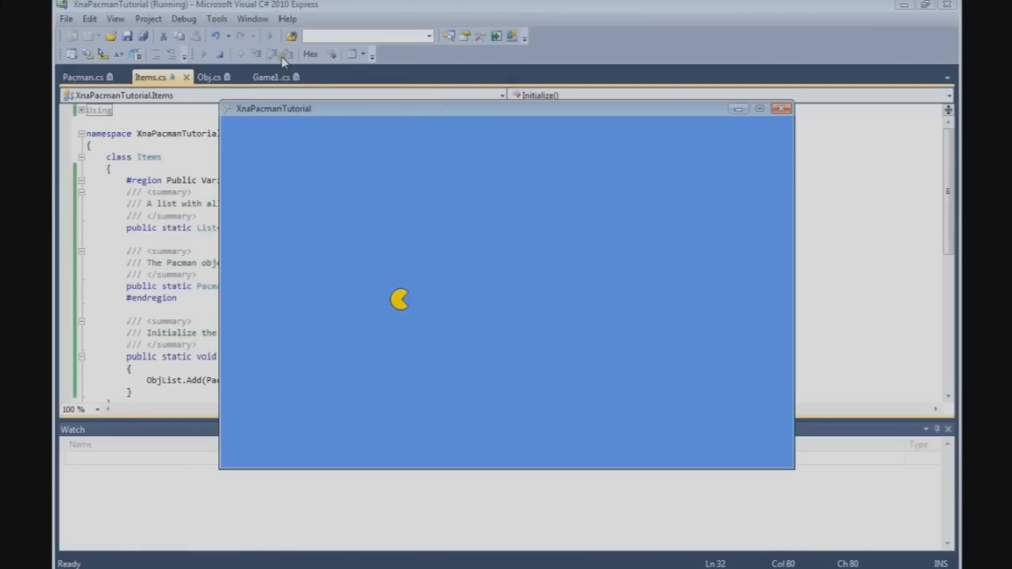
click(781, 107)
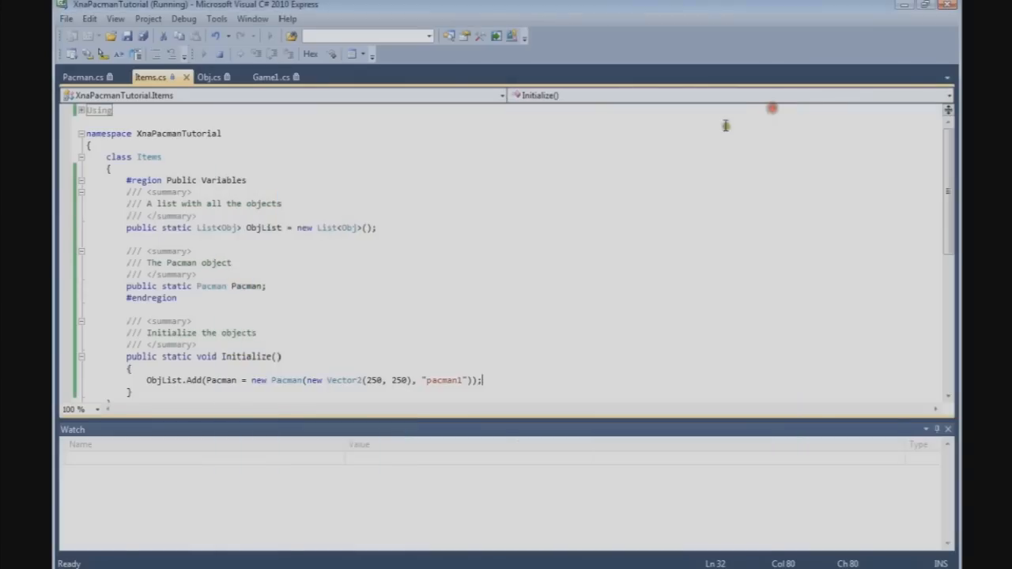